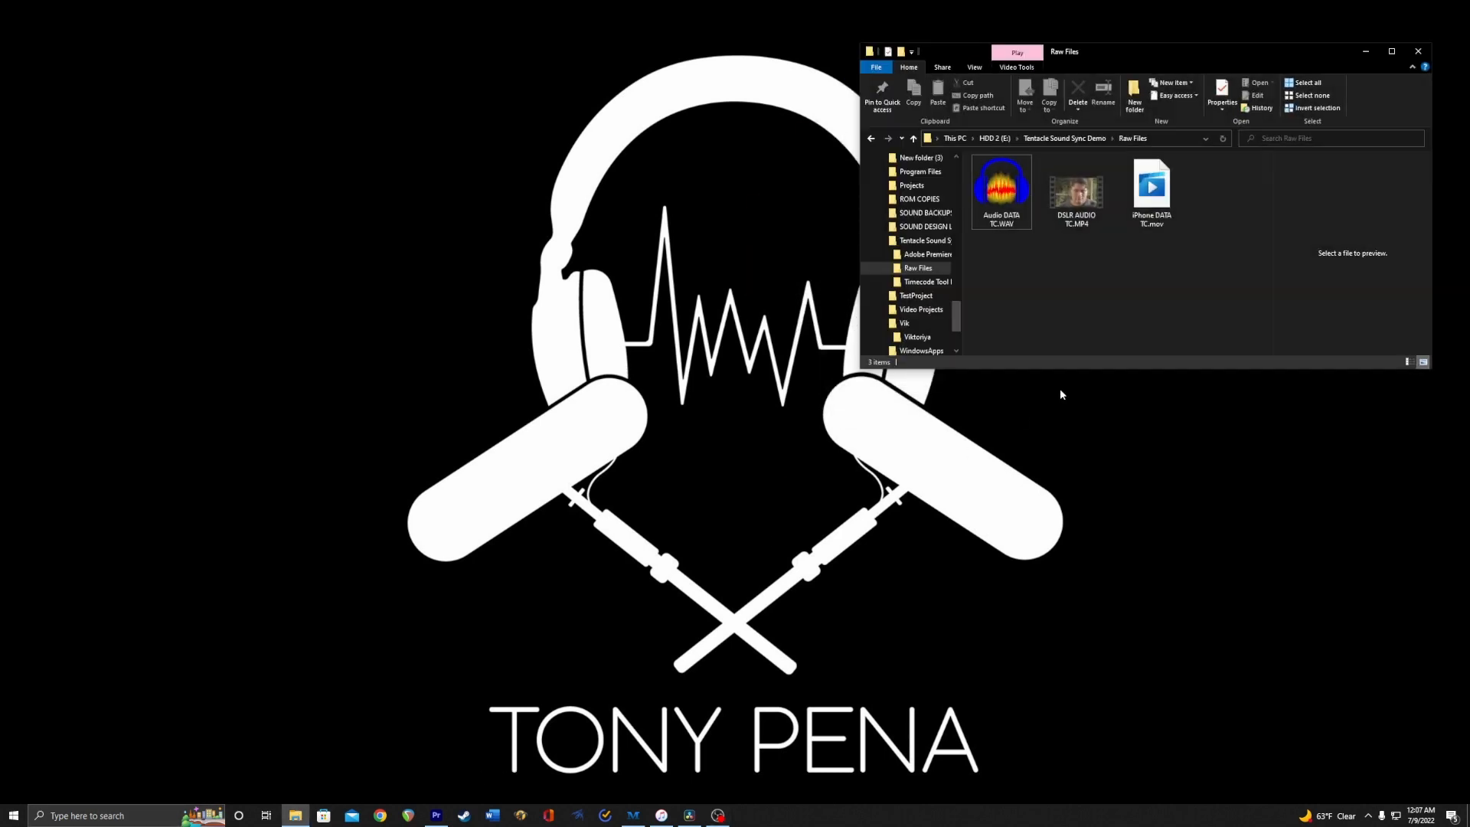
pyautogui.moveTo(1210, 170)
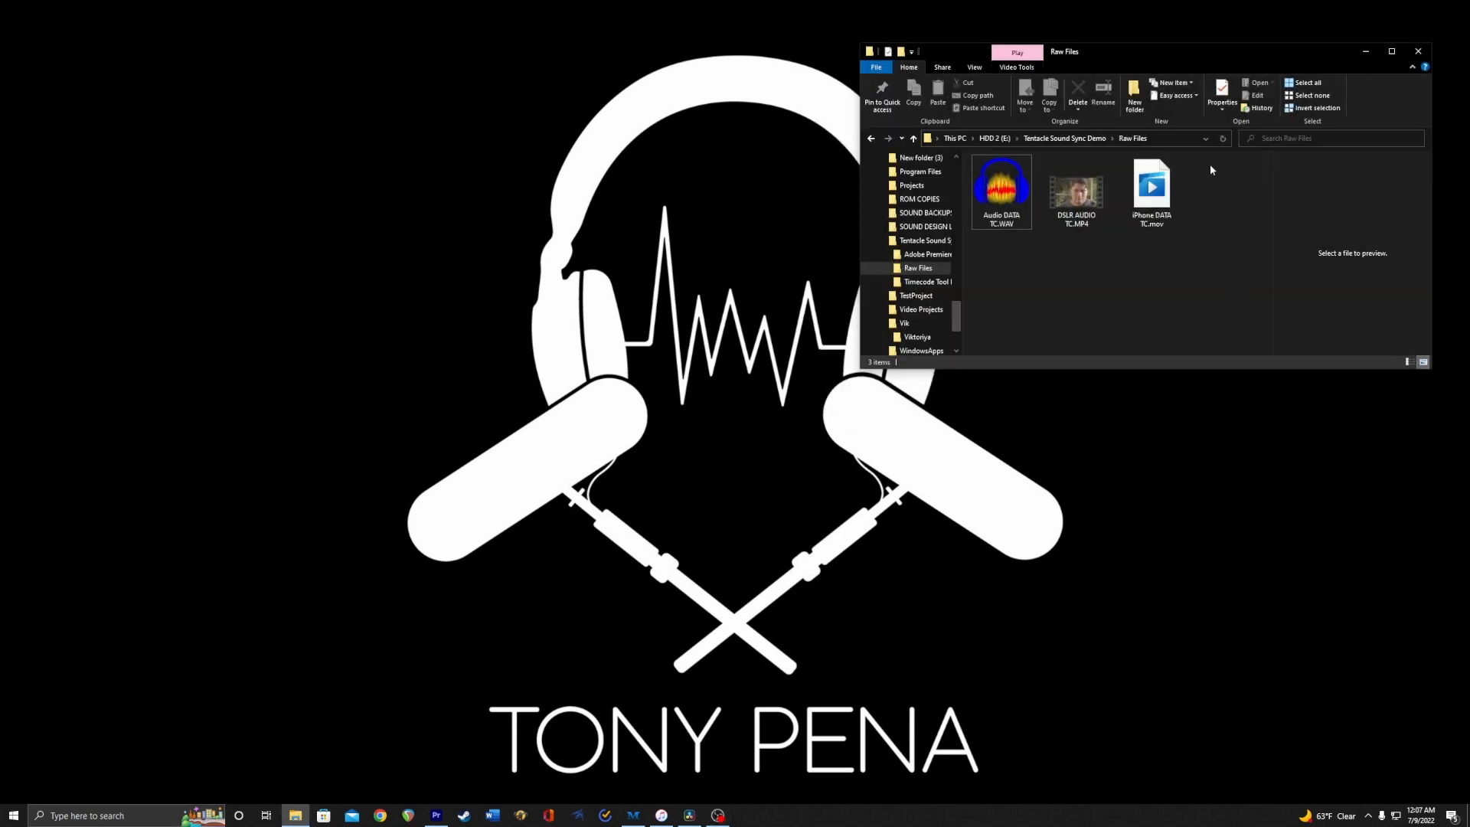
# Preview the DSLR and iPhone clips in the Raw Files folder, ending on the DSLR clip
pyautogui.moveTo(1064, 52); pyautogui.dragTo(676, 249)
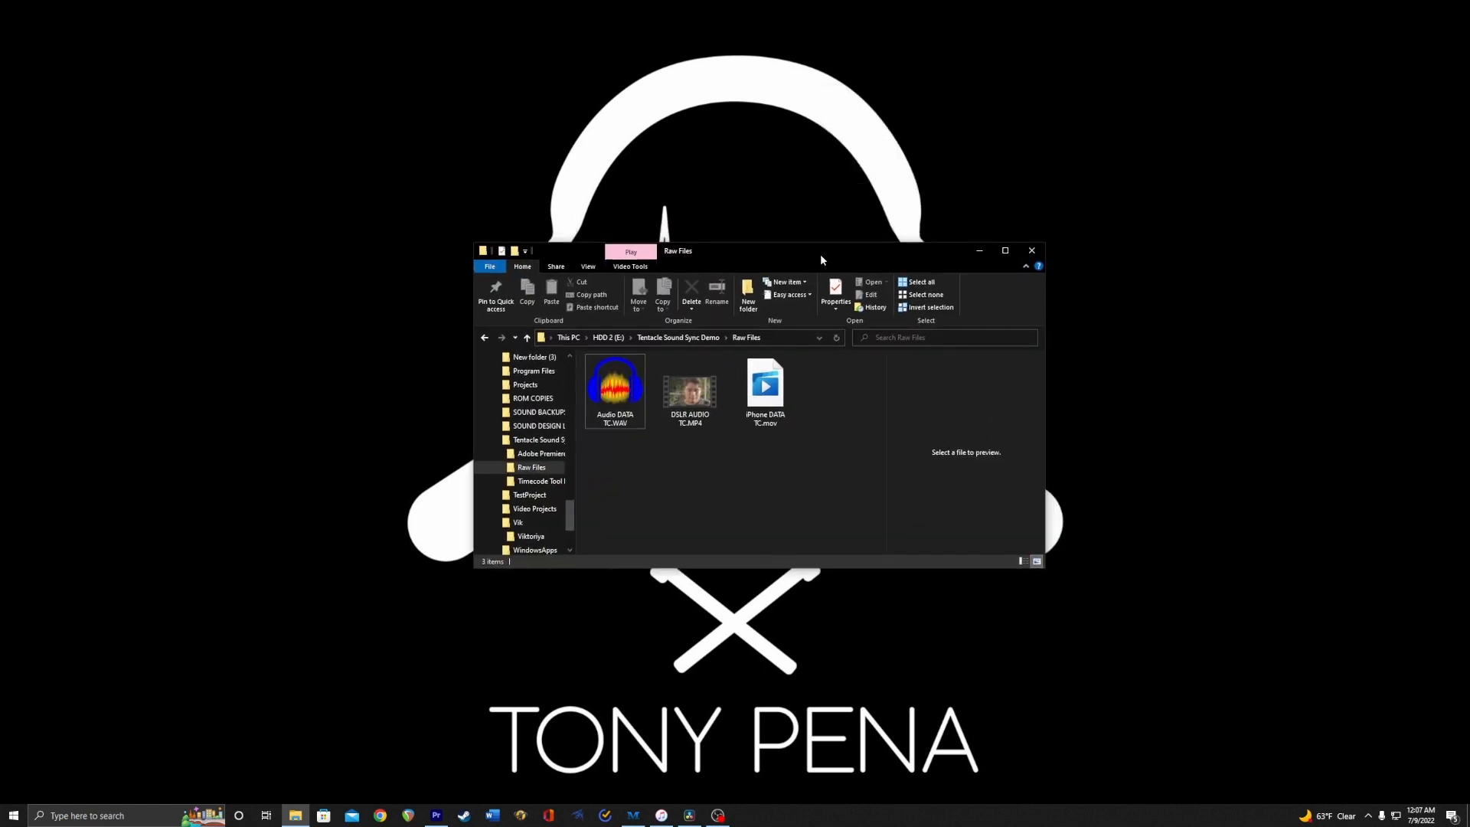
pyautogui.click(765, 388)
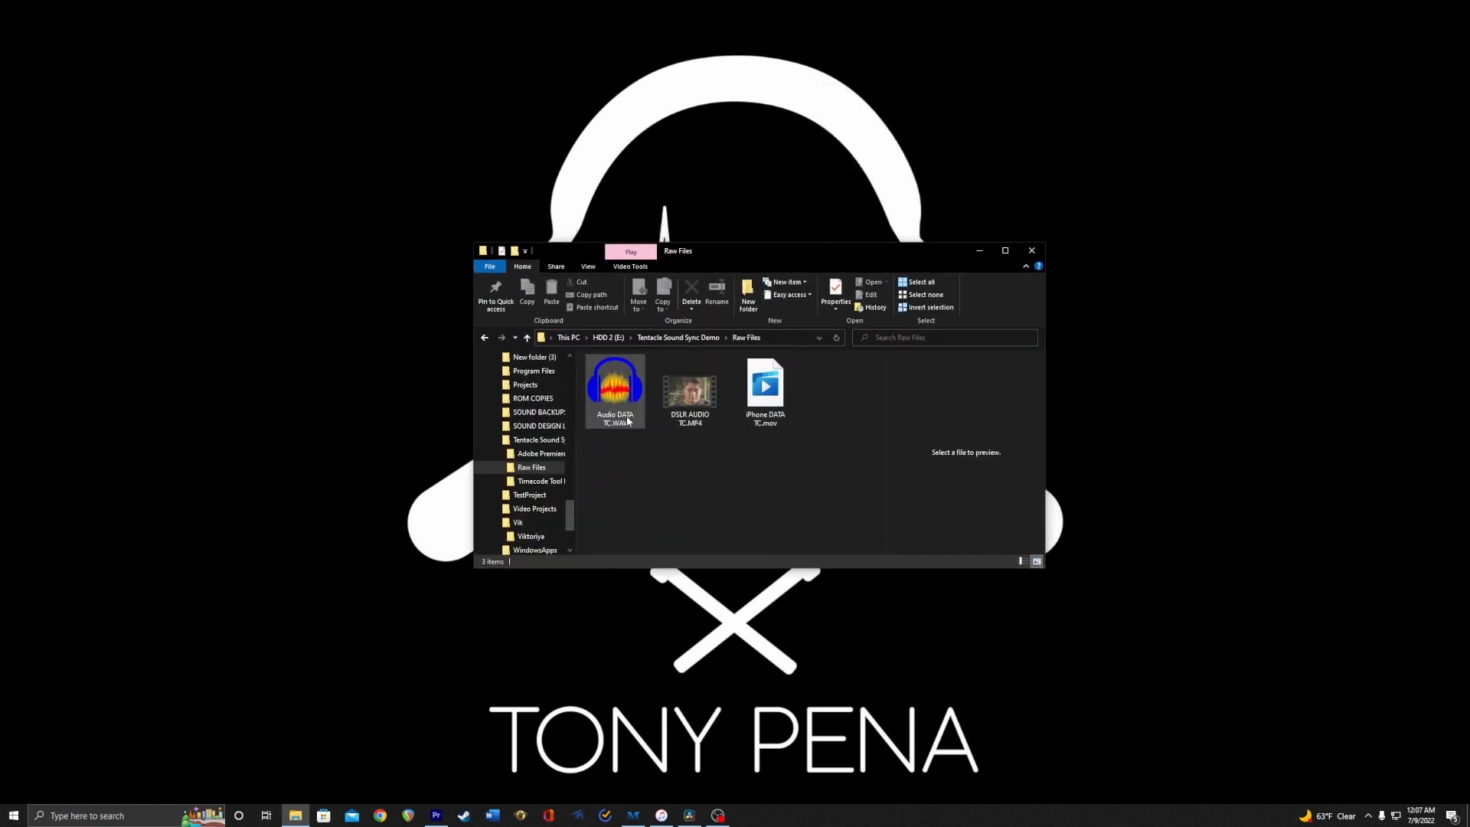
pyautogui.click(688, 387)
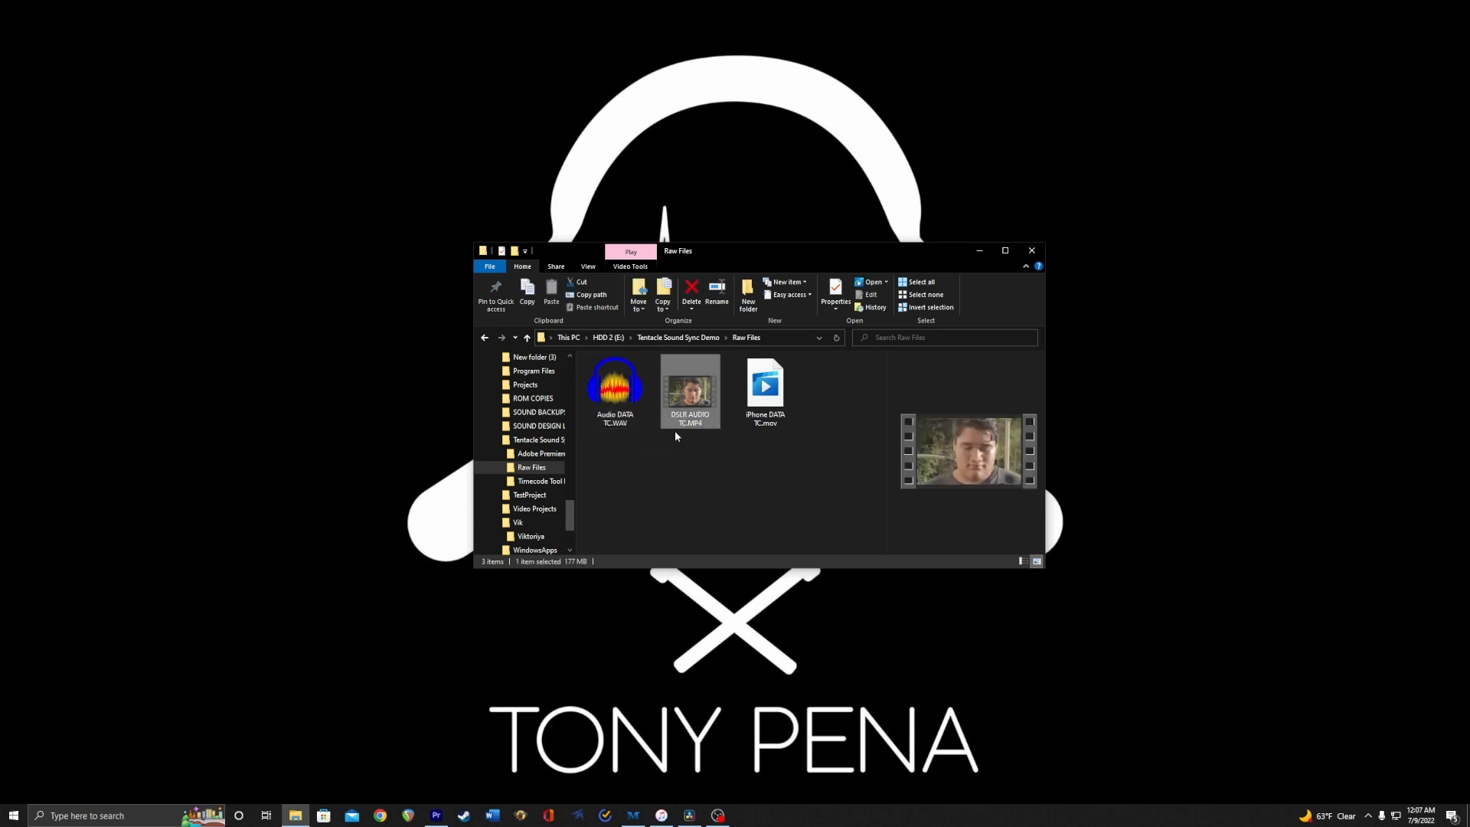
pyautogui.moveTo(685, 422)
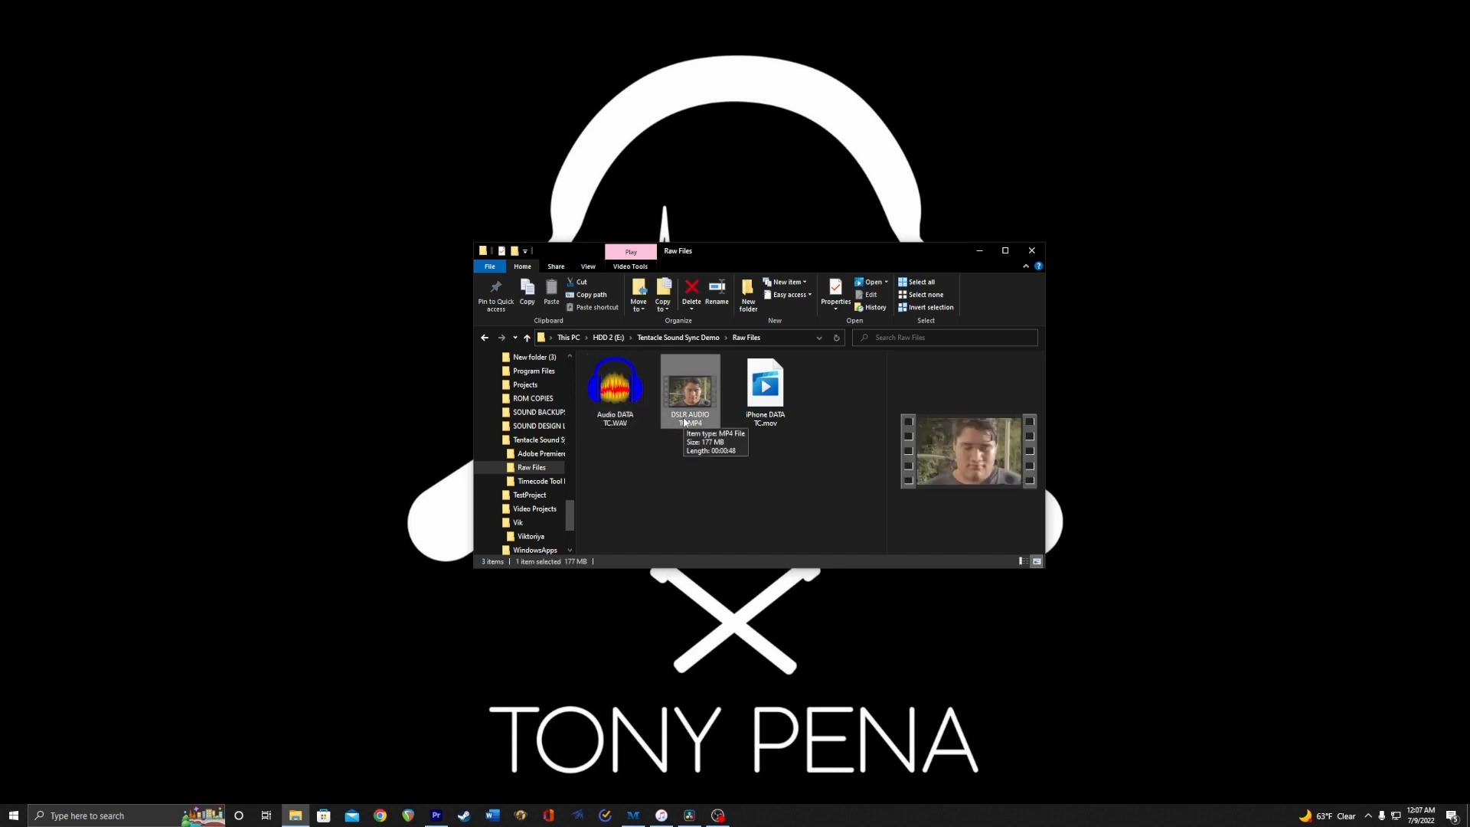
pyautogui.click(764, 389)
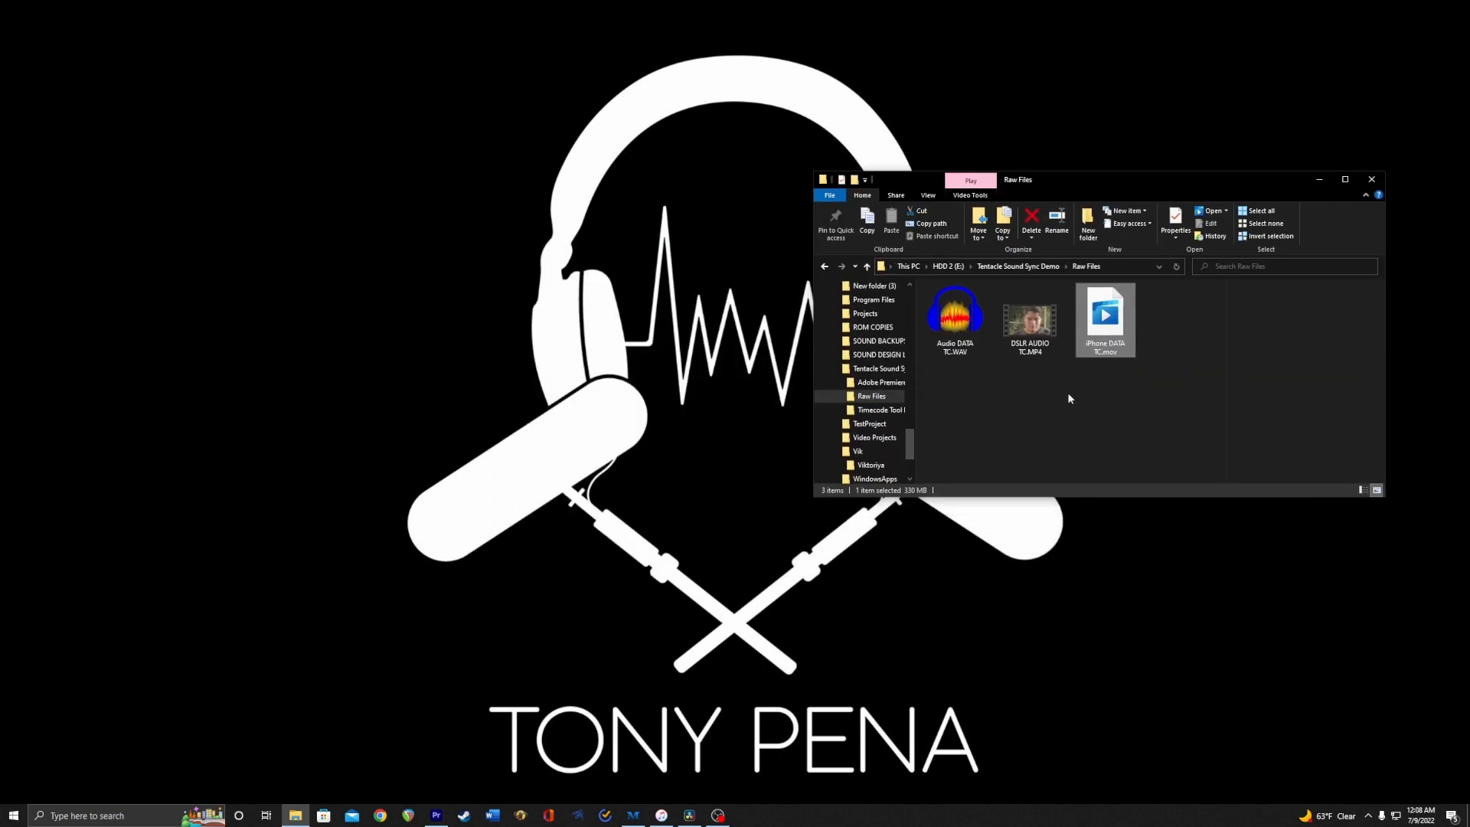
pyautogui.click(1028, 317)
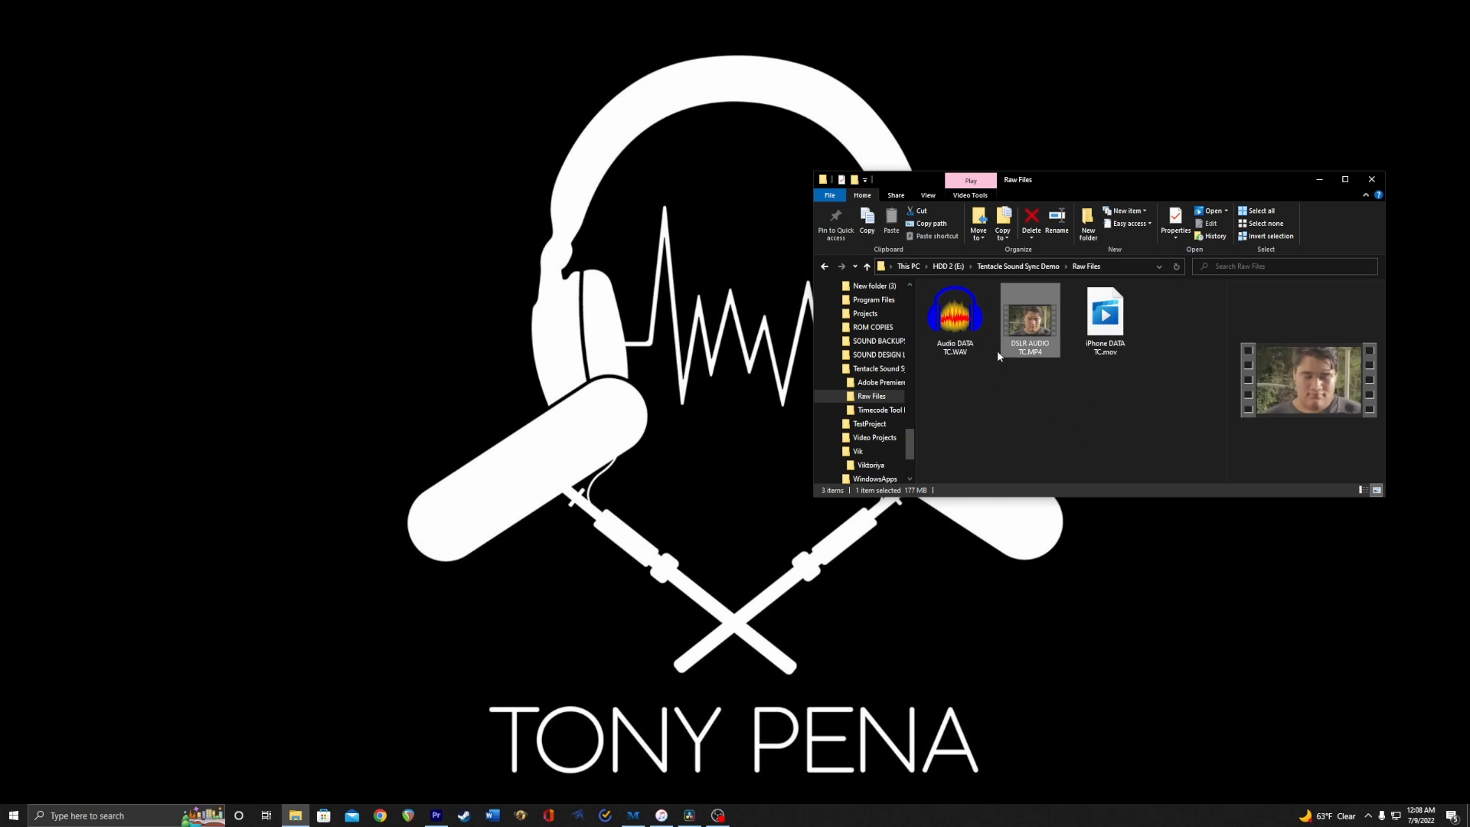
pyautogui.moveTo(998, 422)
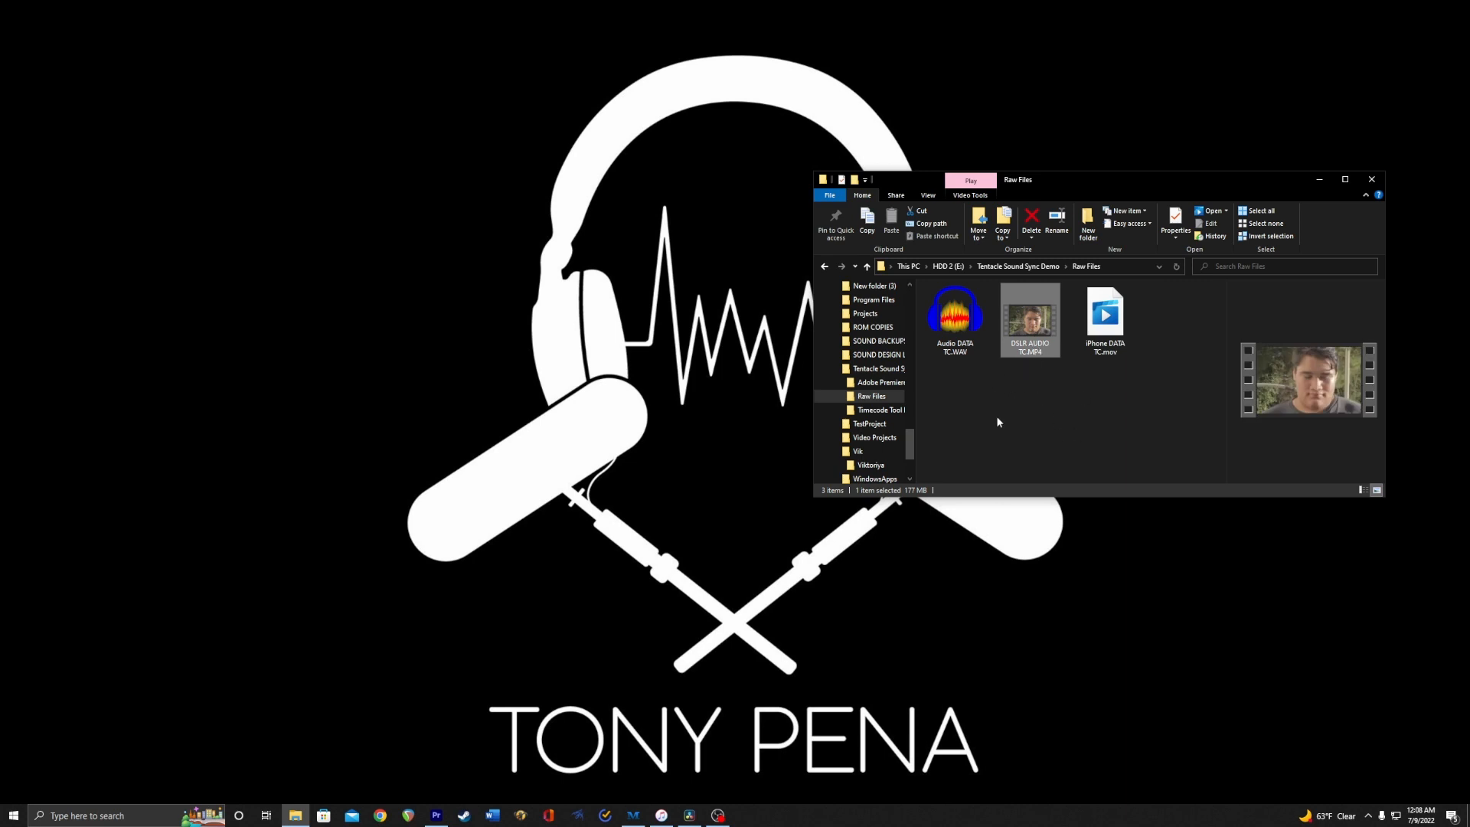
pyautogui.moveTo(862, 476)
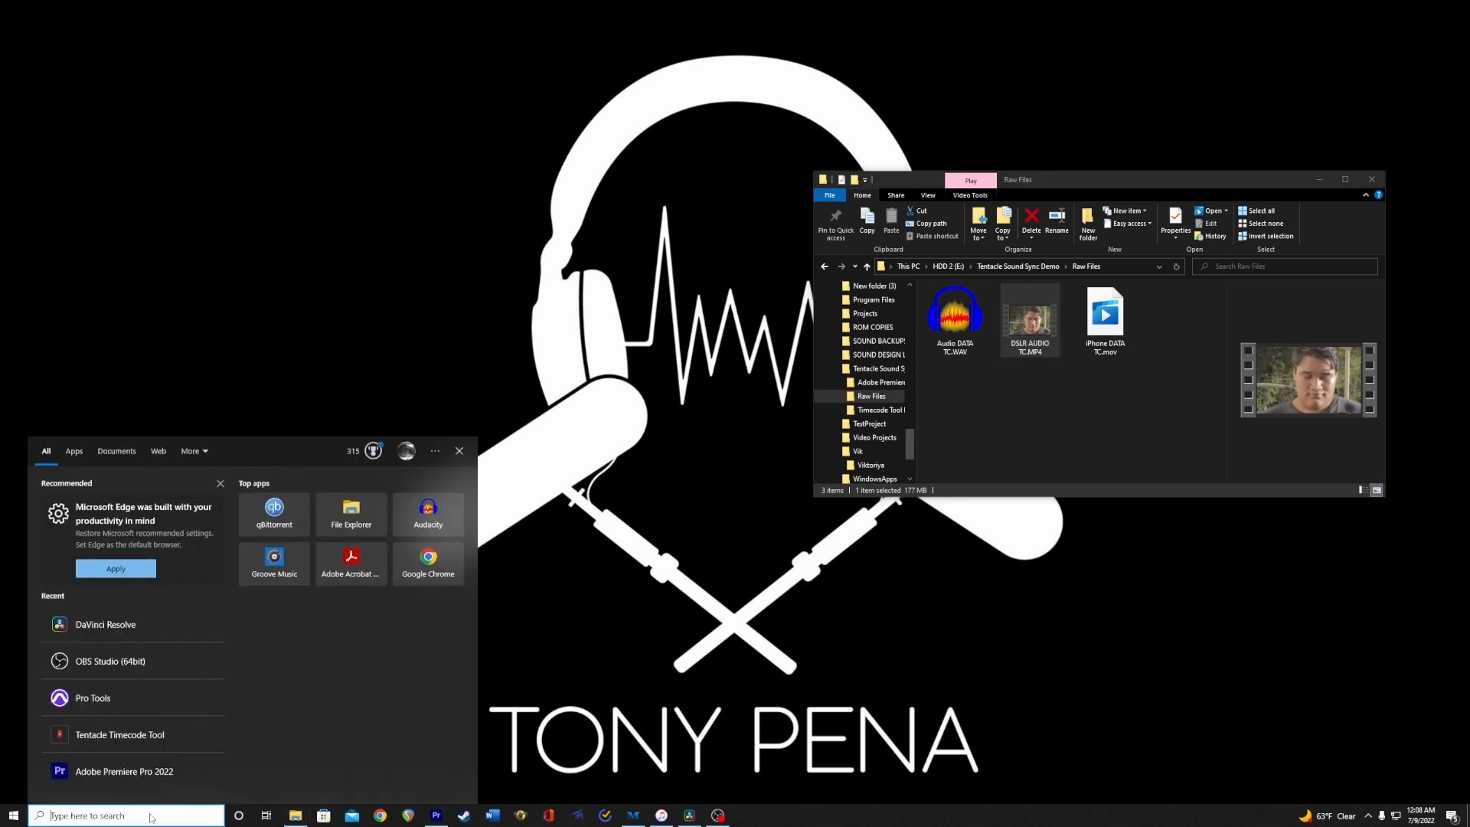
pyautogui.moveTo(119, 733)
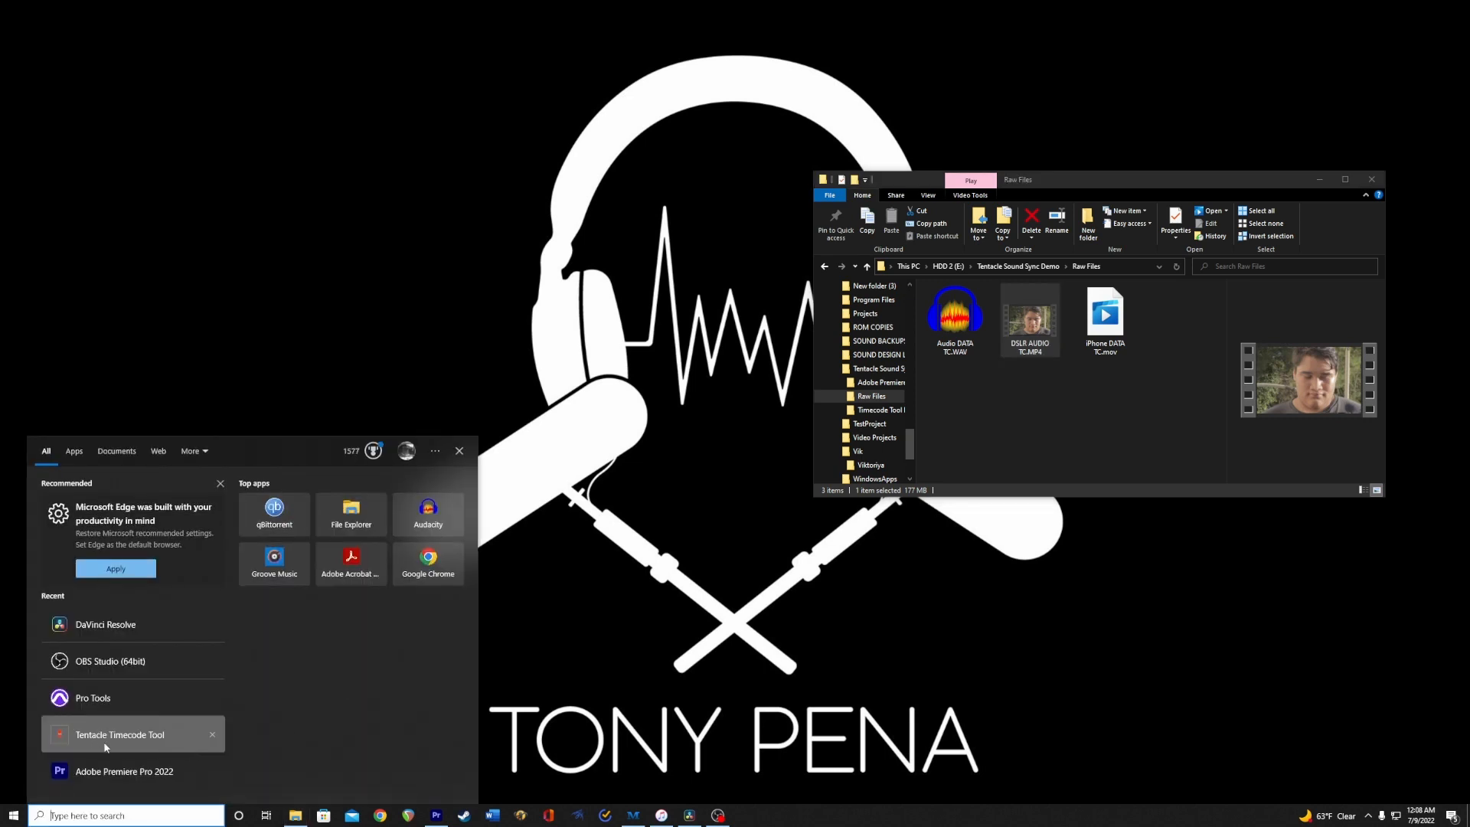
# Launch Tentacle Timecode Tool and load DSLR AUDIO TC.MP4 into its file list
pyautogui.click(119, 733)
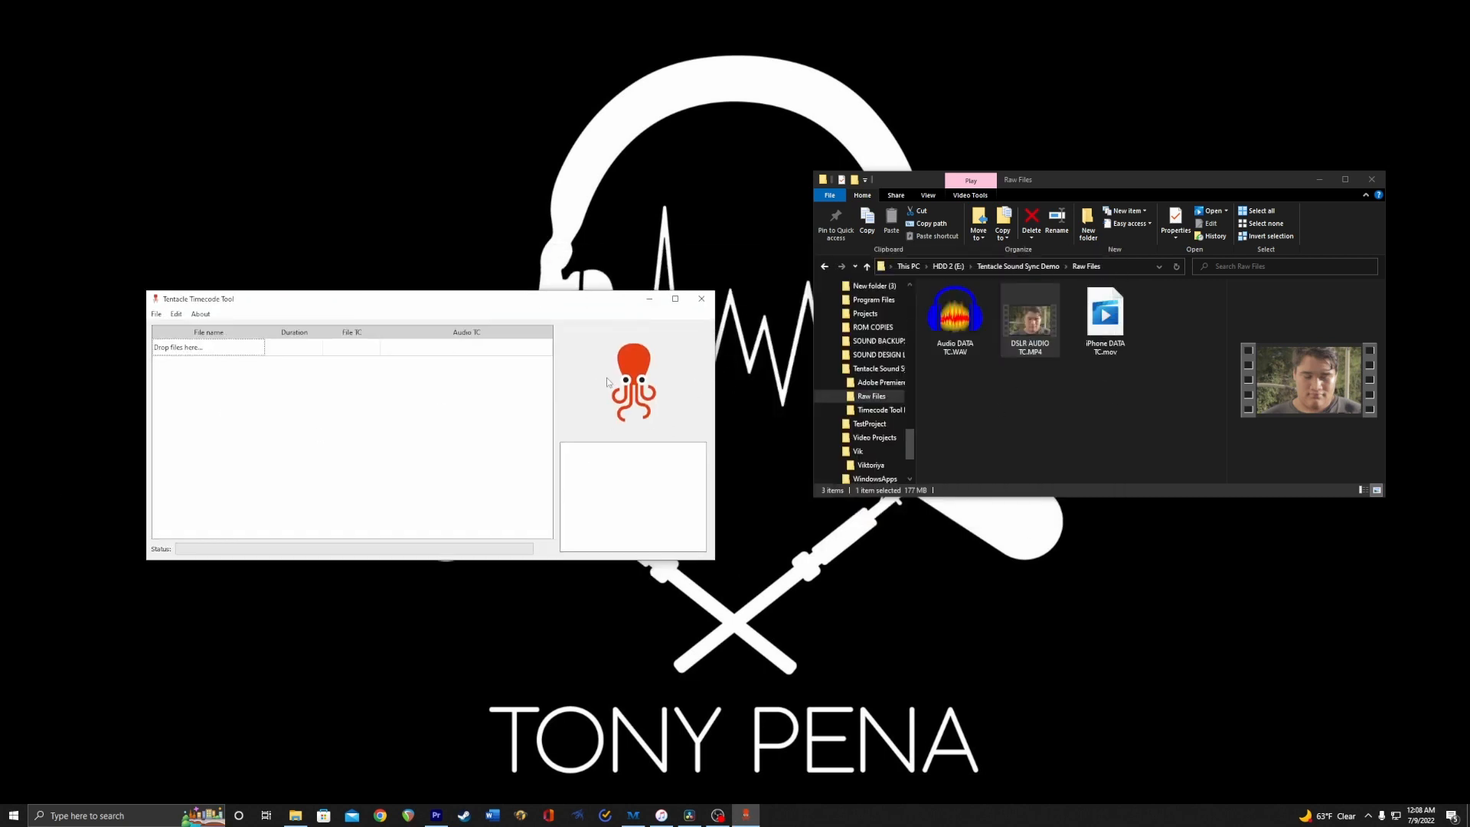
pyautogui.moveTo(436, 340)
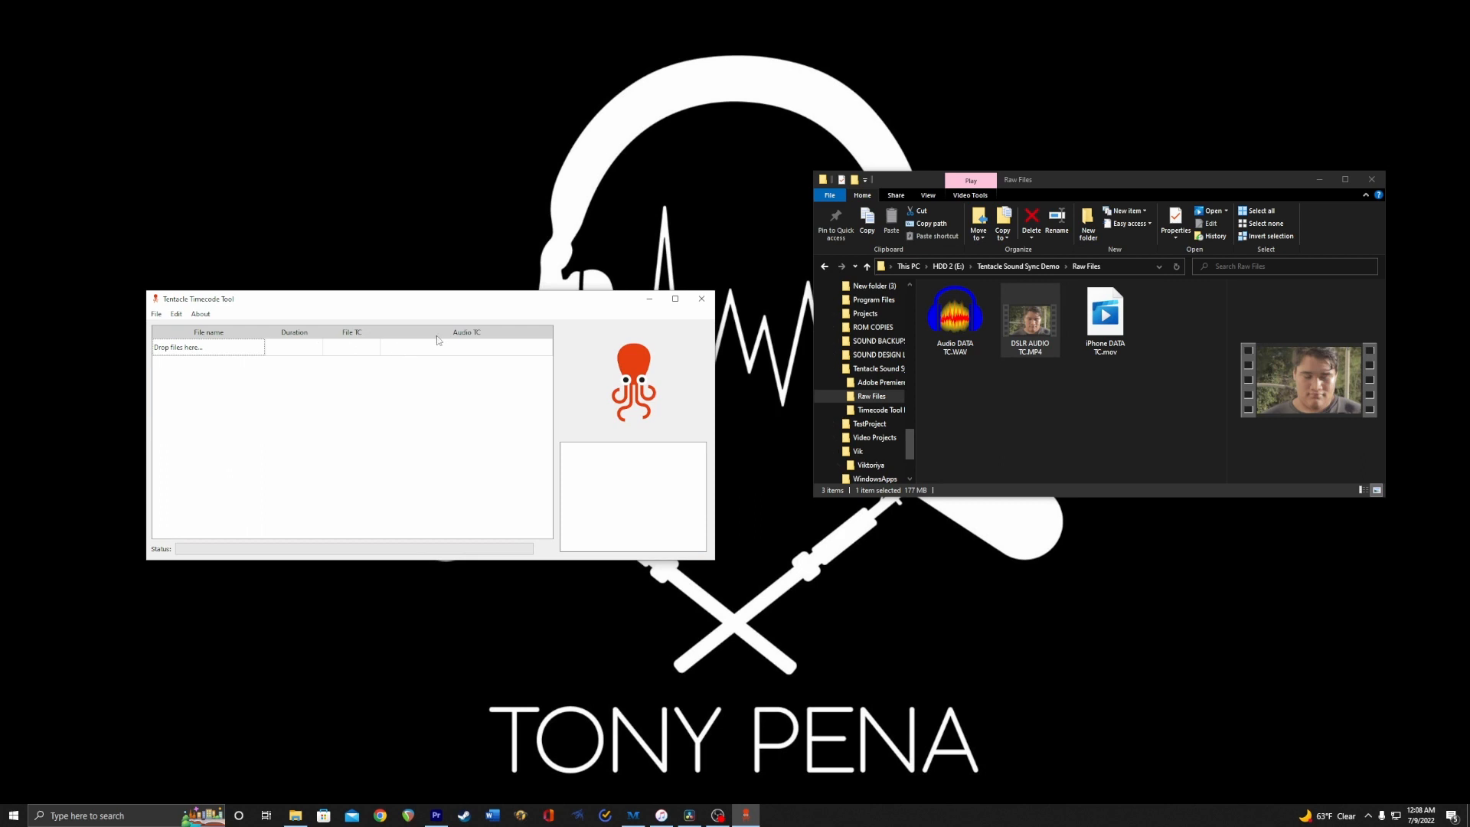
pyautogui.click(1029, 315)
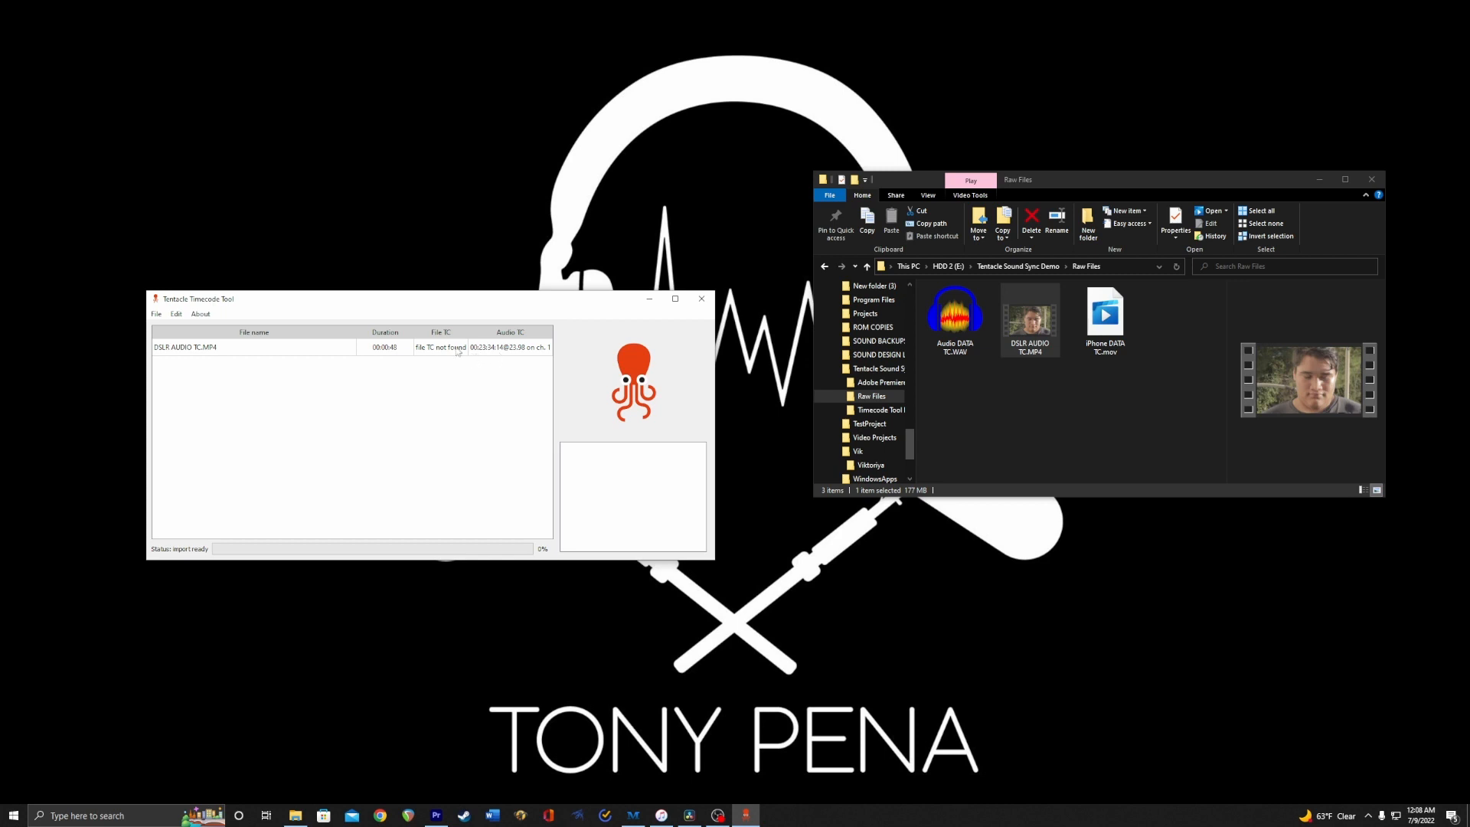
pyautogui.moveTo(443, 357)
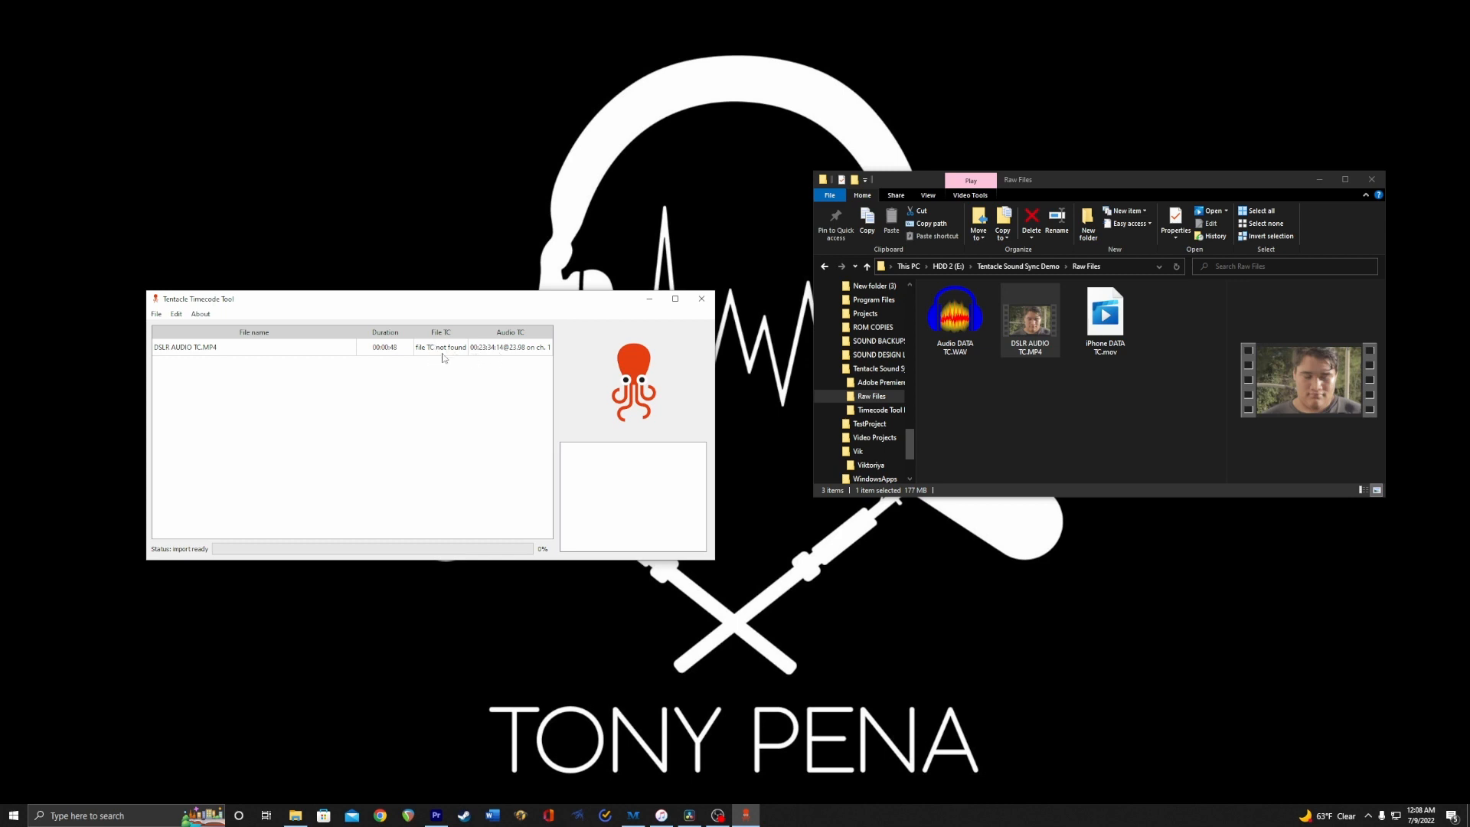
# Start a File > Export of the DSLR clip with the Timecode Tool File folder as destination
pyautogui.click(253, 347)
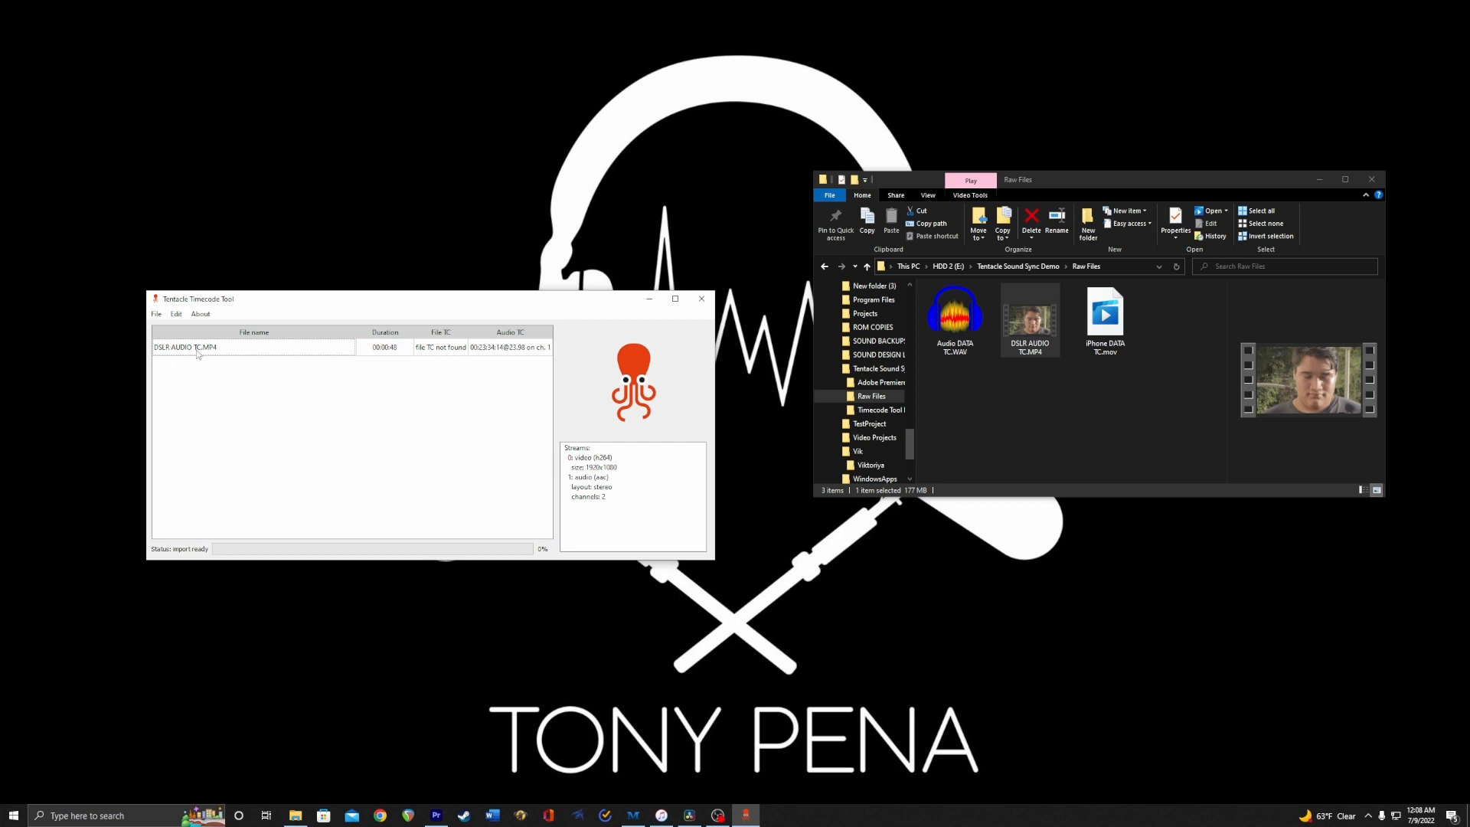
pyautogui.click(156, 312)
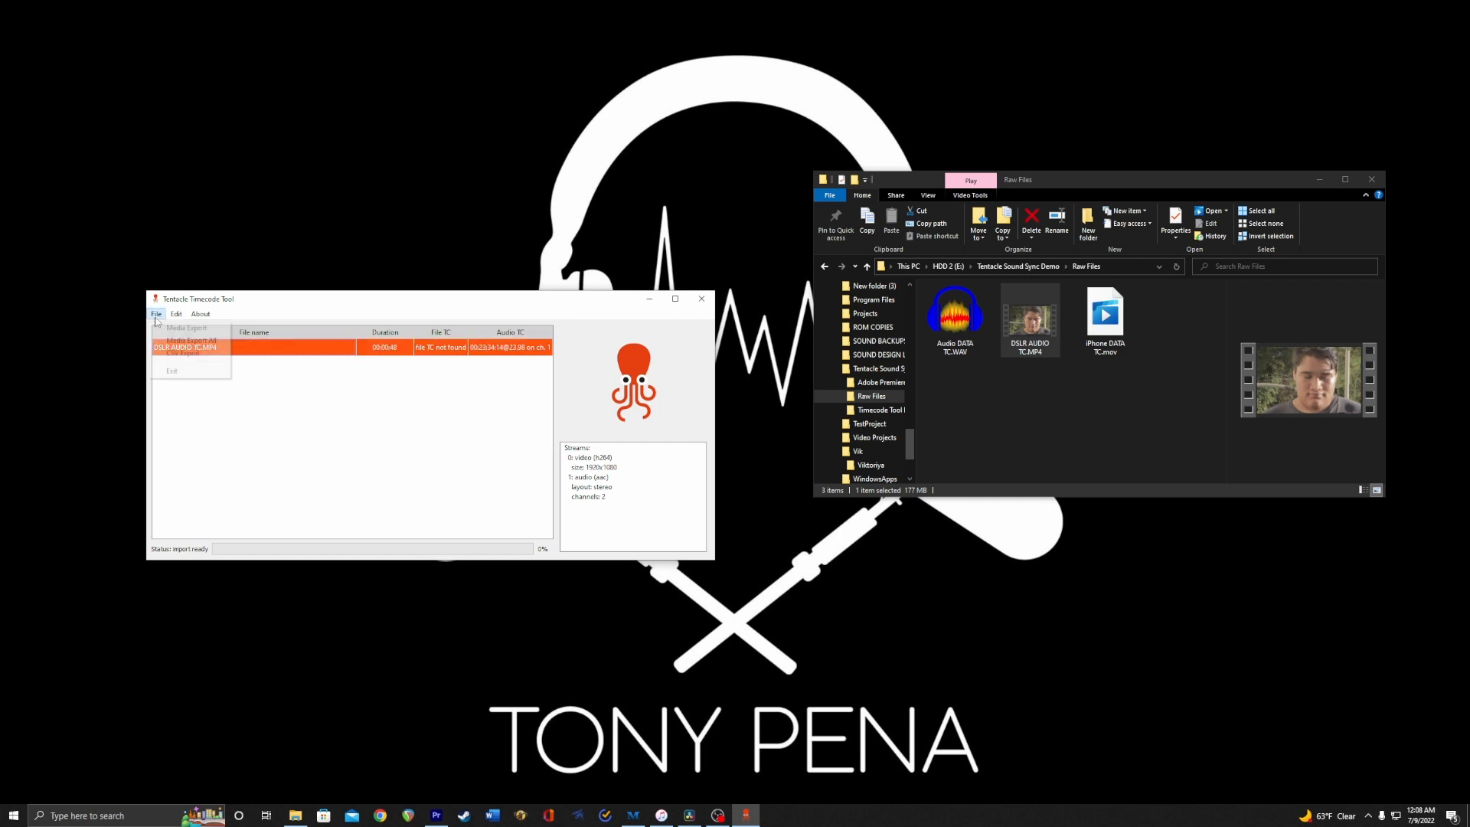
pyautogui.click(185, 328)
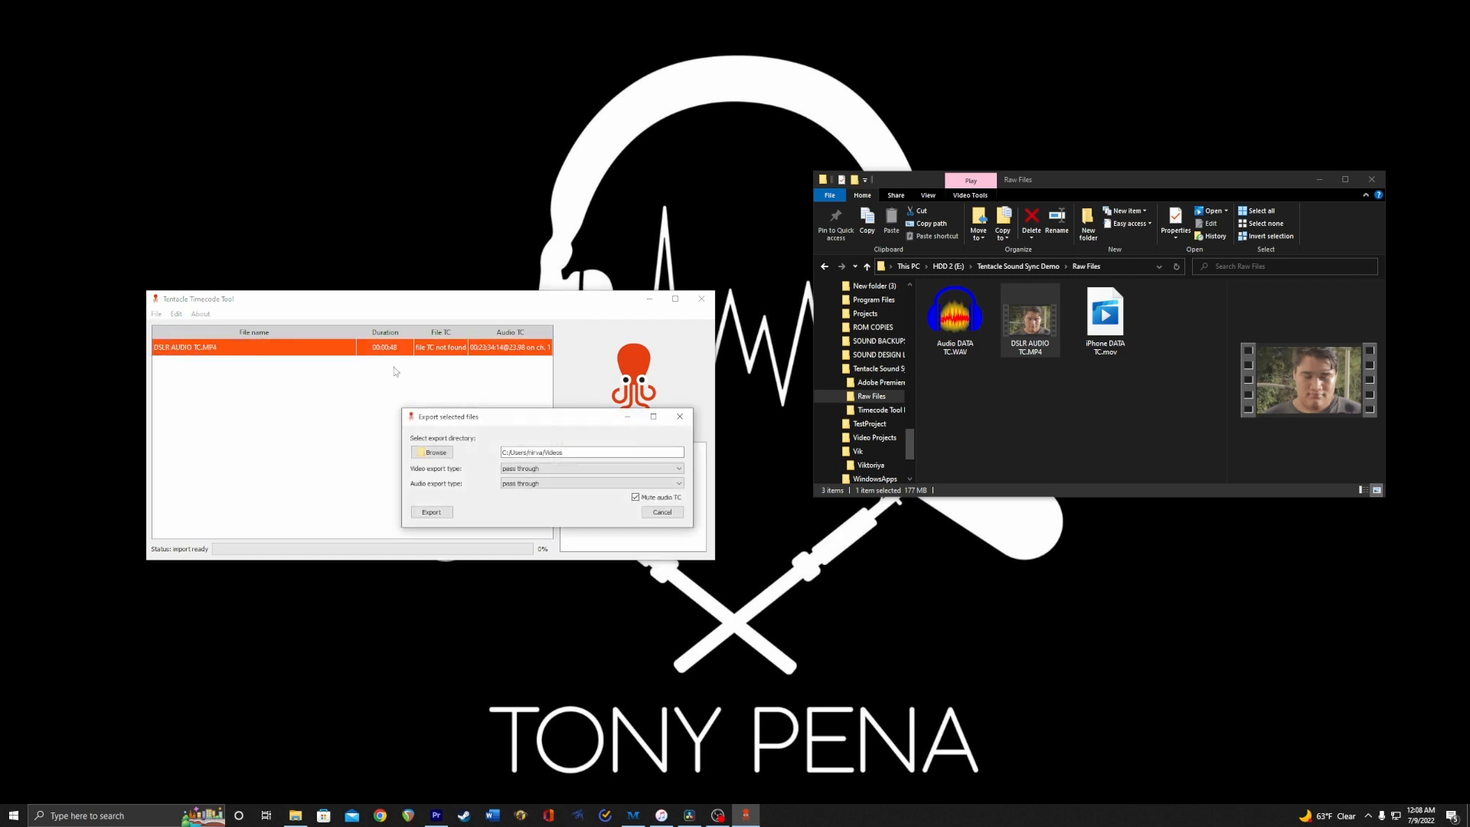
pyautogui.click(431, 451)
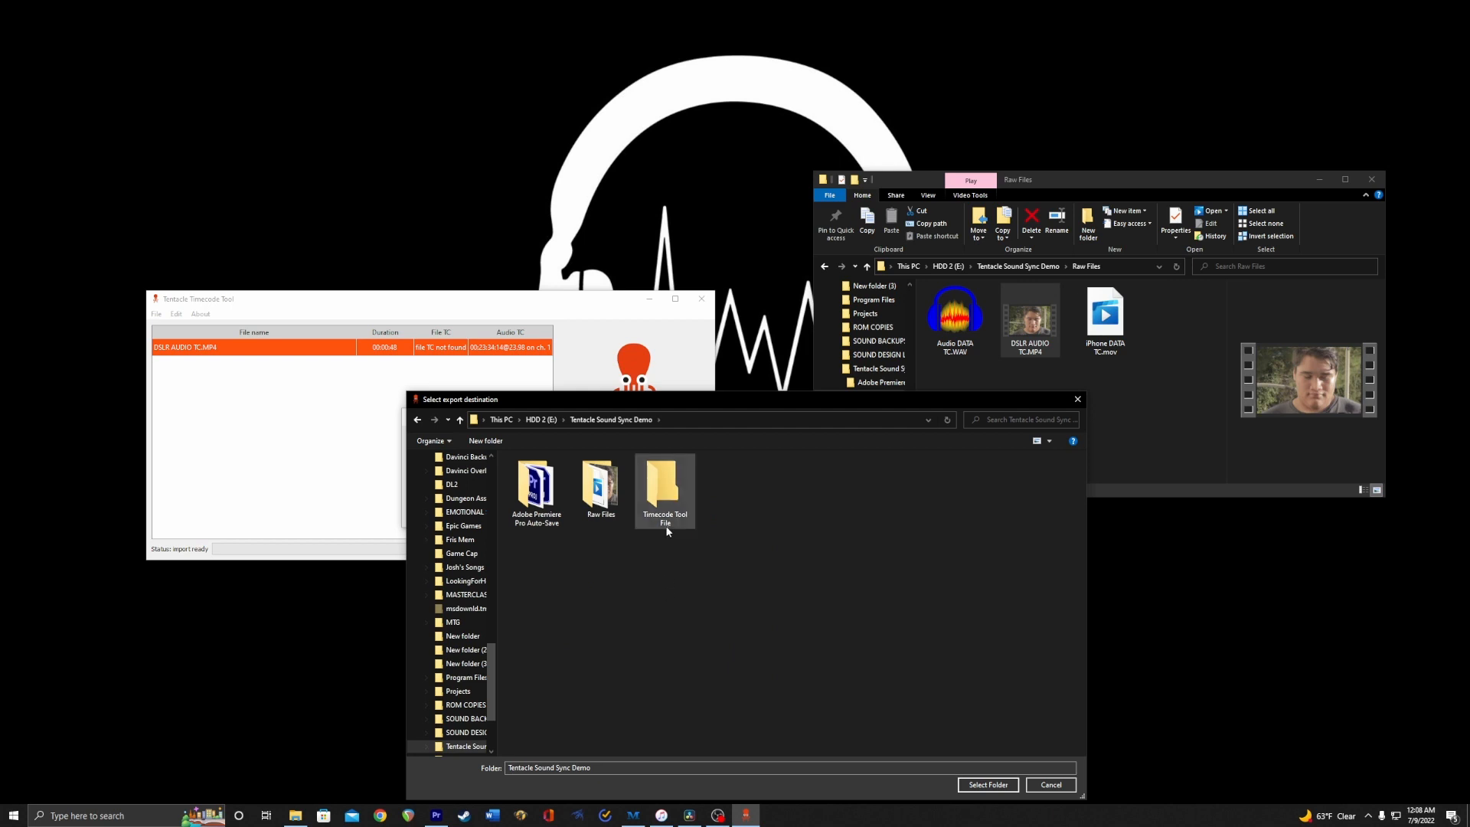
pyautogui.doubleClick(662, 485)
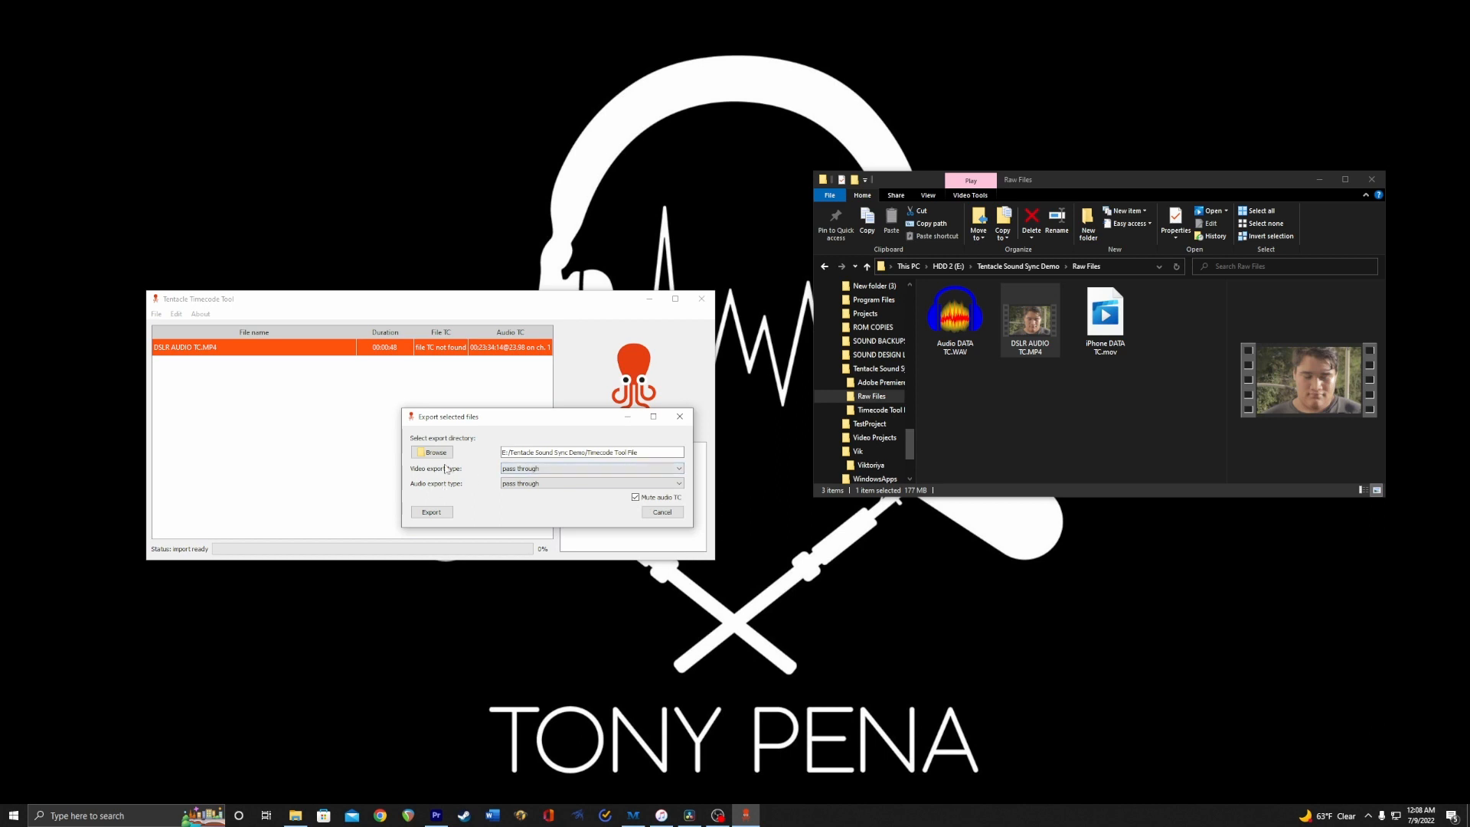
pyautogui.moveTo(633, 519)
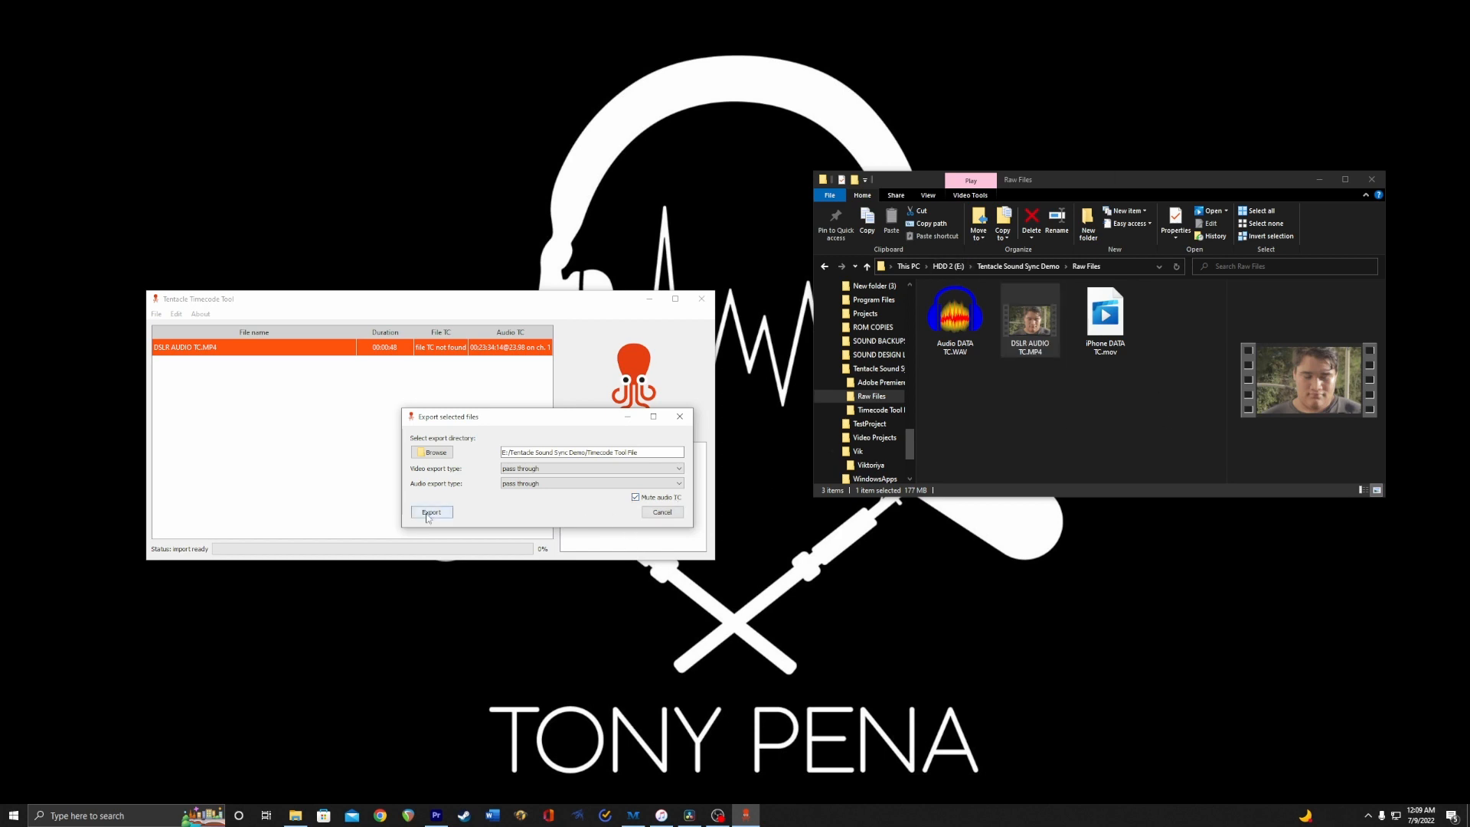
# Export the DSLR clip, then locate the new DSLR AUDIO TC.MOV in the Timecode Tool File folder
pyautogui.click(430, 512)
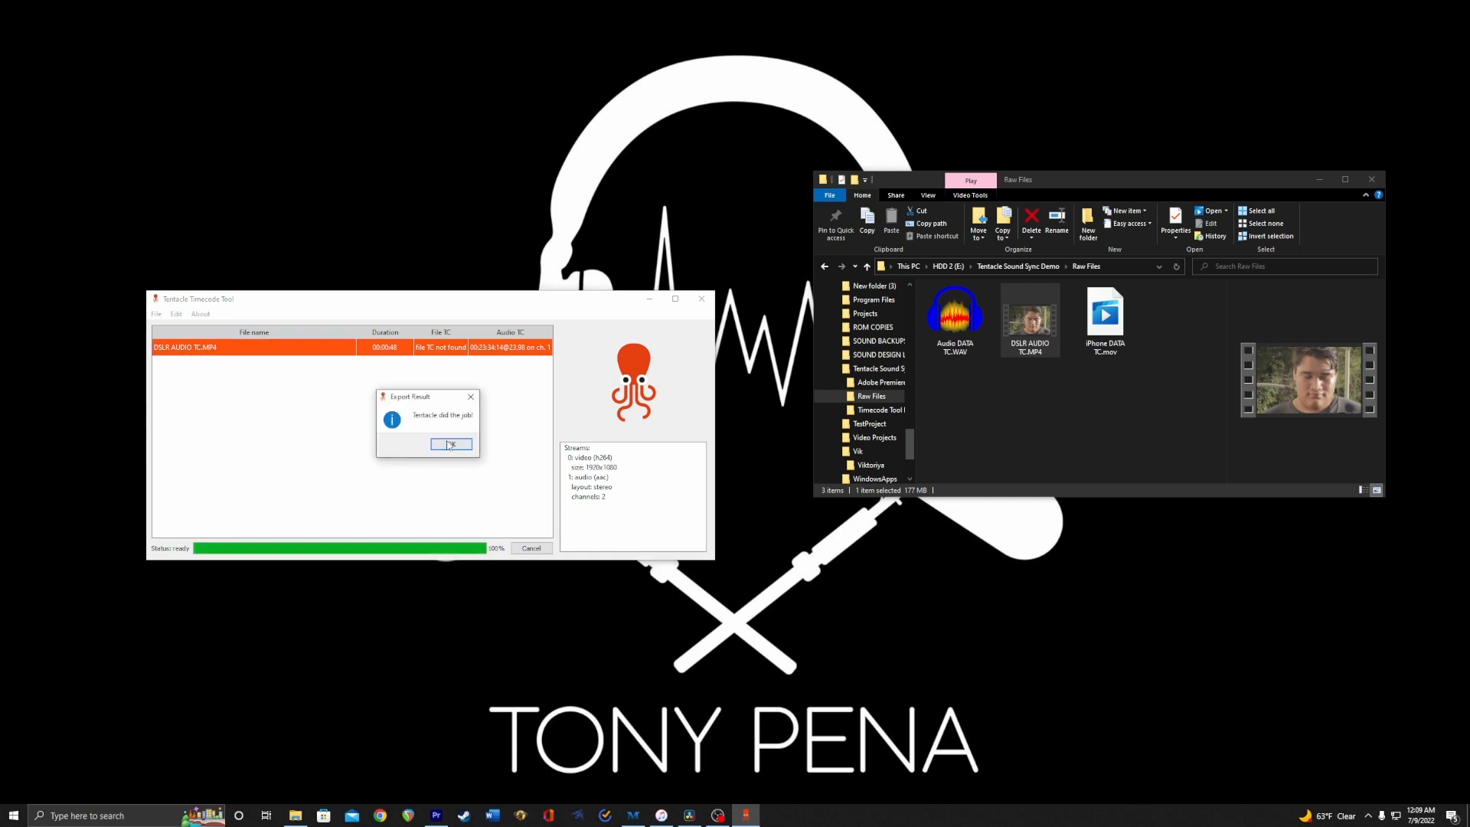
pyautogui.click(450, 444)
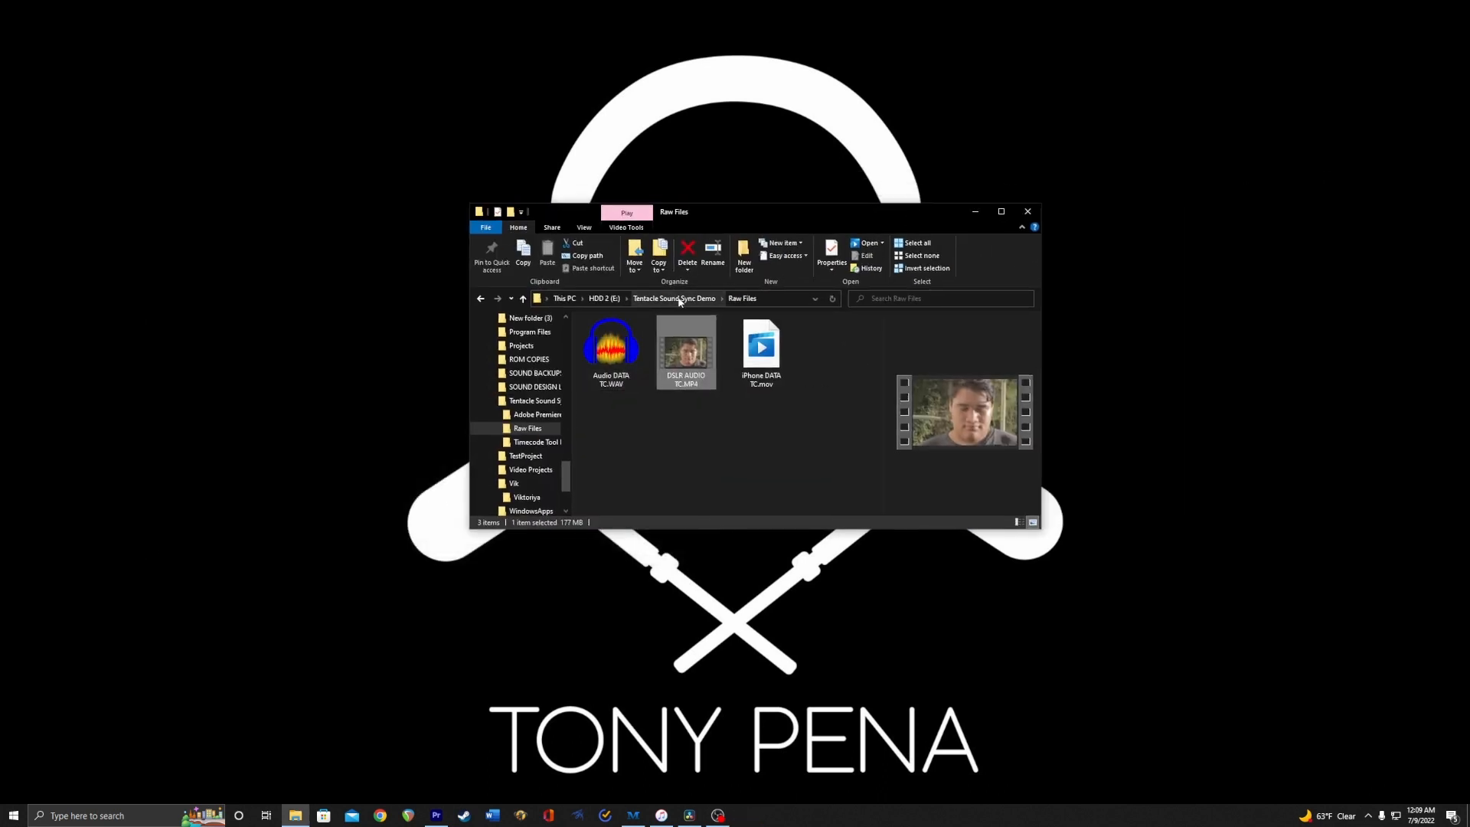
pyautogui.click(674, 298)
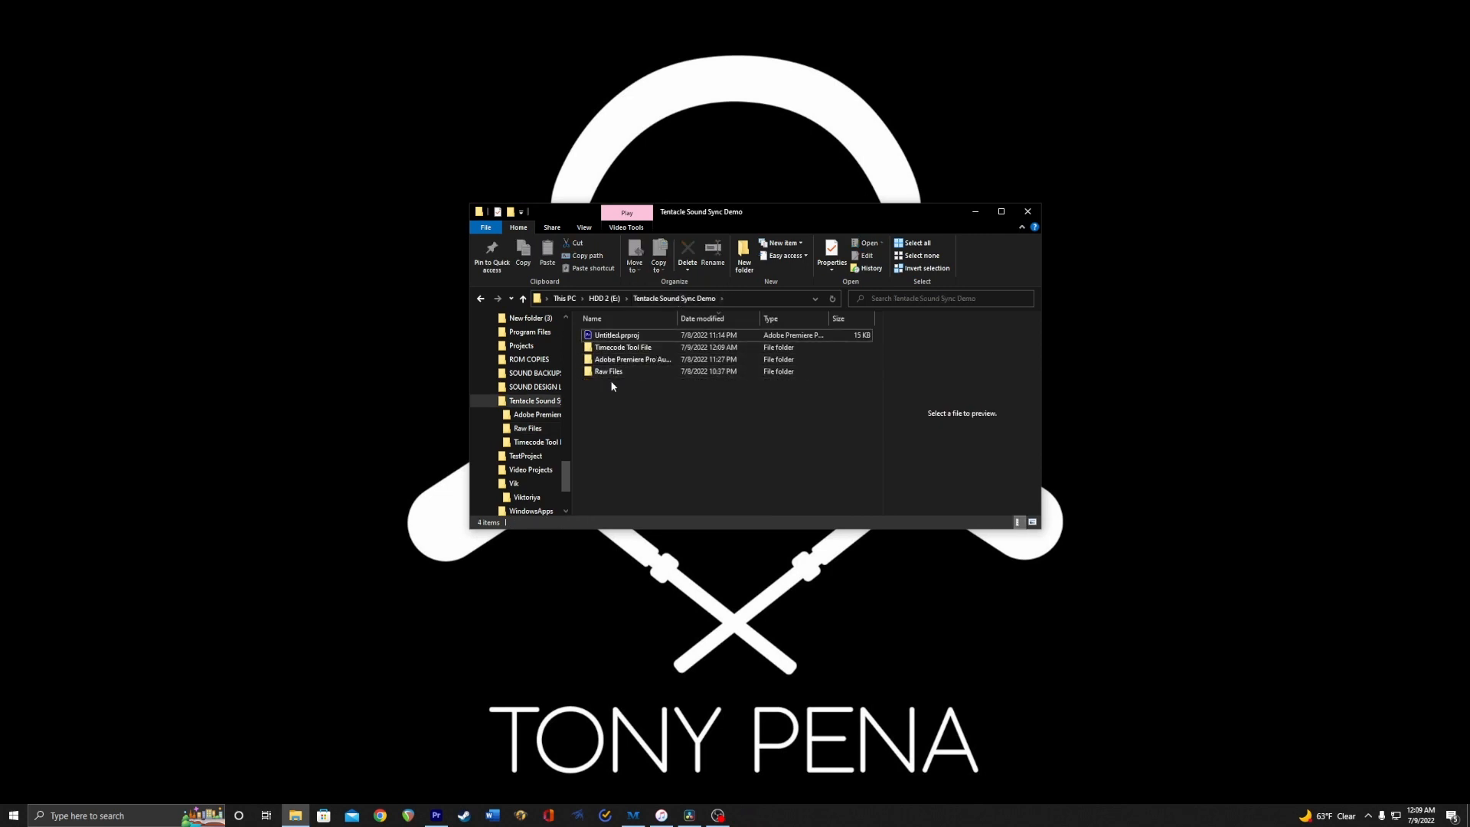
pyautogui.doubleClick(622, 347)
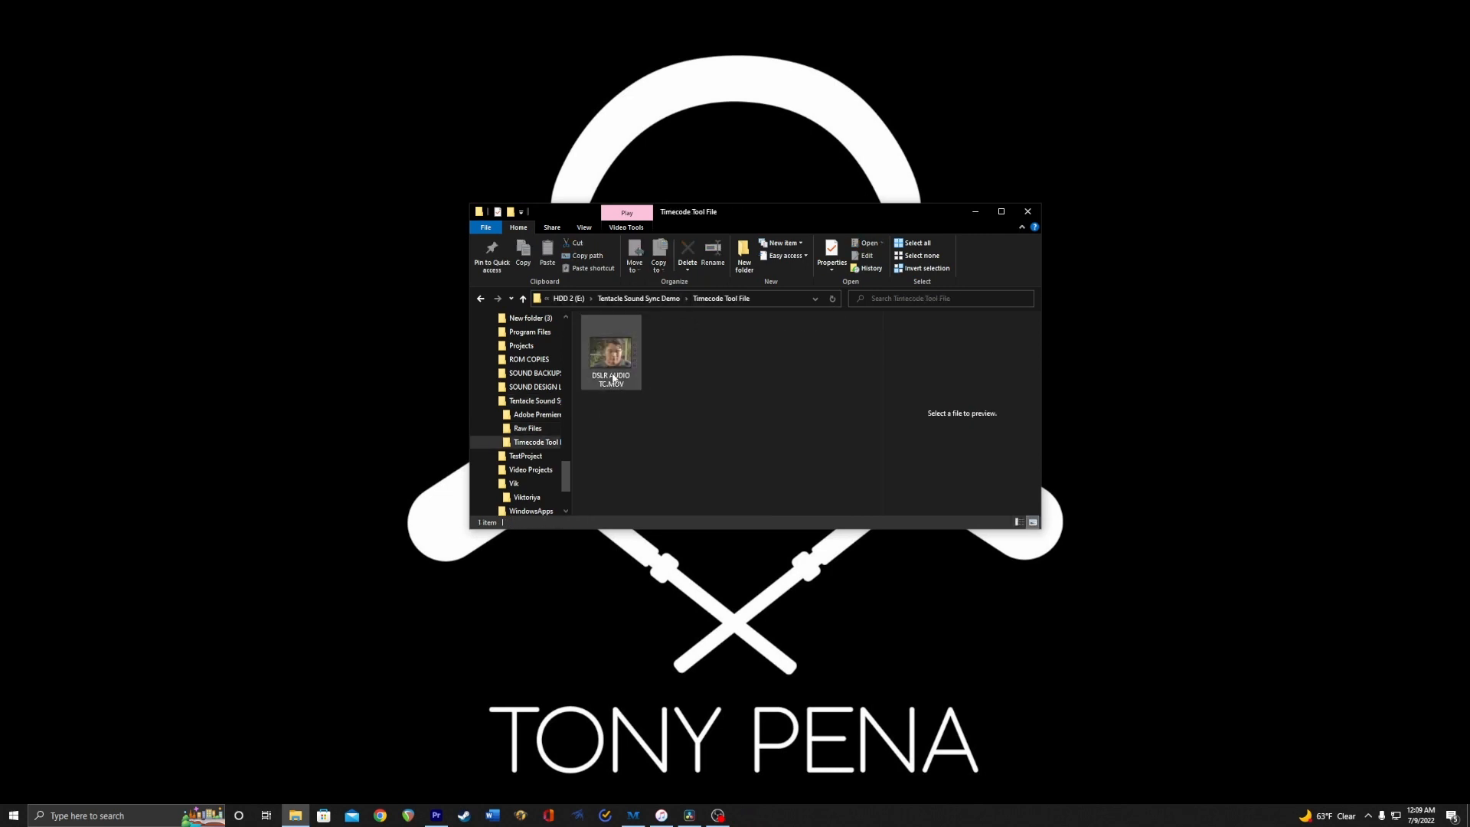
pyautogui.click(608, 682)
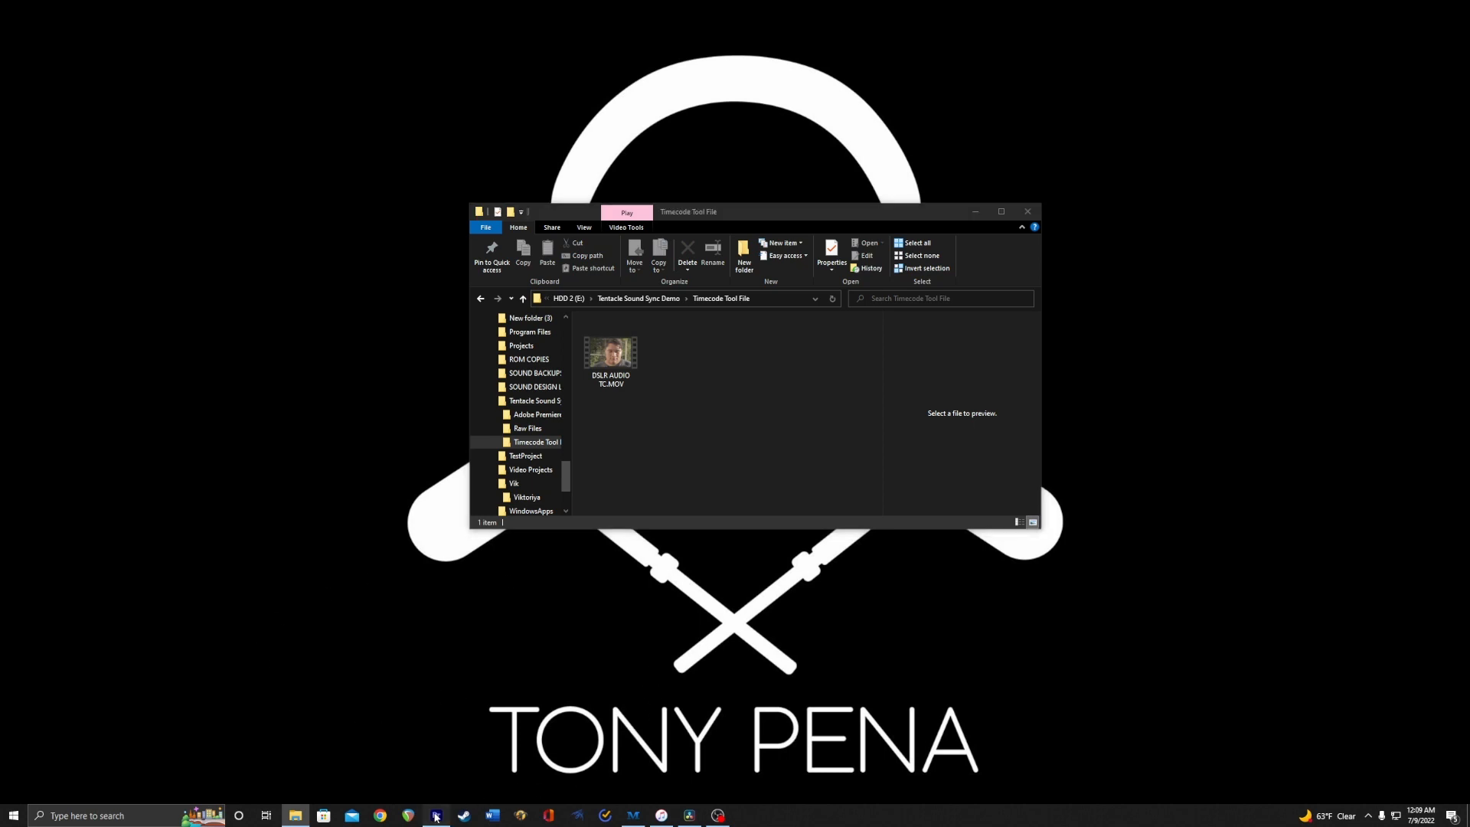
# Switch to Premiere Pro and import DSLR AUDIO TC.MOV into the Project panel
pyautogui.click(433, 815)
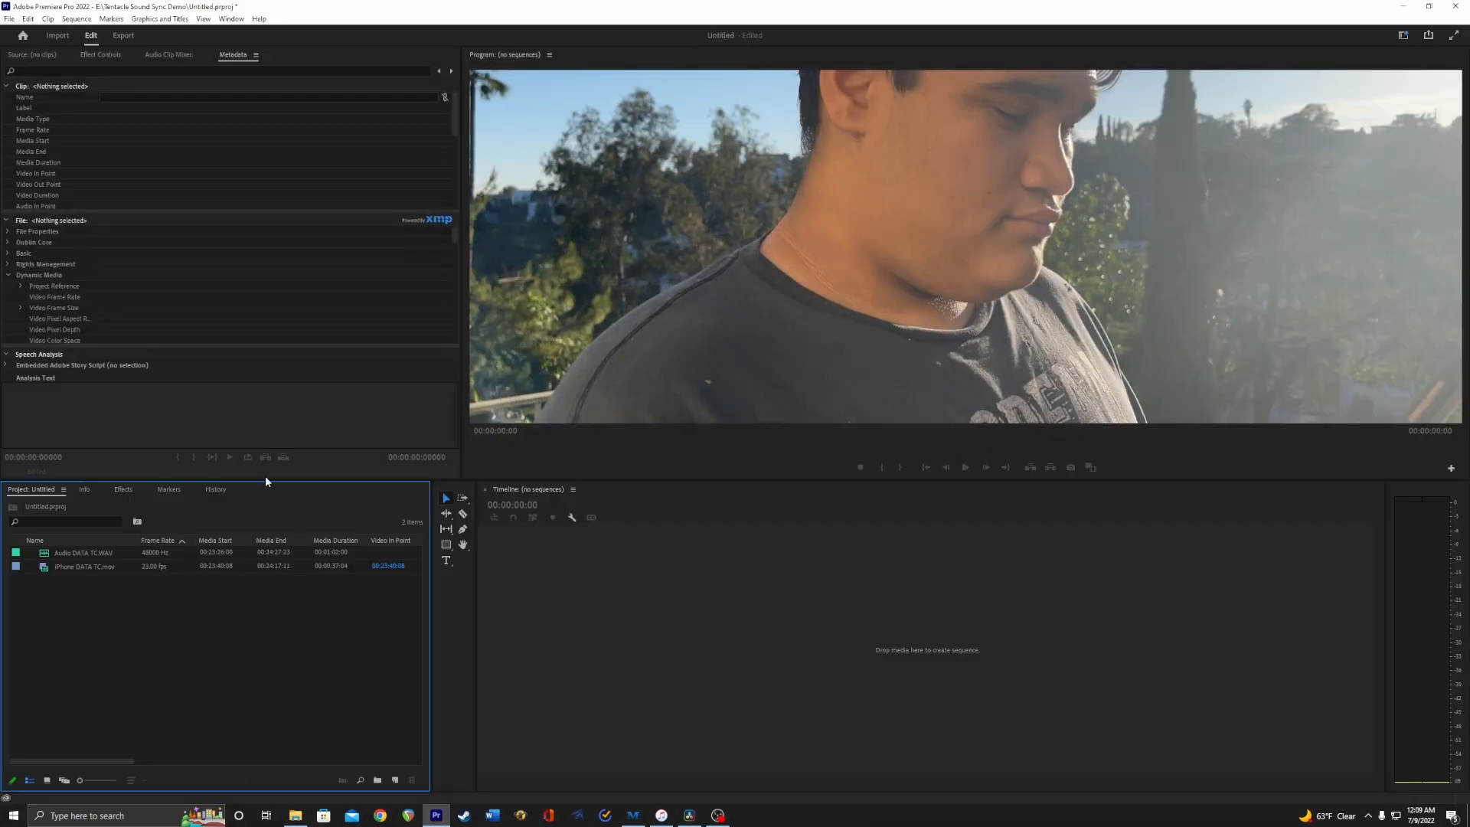
pyautogui.click(83, 564)
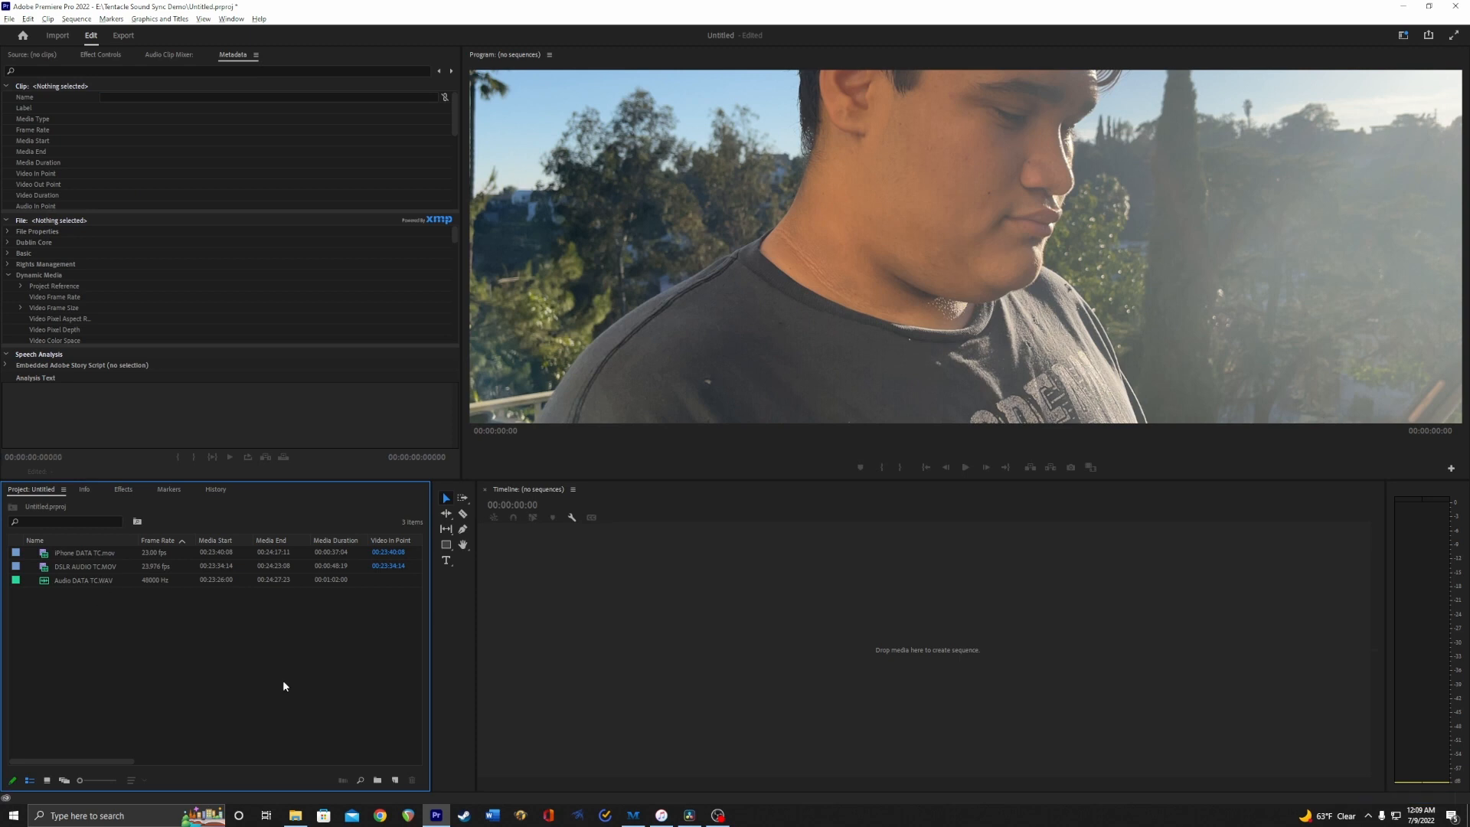
pyautogui.moveTo(86, 623)
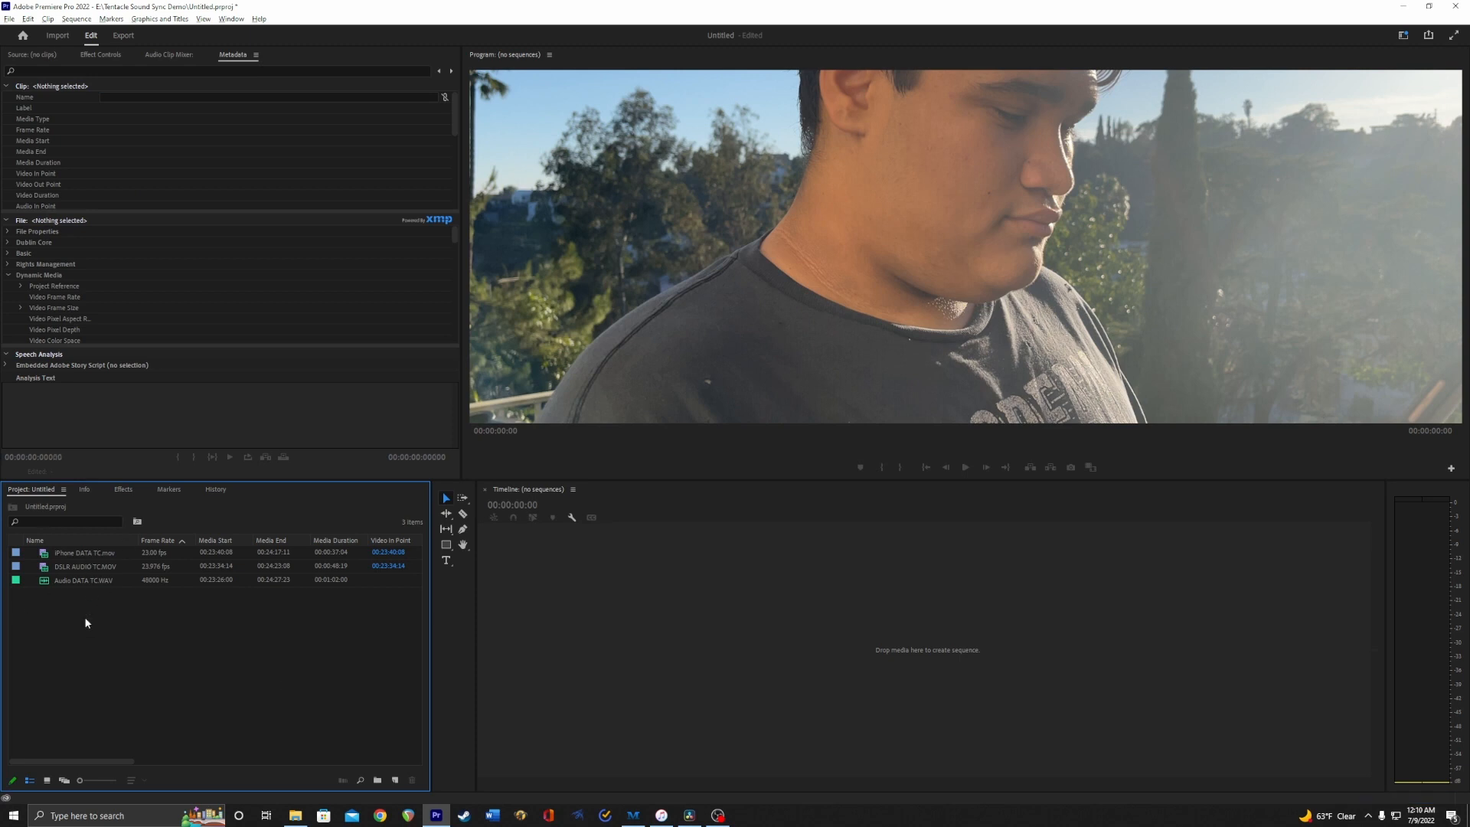
# Create a Multi-Camera Source Sequence from the three clips, synchronized by Timecode
pyautogui.rightClick(84, 552)
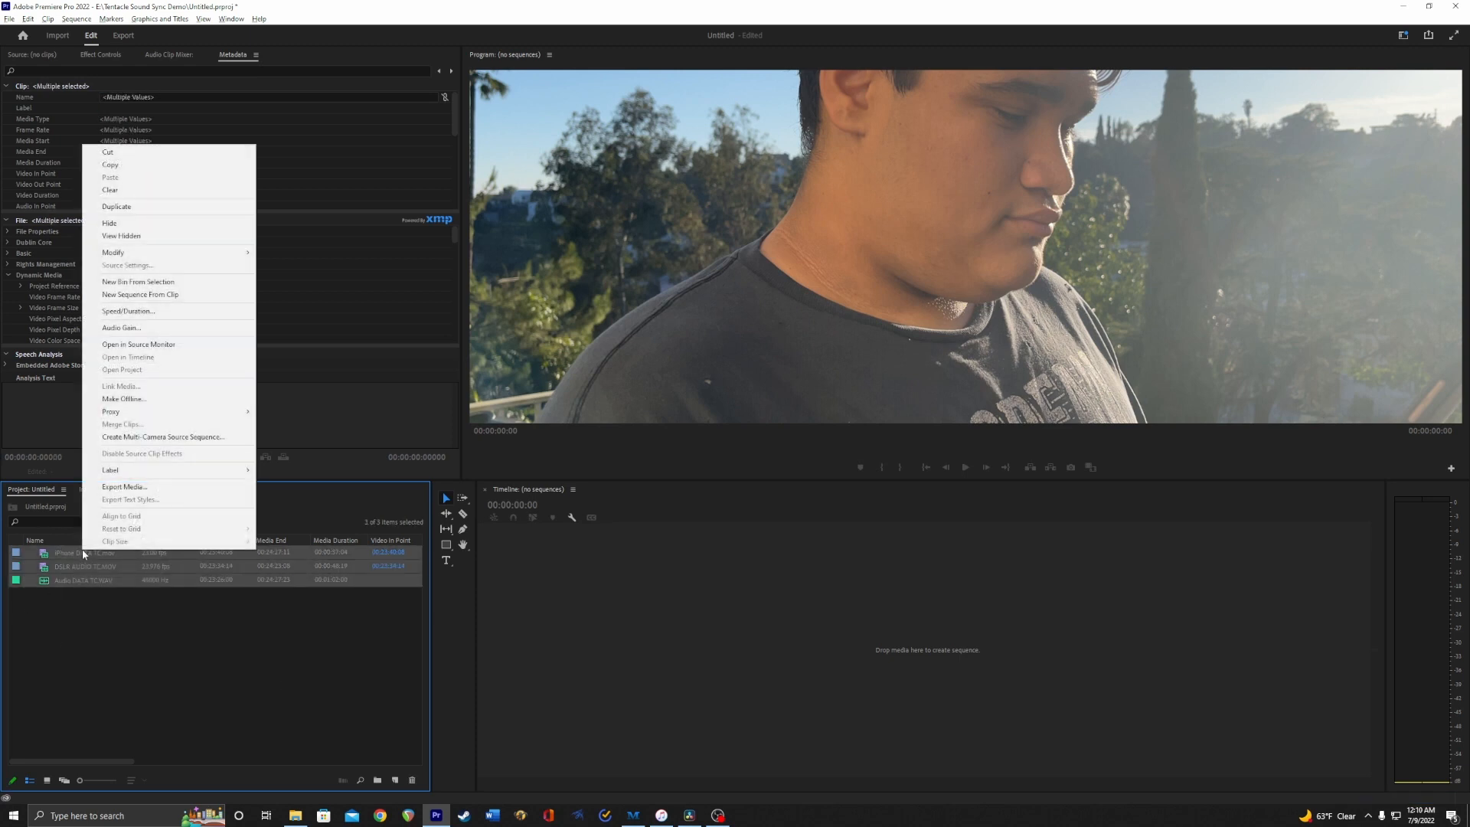
pyautogui.moveTo(164, 437)
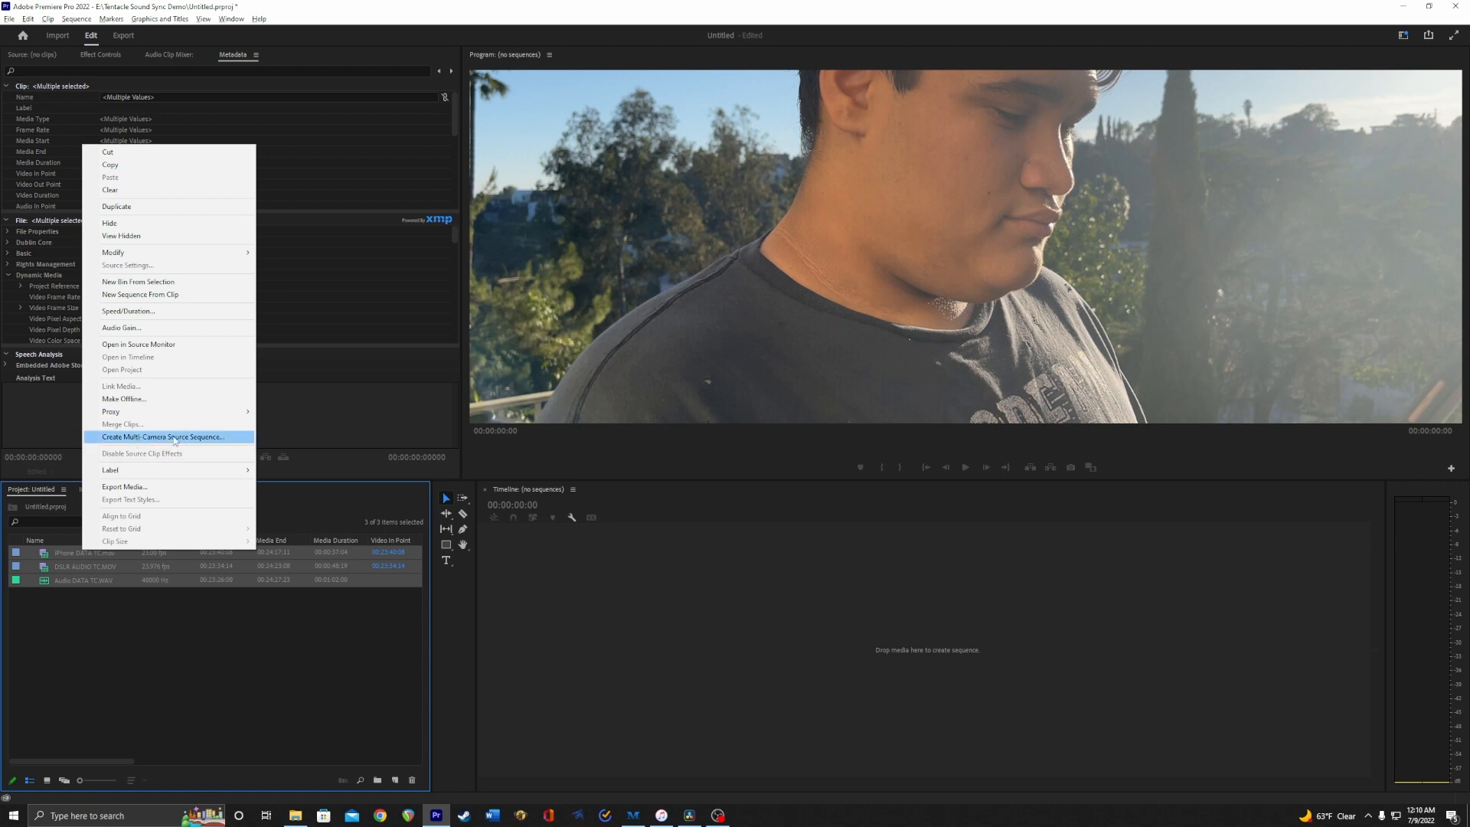
pyautogui.click(162, 436)
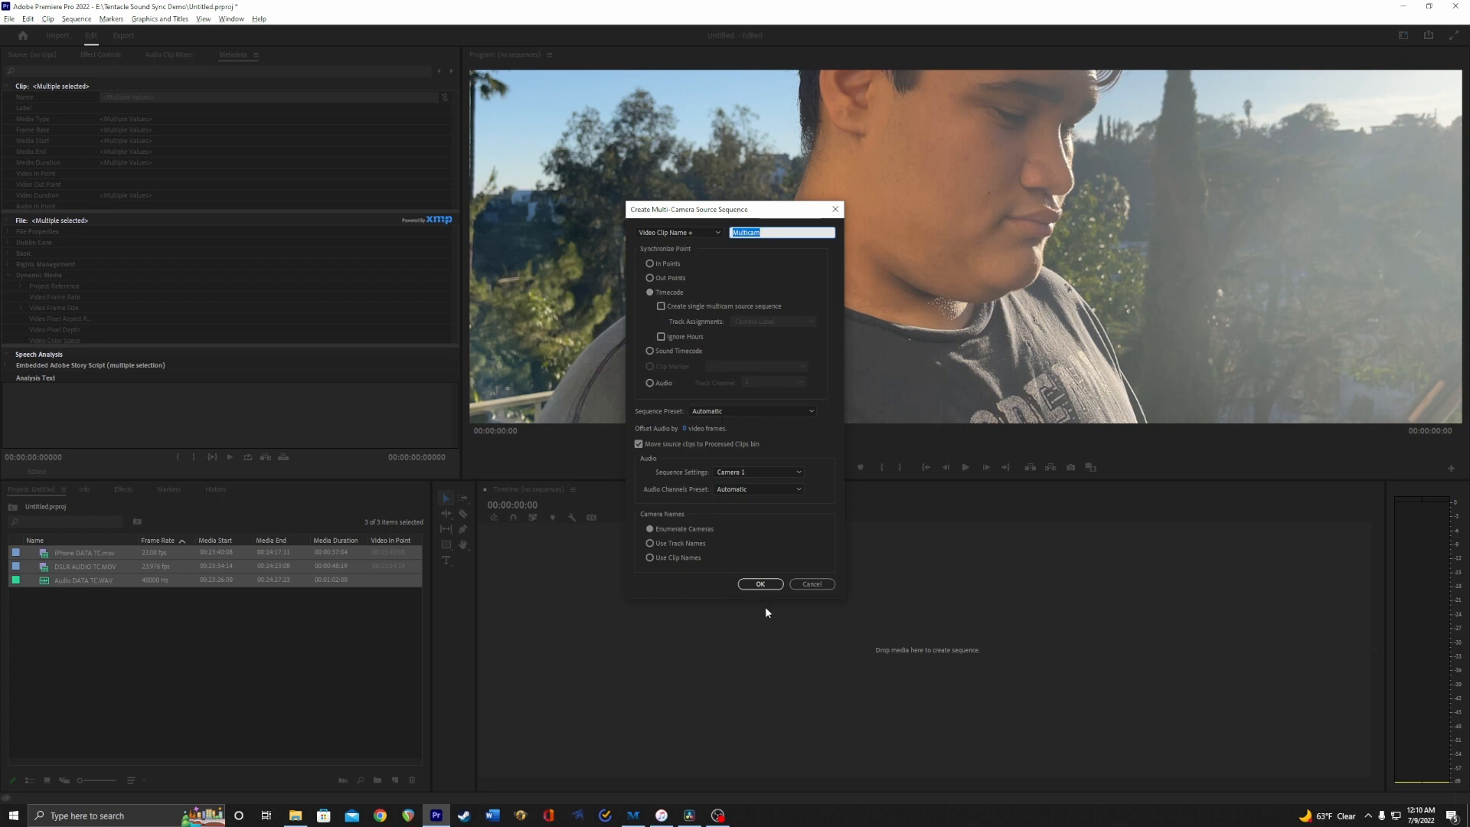
pyautogui.click(761, 583)
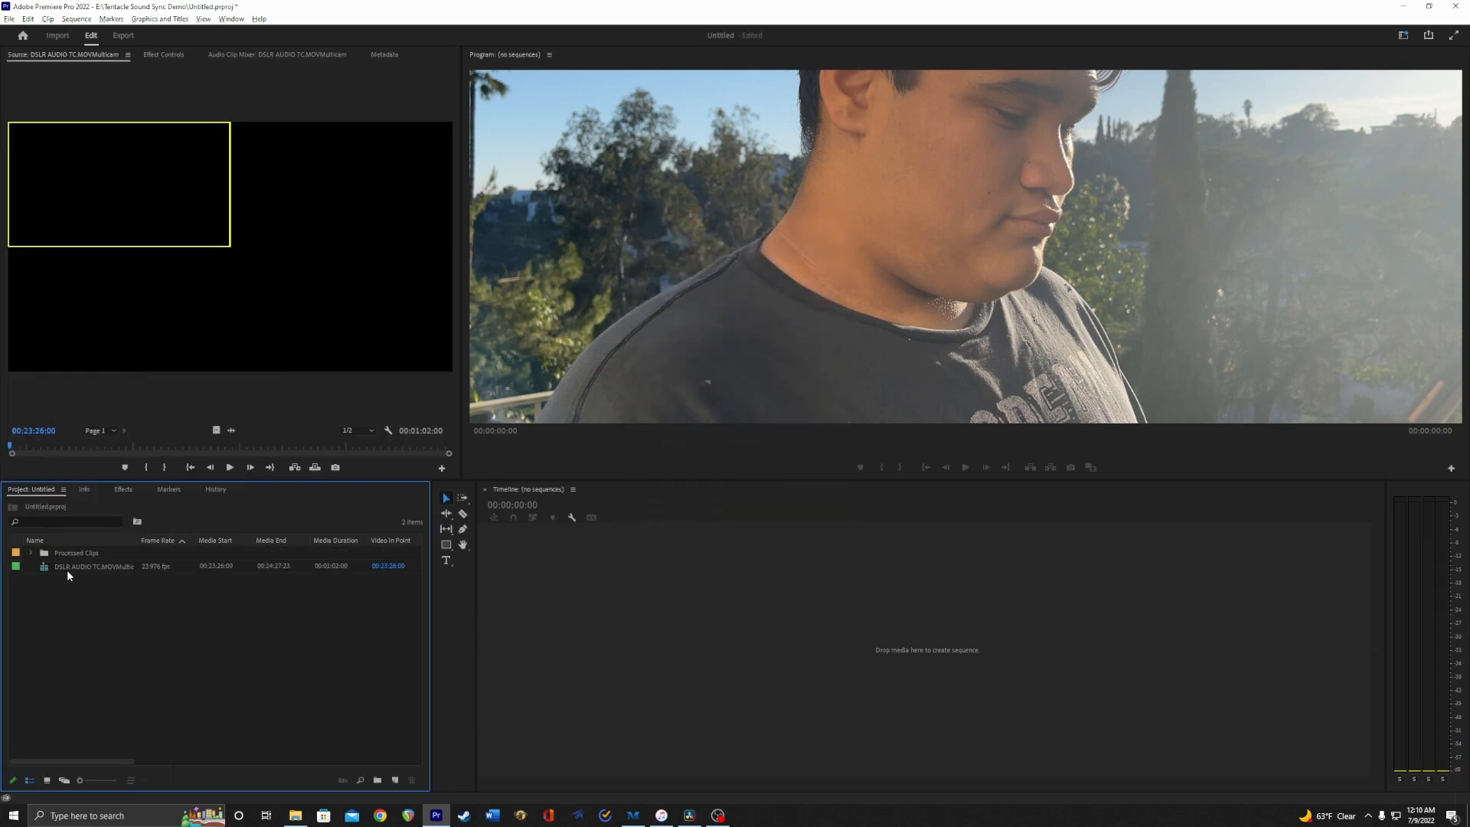
pyautogui.rightClick(93, 567)
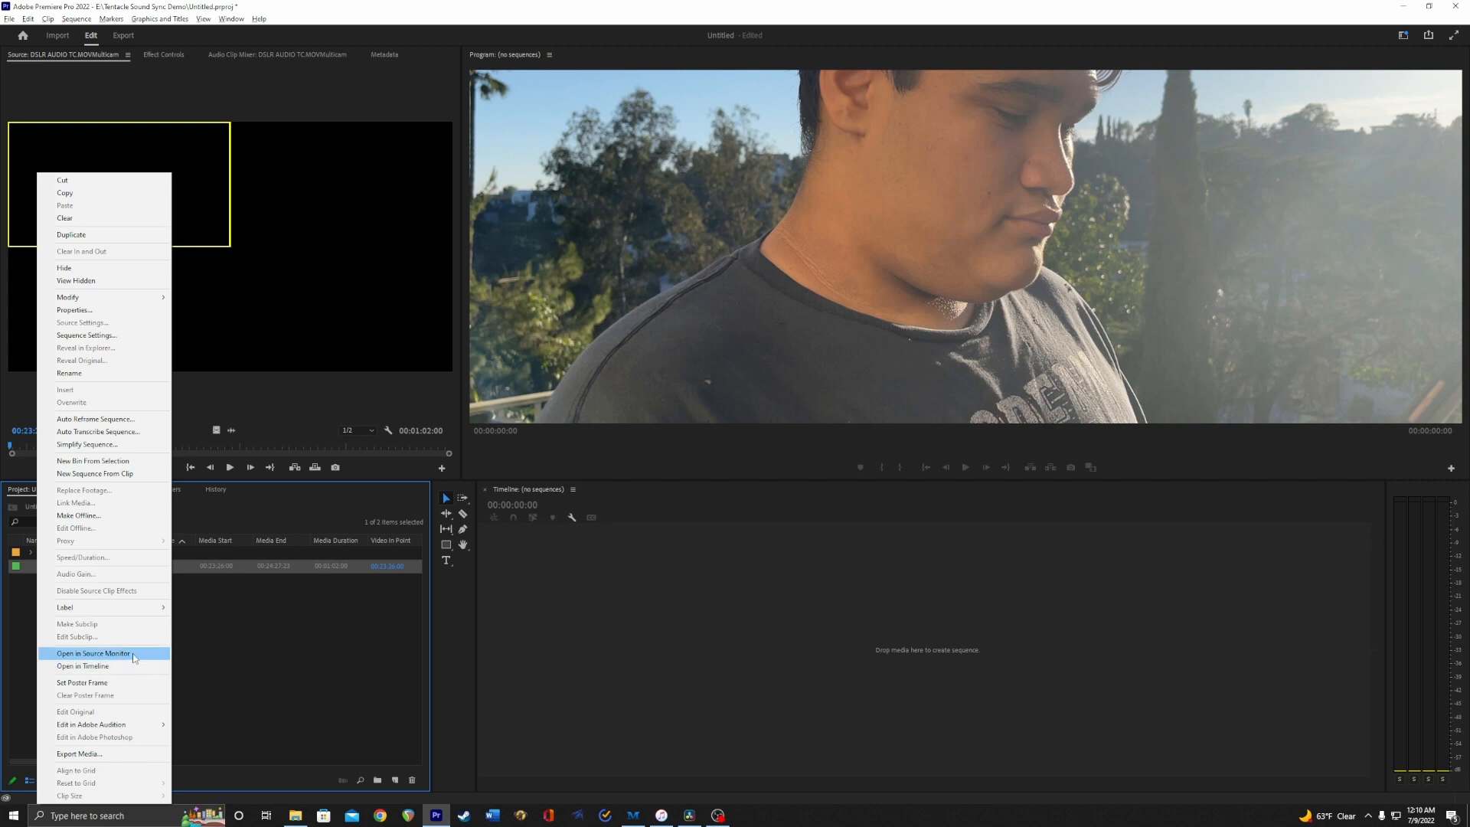
# Open the multicam sequence in the timeline, scrub playback and select the DSLR clip
pyautogui.click(81, 666)
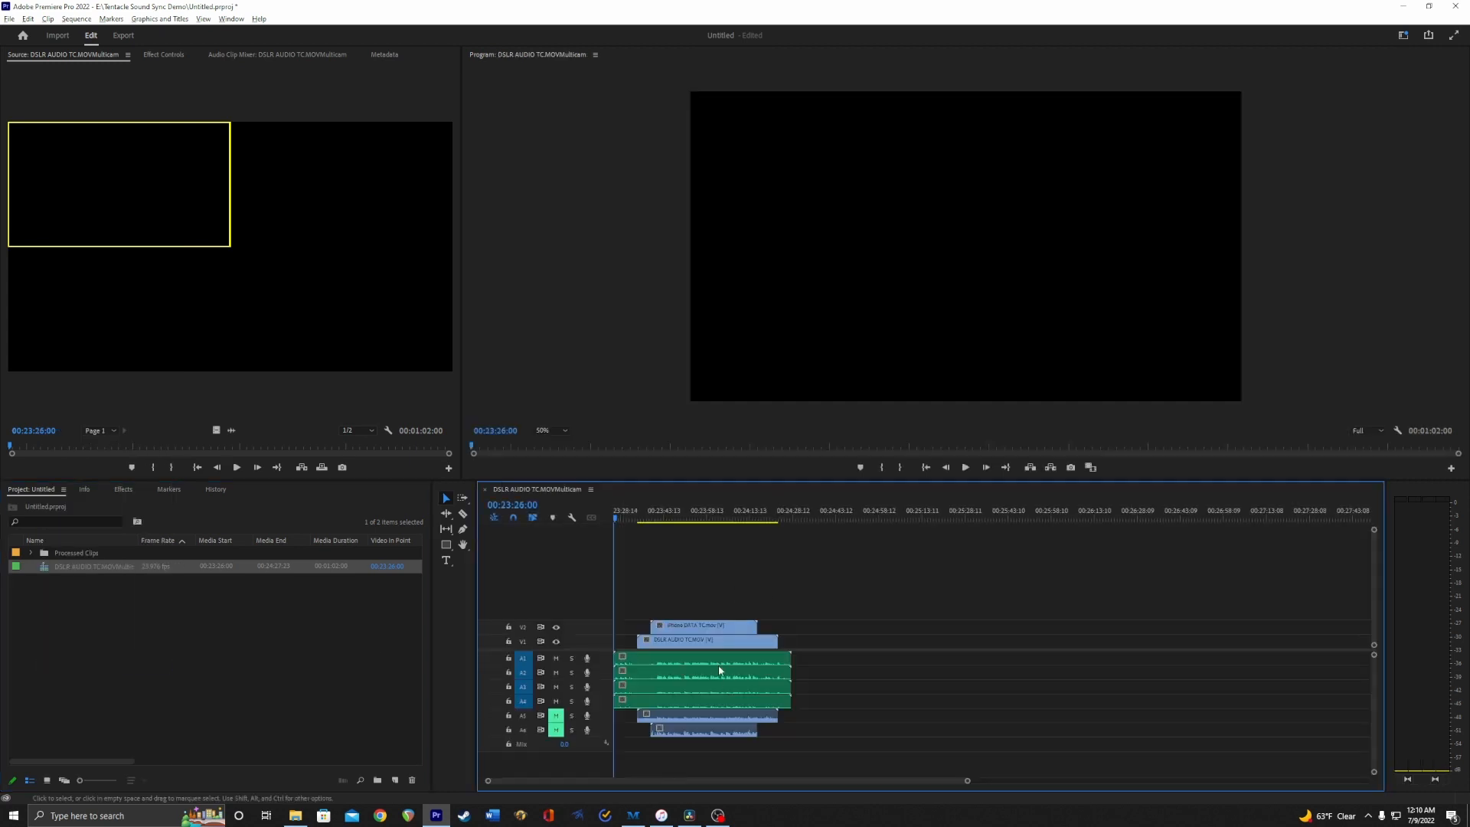
pyautogui.click(674, 516)
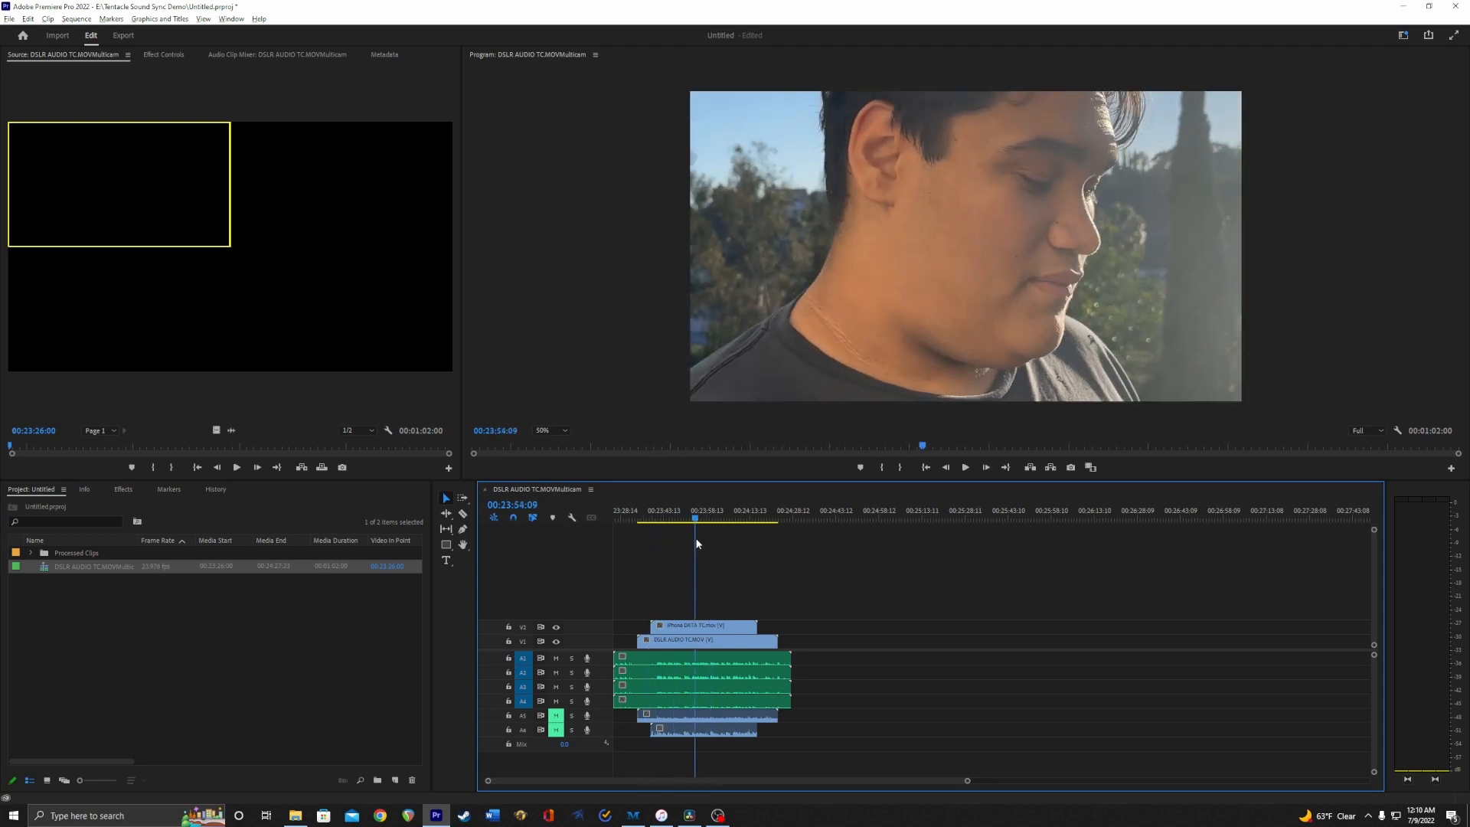
pyautogui.click(673, 520)
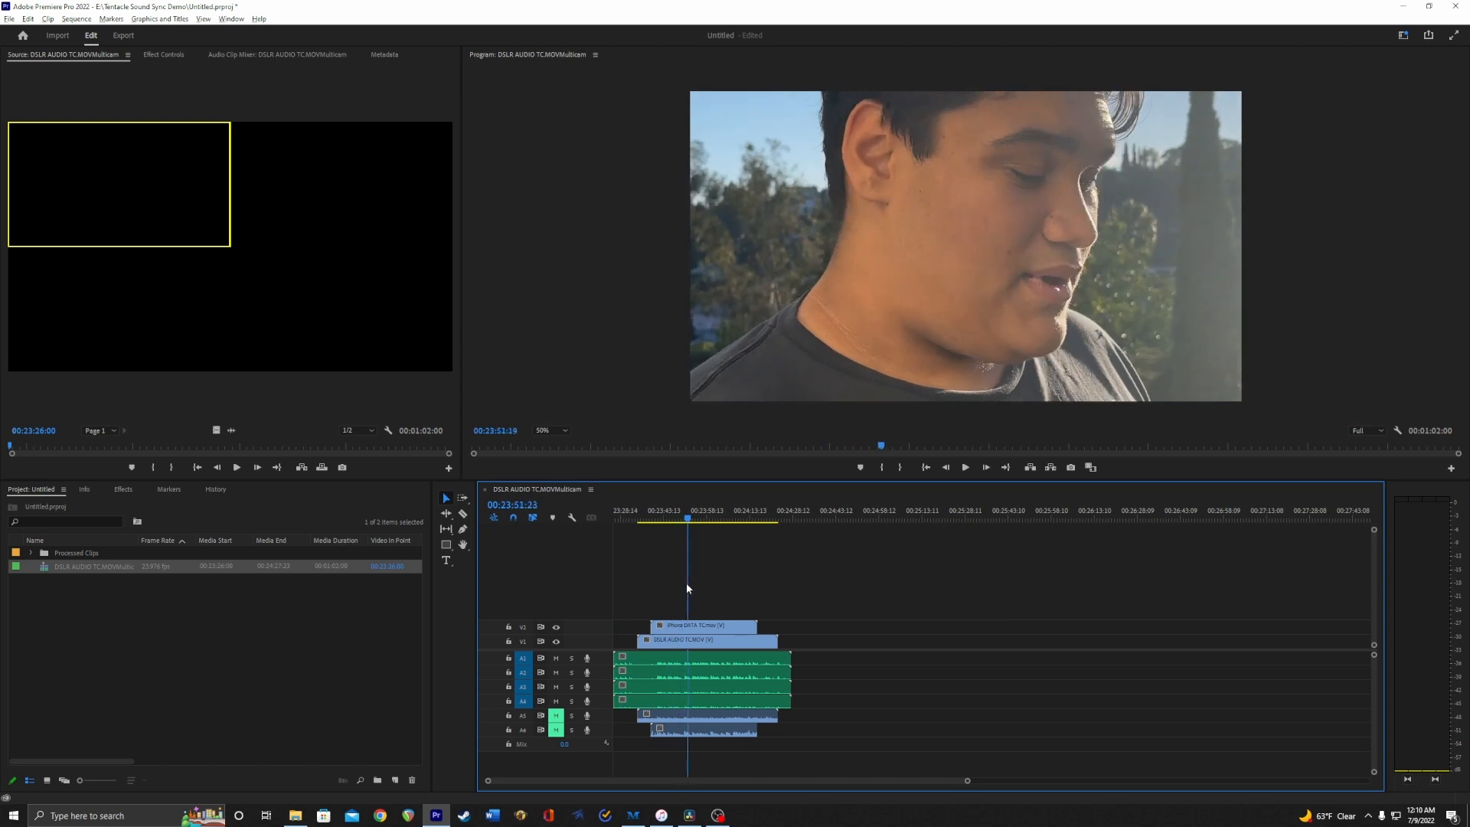
pyautogui.click(658, 521)
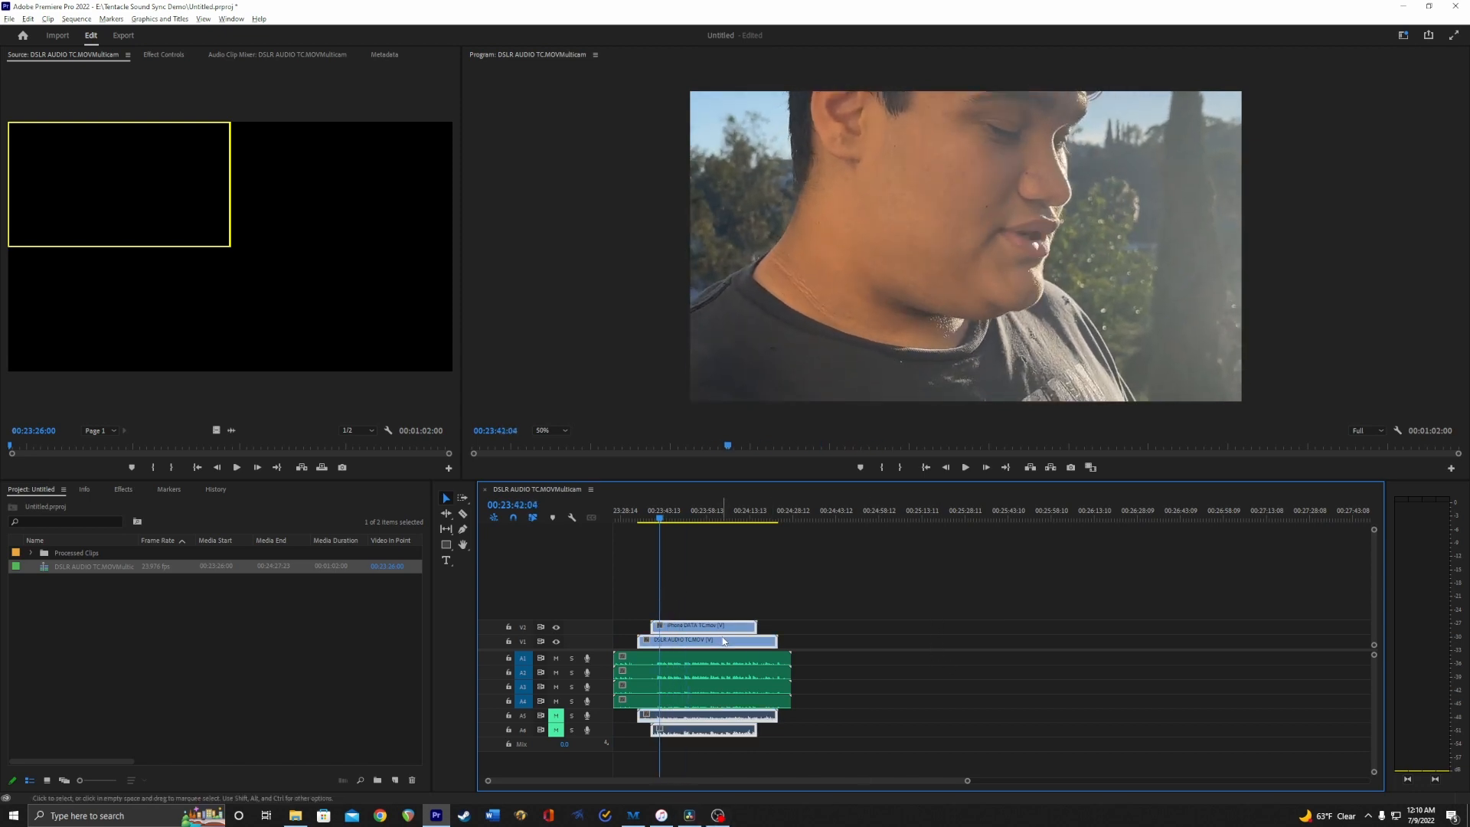
# Unlink the DSLR clip's audio, adjust the audio clips' gain, and begin cutting the iPhone clip
pyautogui.rightClick(707, 640)
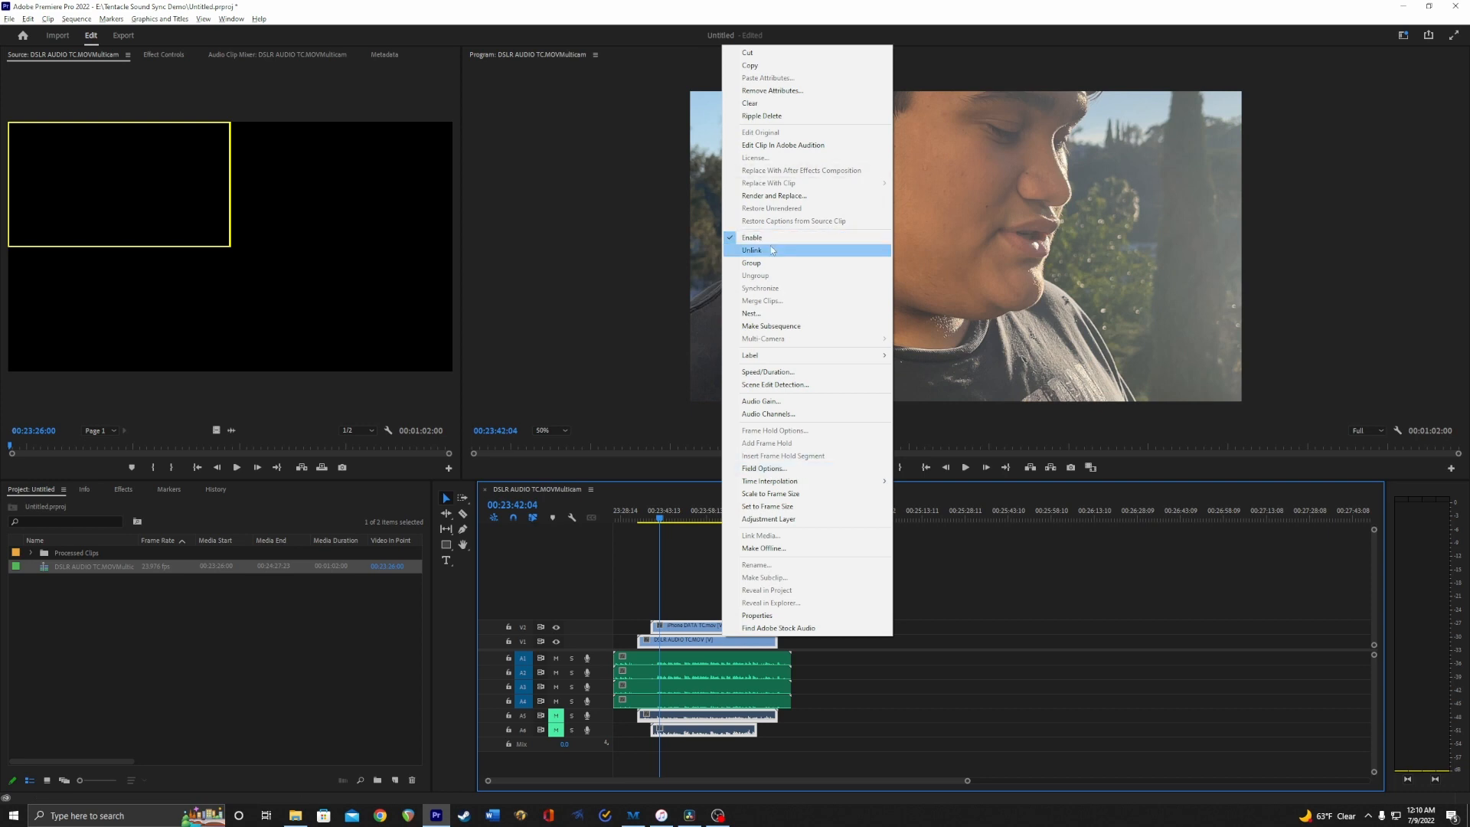
pyautogui.click(754, 249)
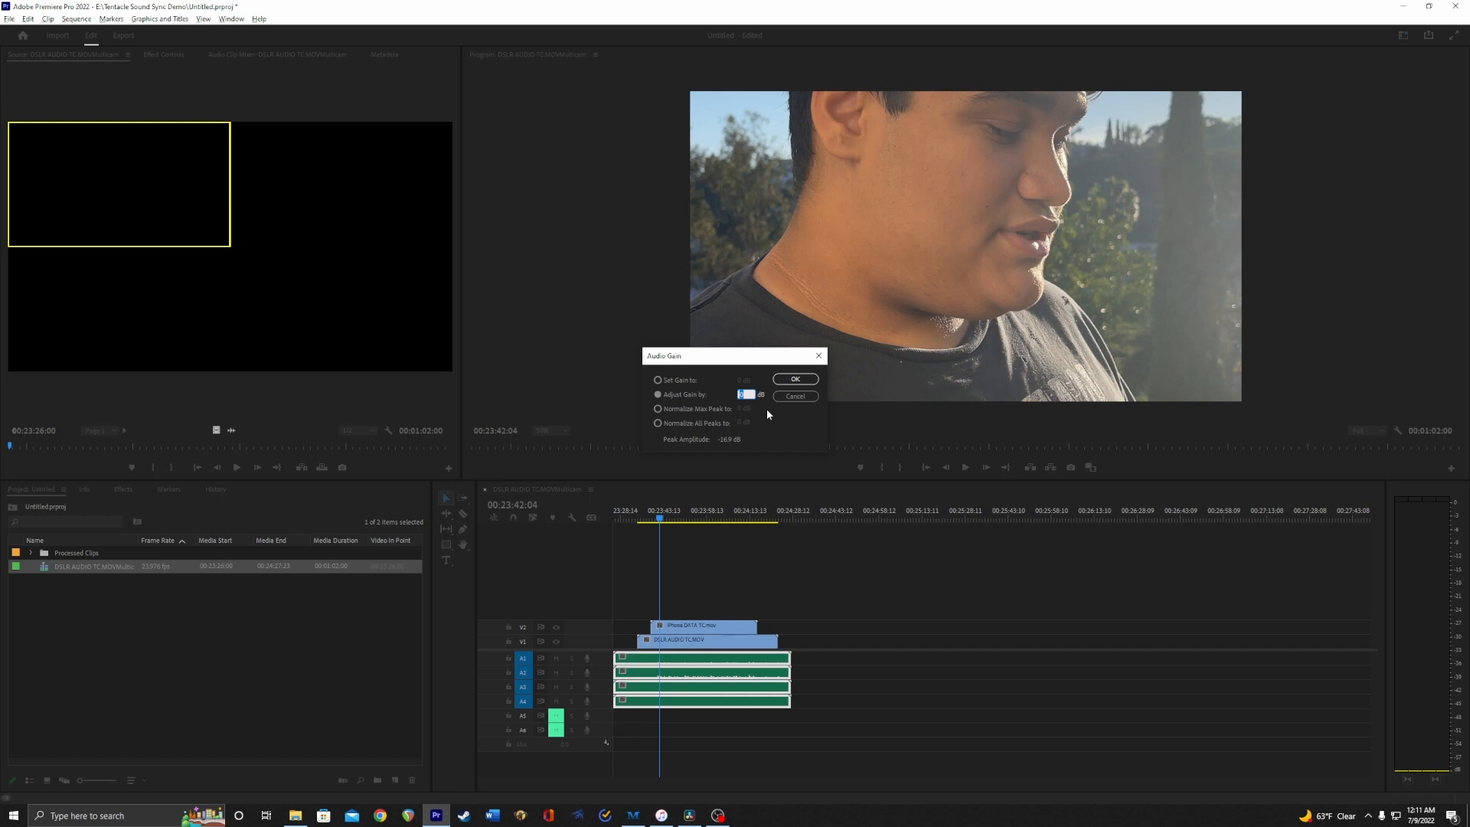
pyautogui.click(795, 378)
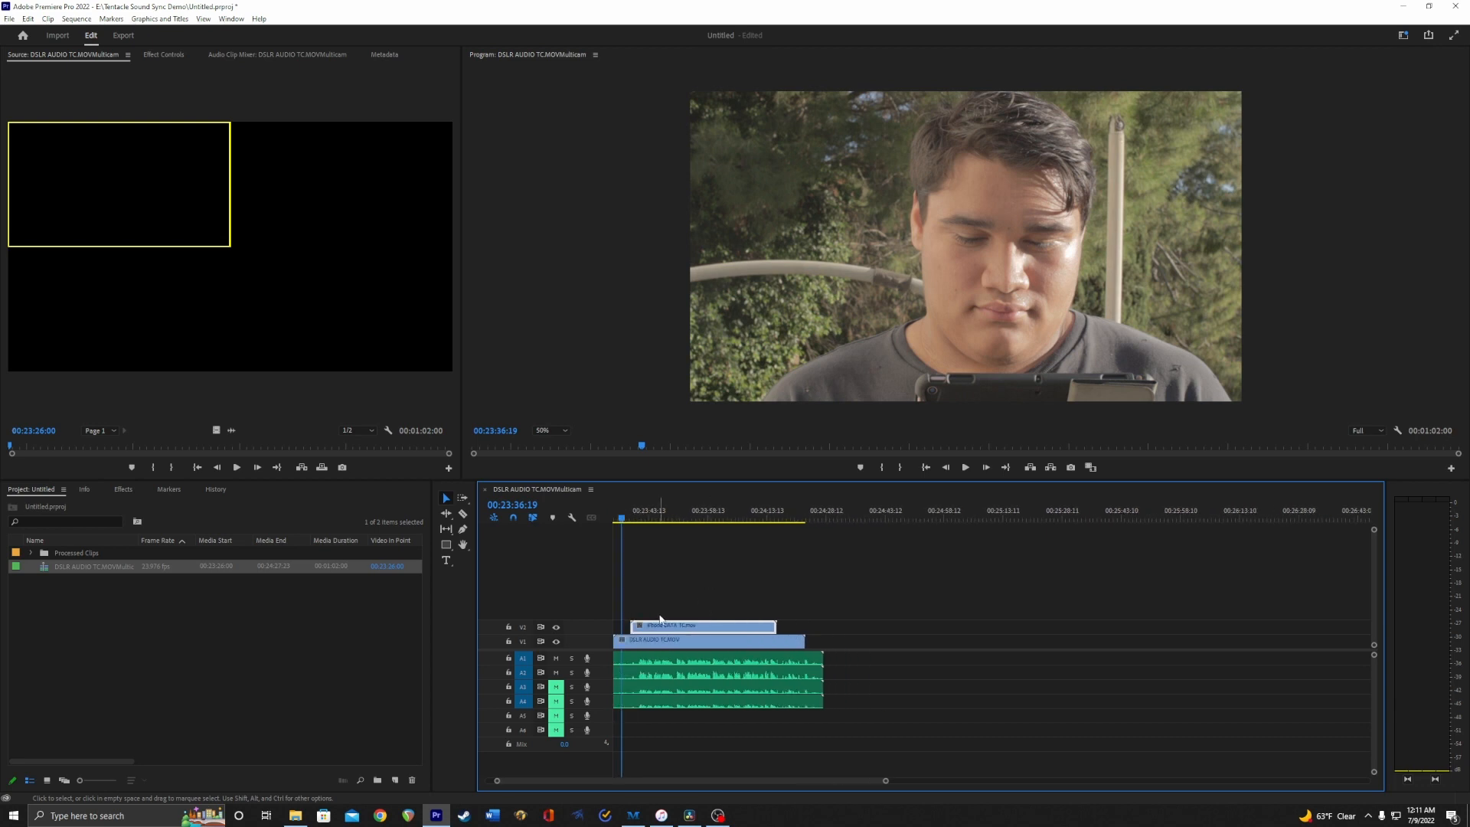
pyautogui.click(688, 510)
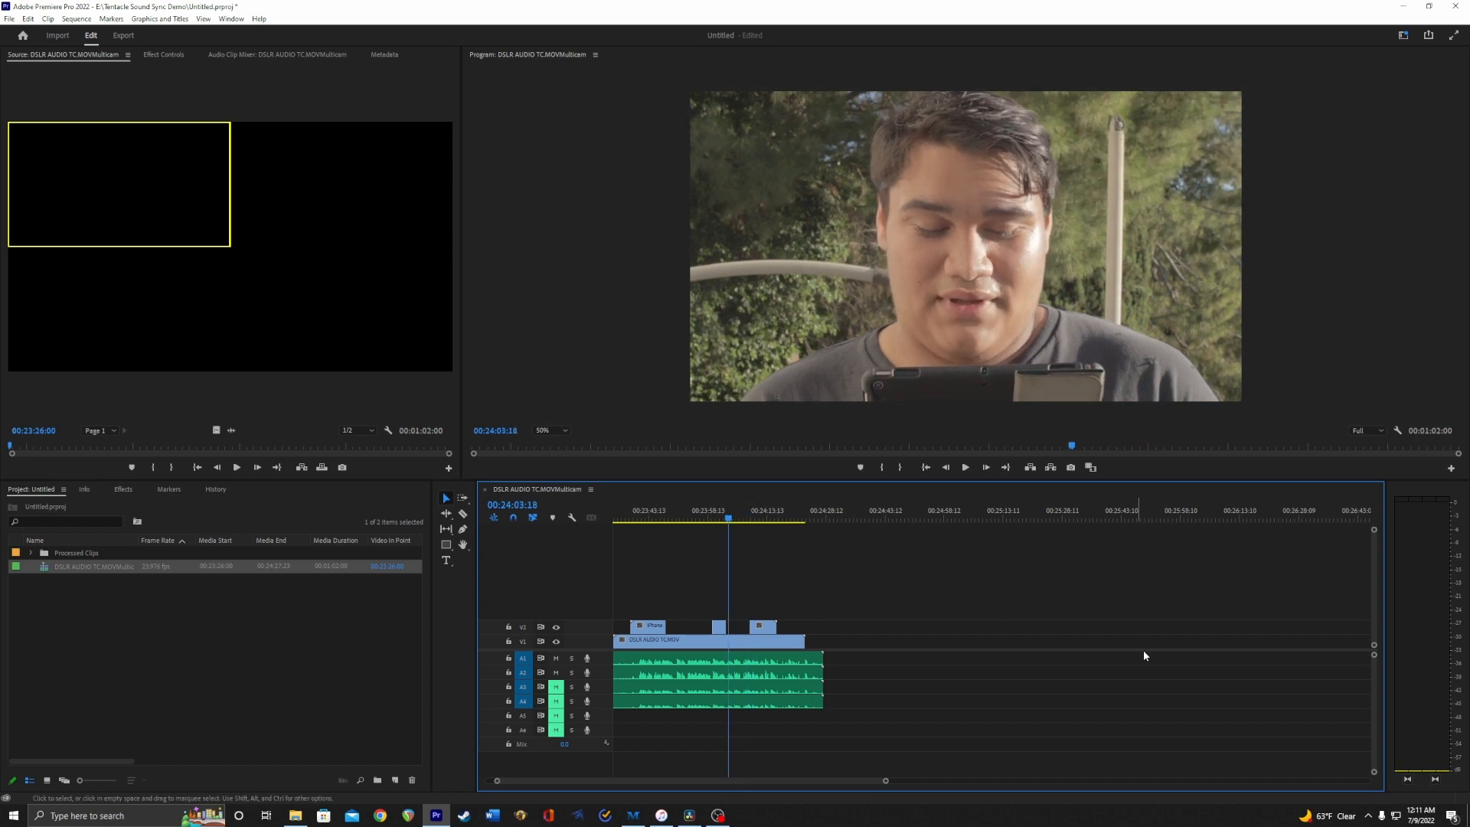
pyautogui.moveTo(906, 732)
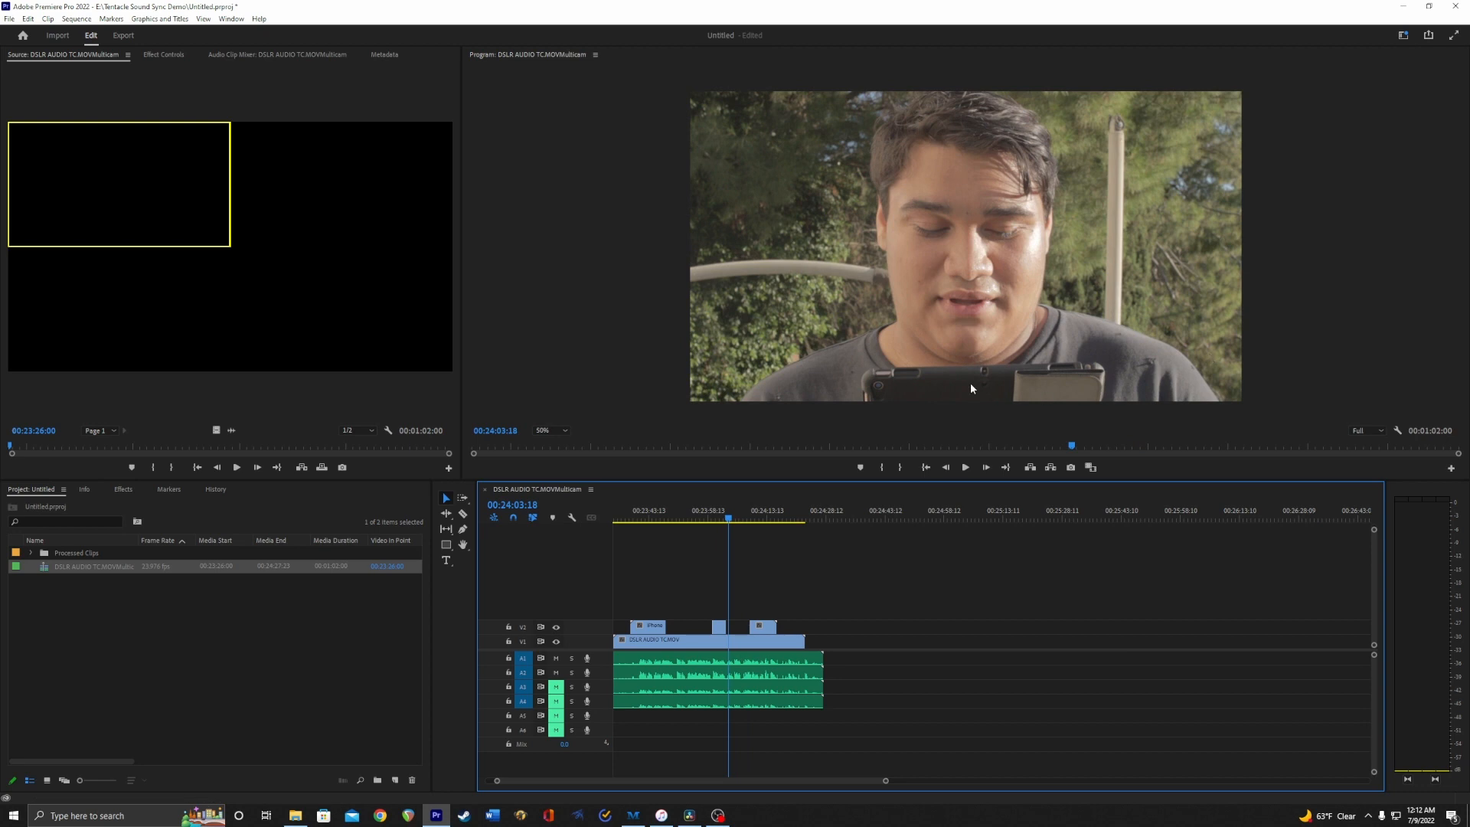
pyautogui.moveTo(595, 595)
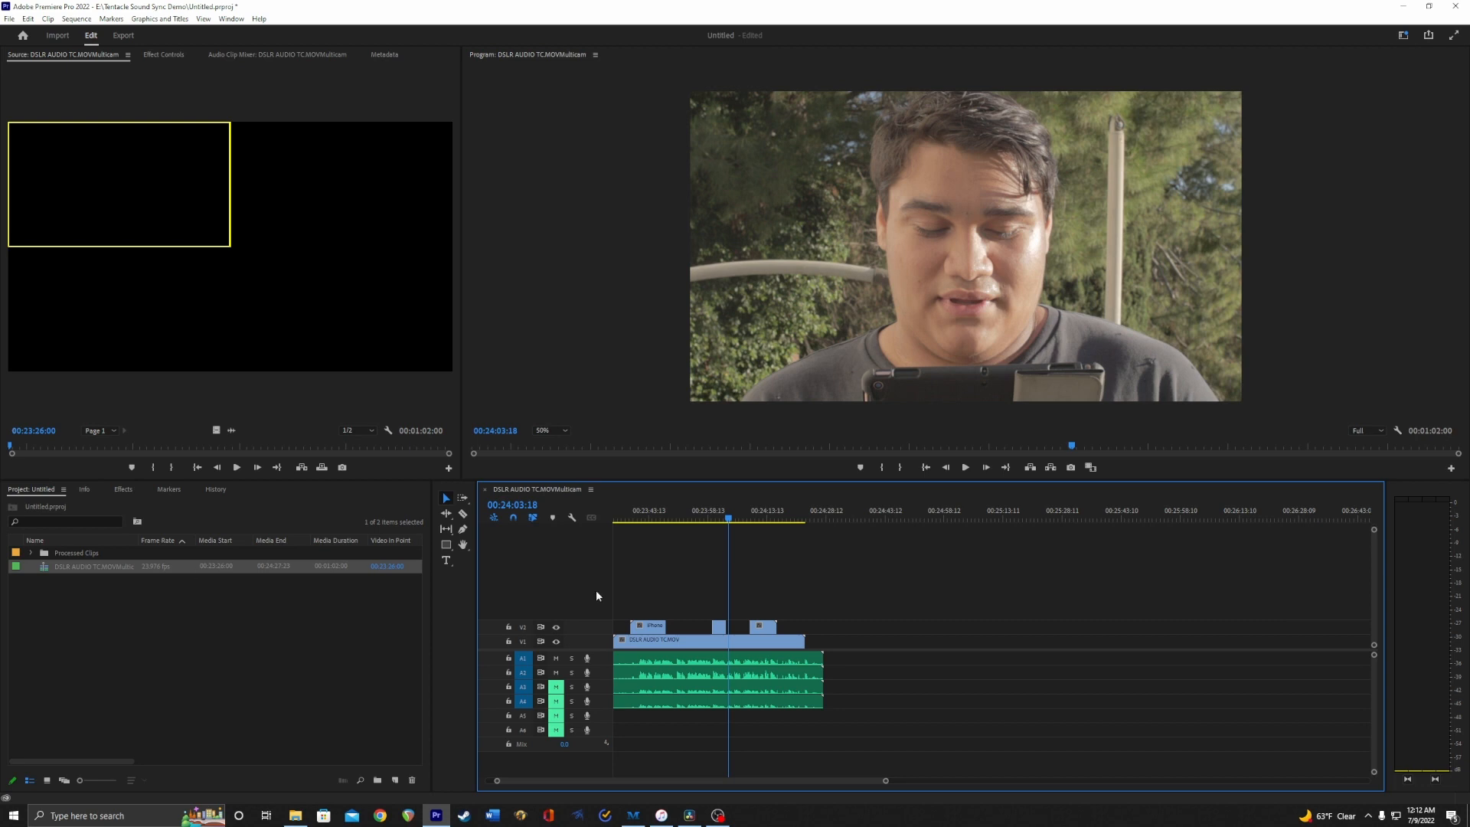
pyautogui.moveTo(139, 746)
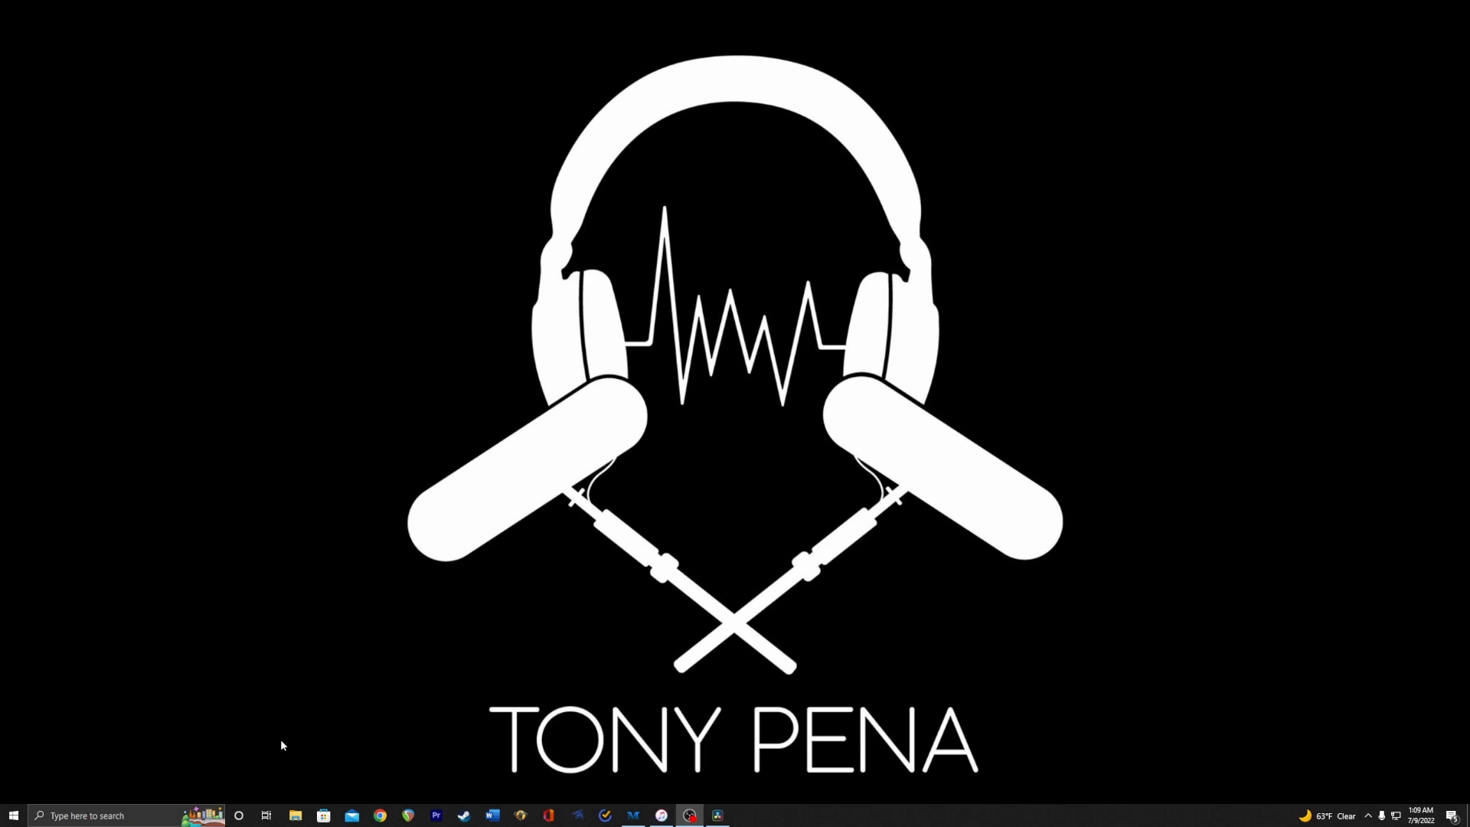
# Switch to DaVinci Resolve's Tent Sync Demo project and select the DSLR AUDIO TC.MOV clip
pyautogui.click(716, 815)
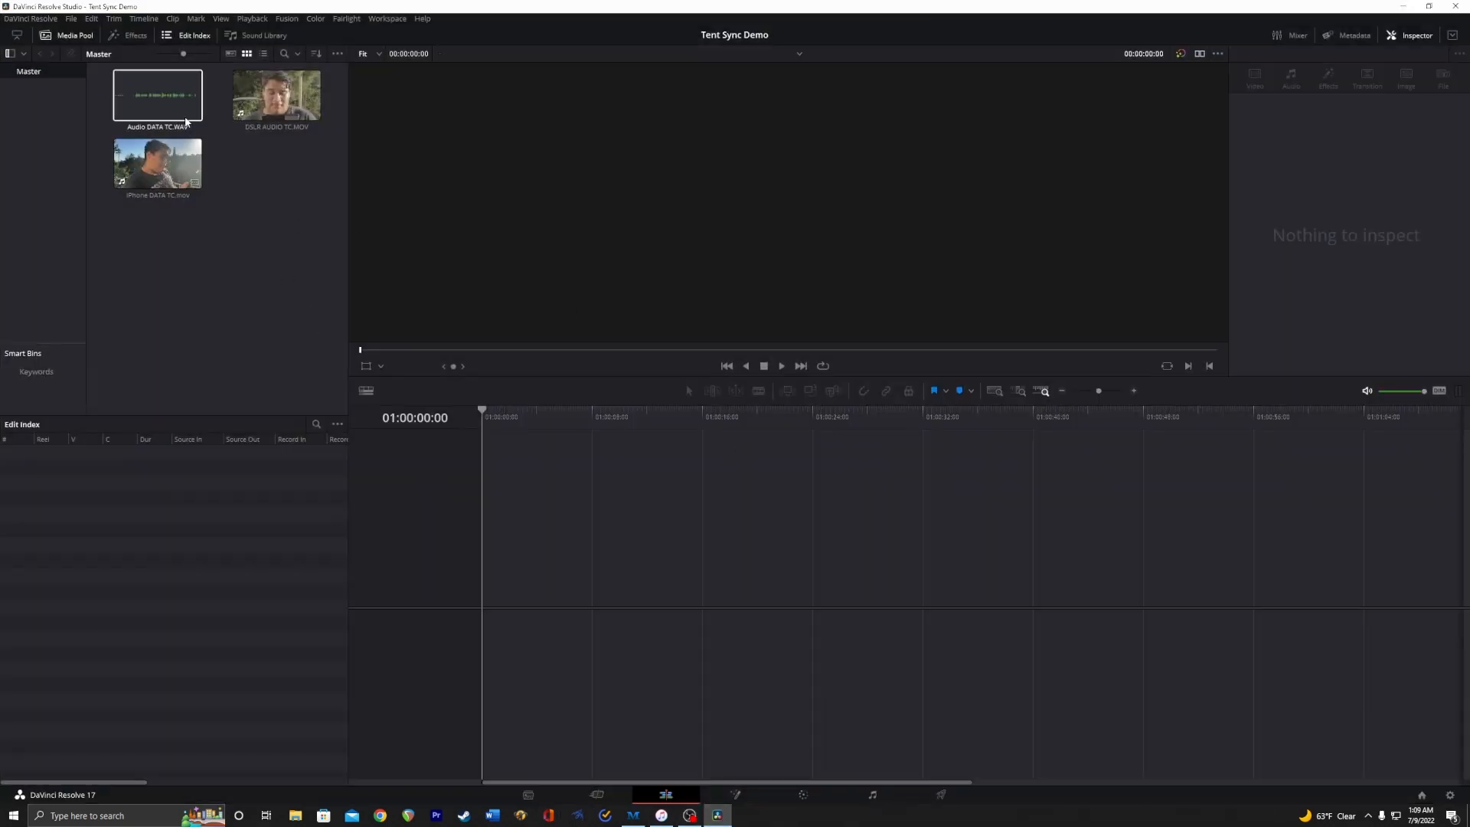
pyautogui.click(323, 214)
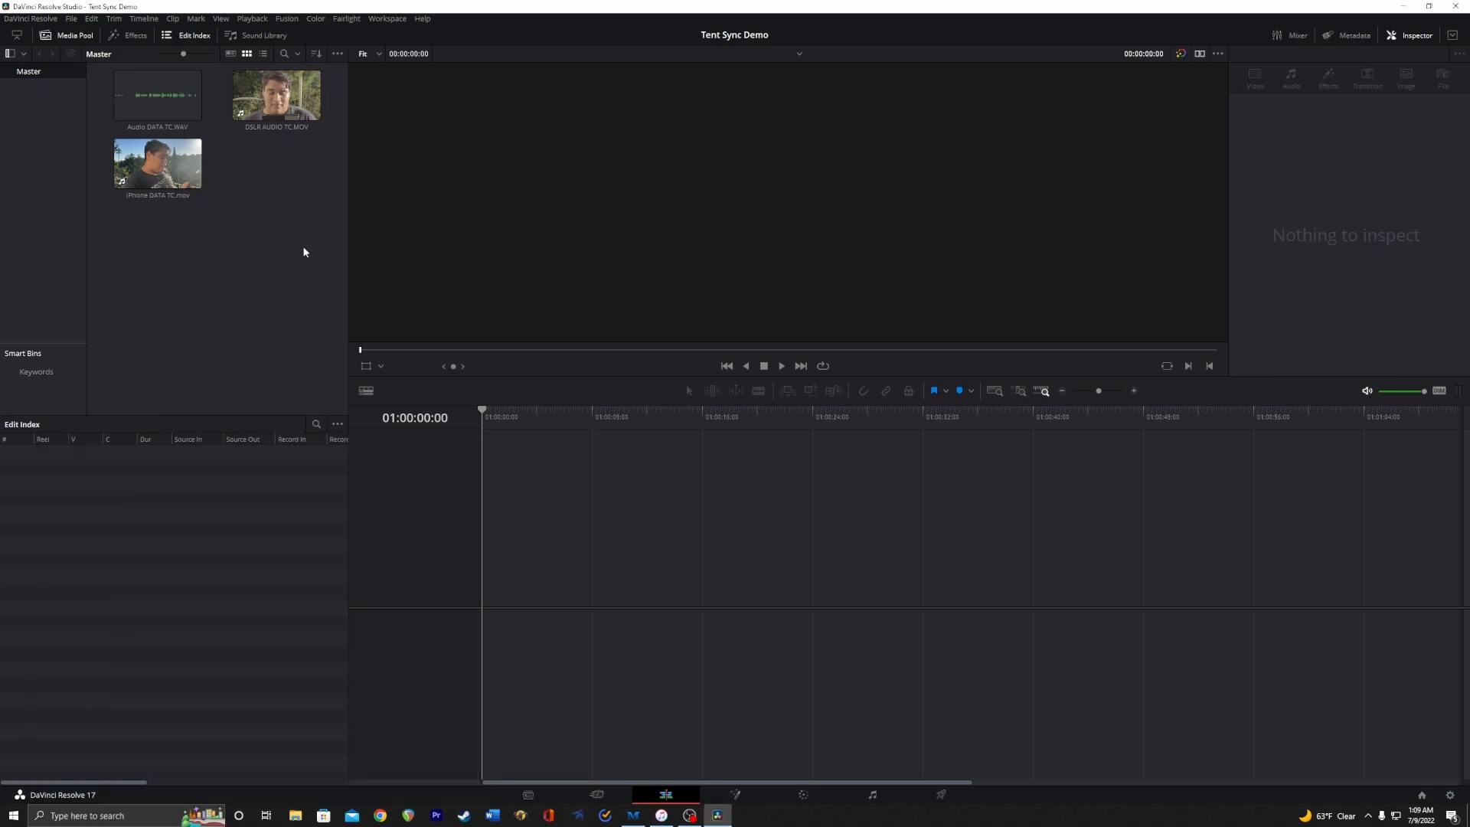
pyautogui.moveTo(252, 295)
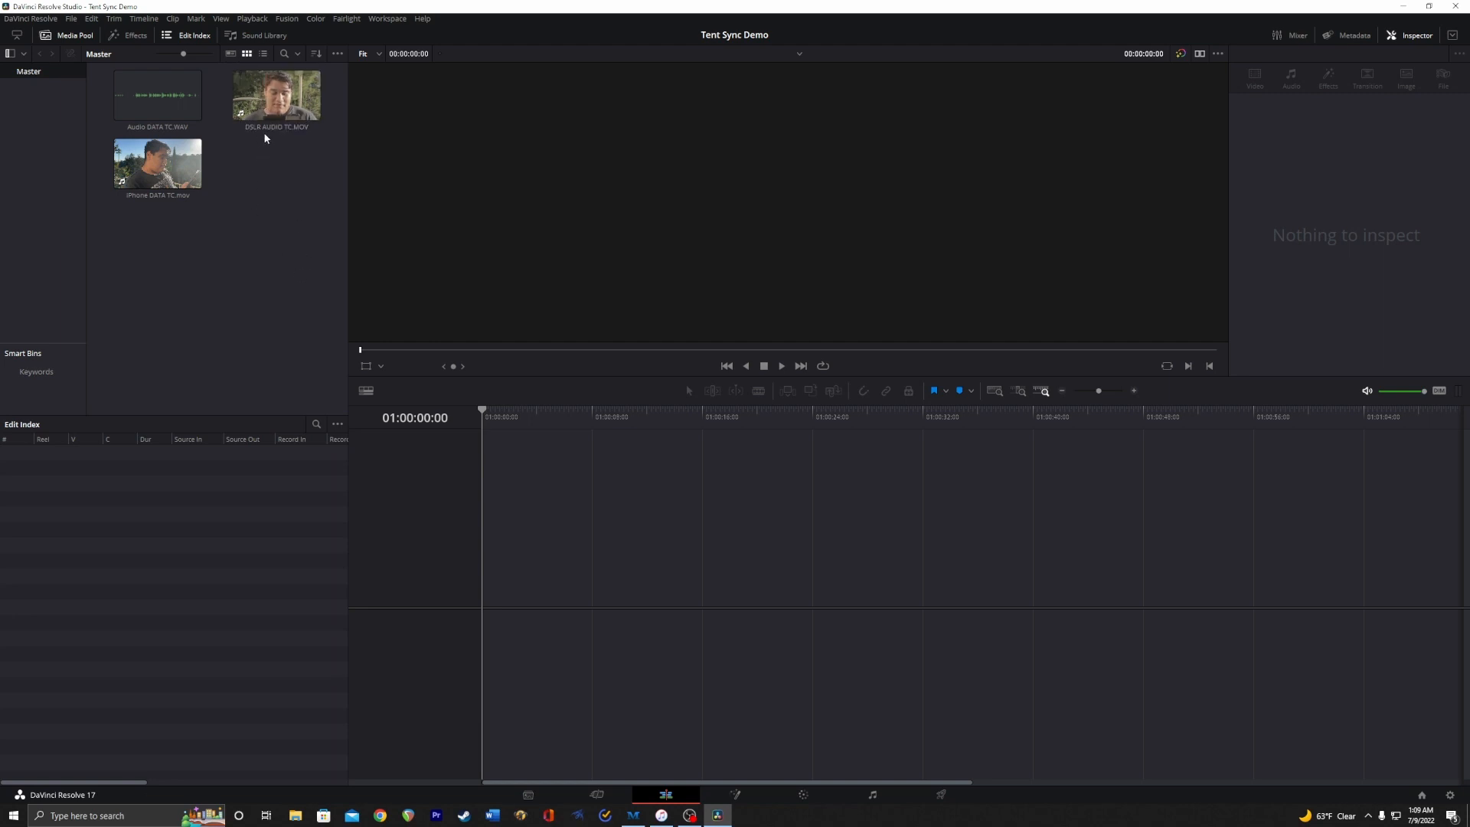
pyautogui.click(275, 93)
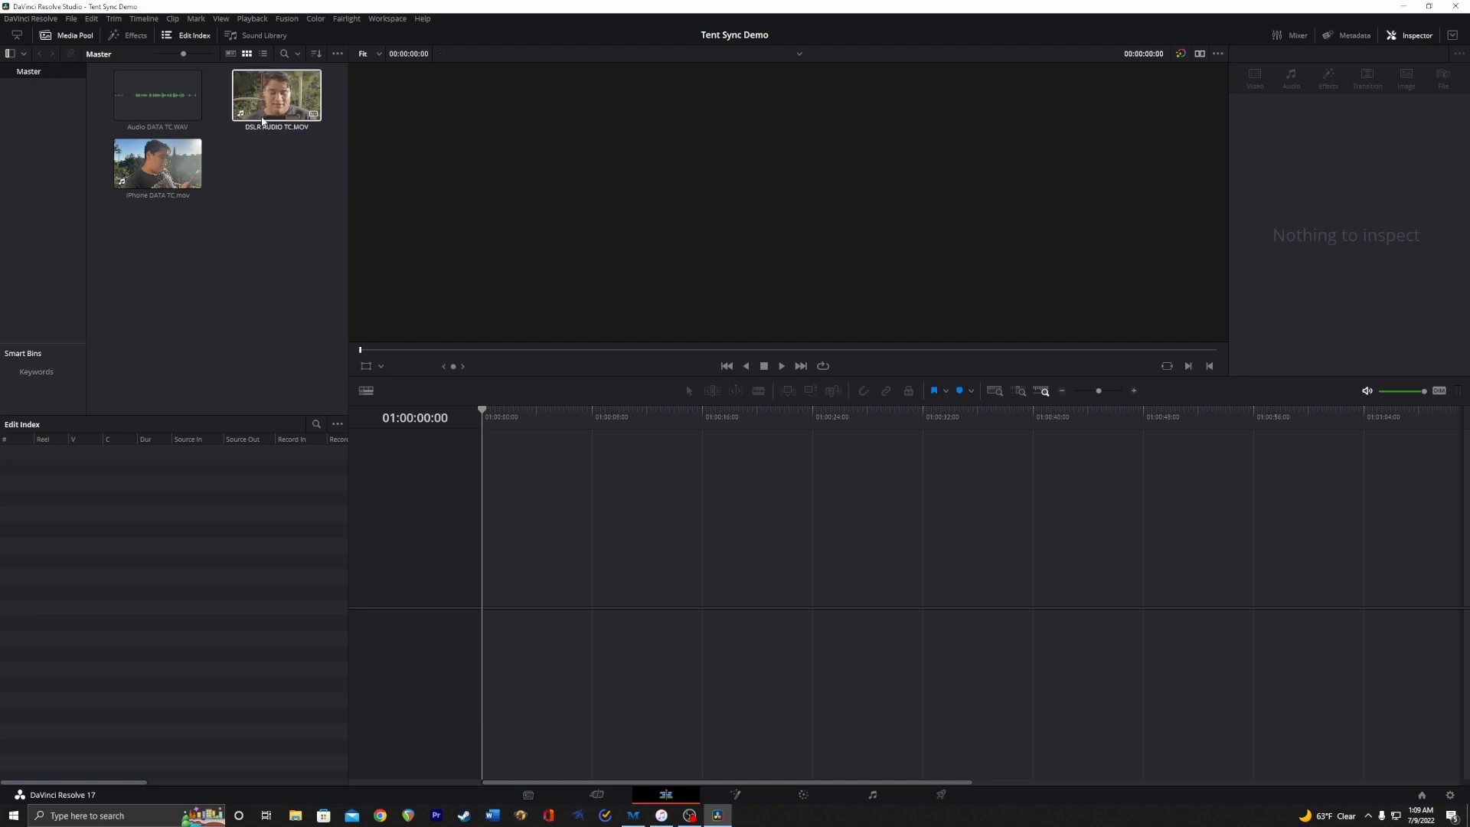
# Update the DSLR clip's timecode from its audio track
pyautogui.rightClick(275, 94)
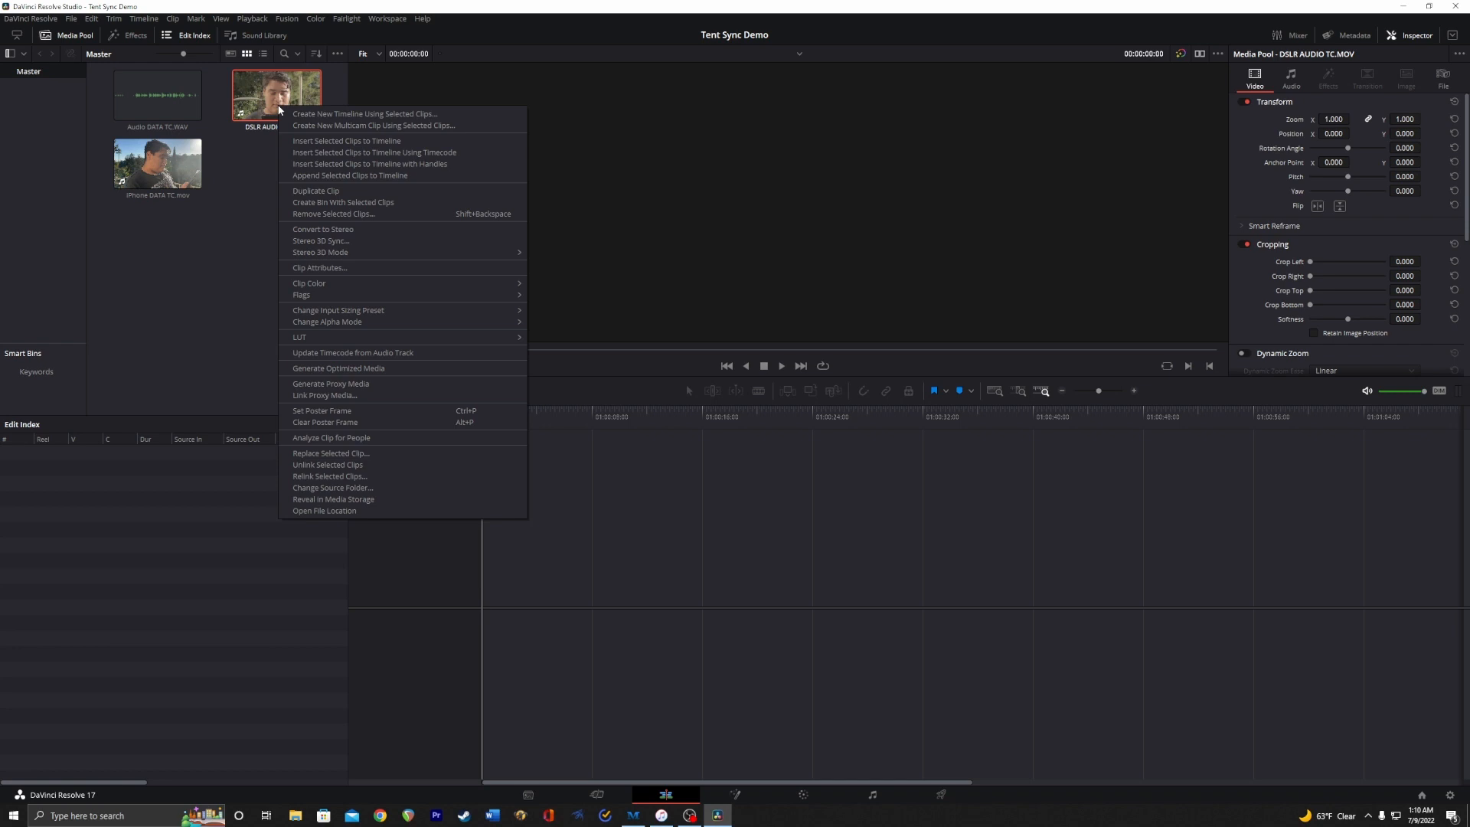
pyautogui.moveTo(352, 354)
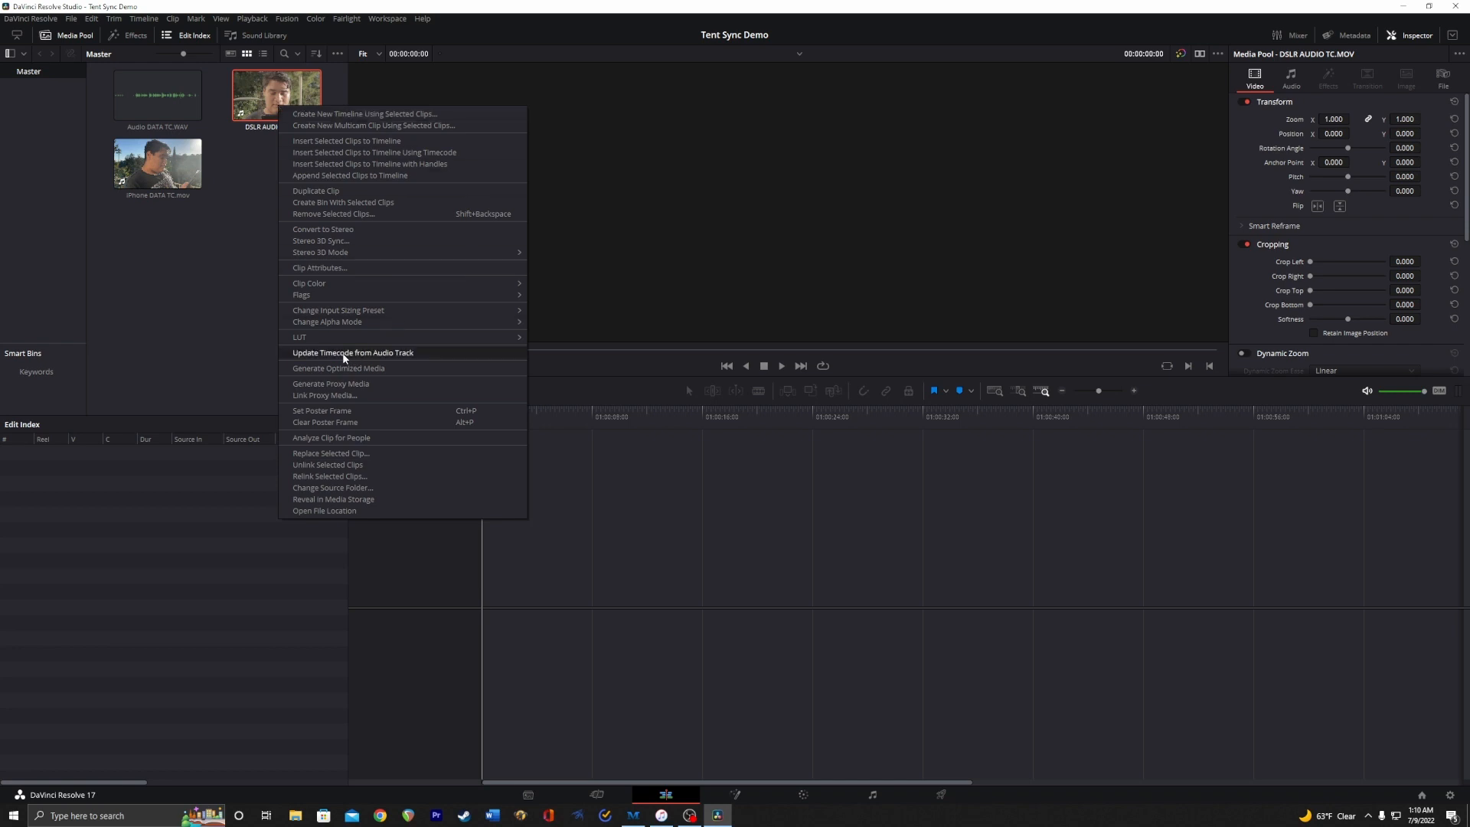
pyautogui.moveTo(265, 344)
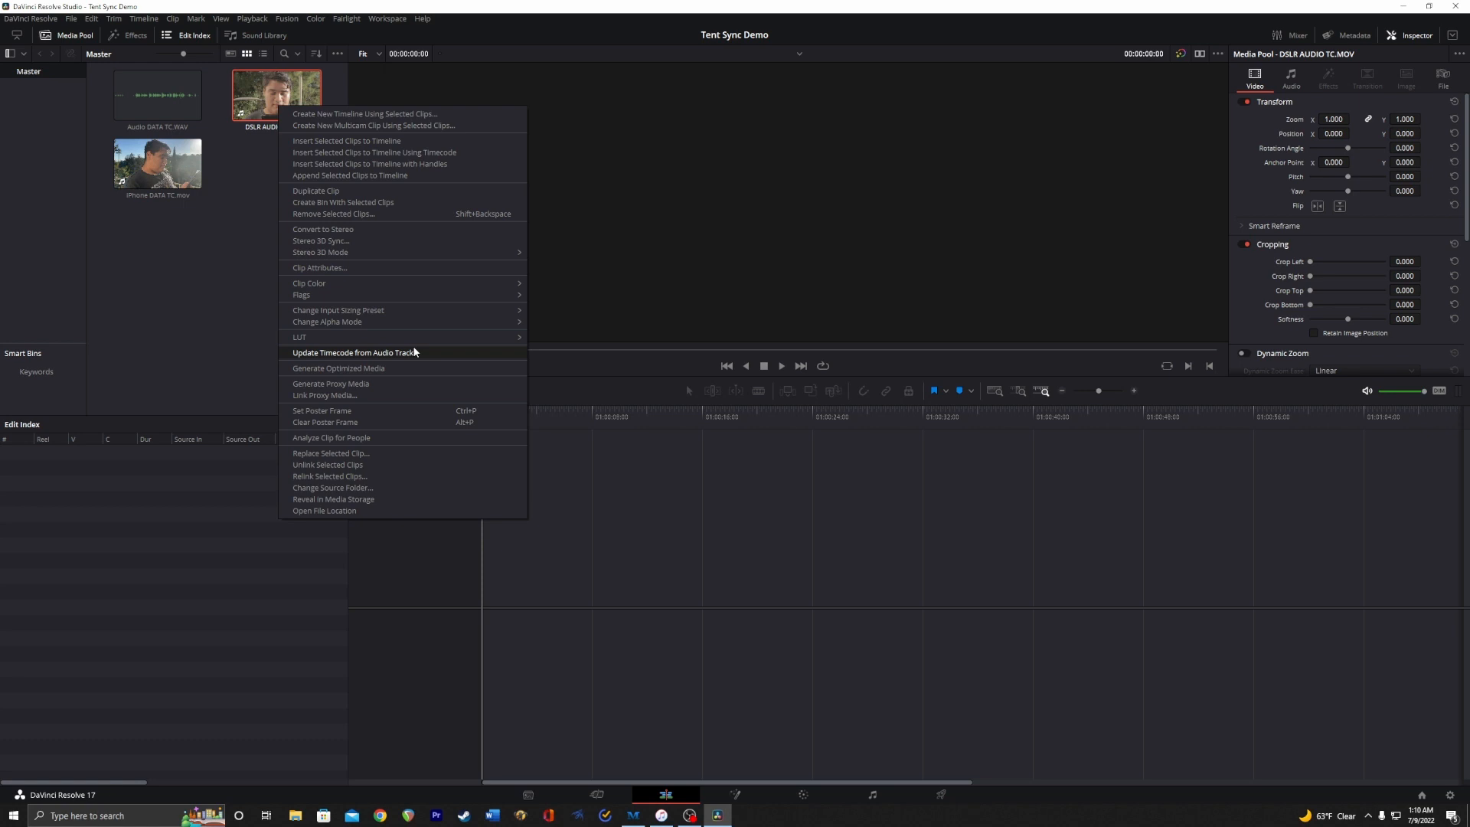
pyautogui.click(354, 352)
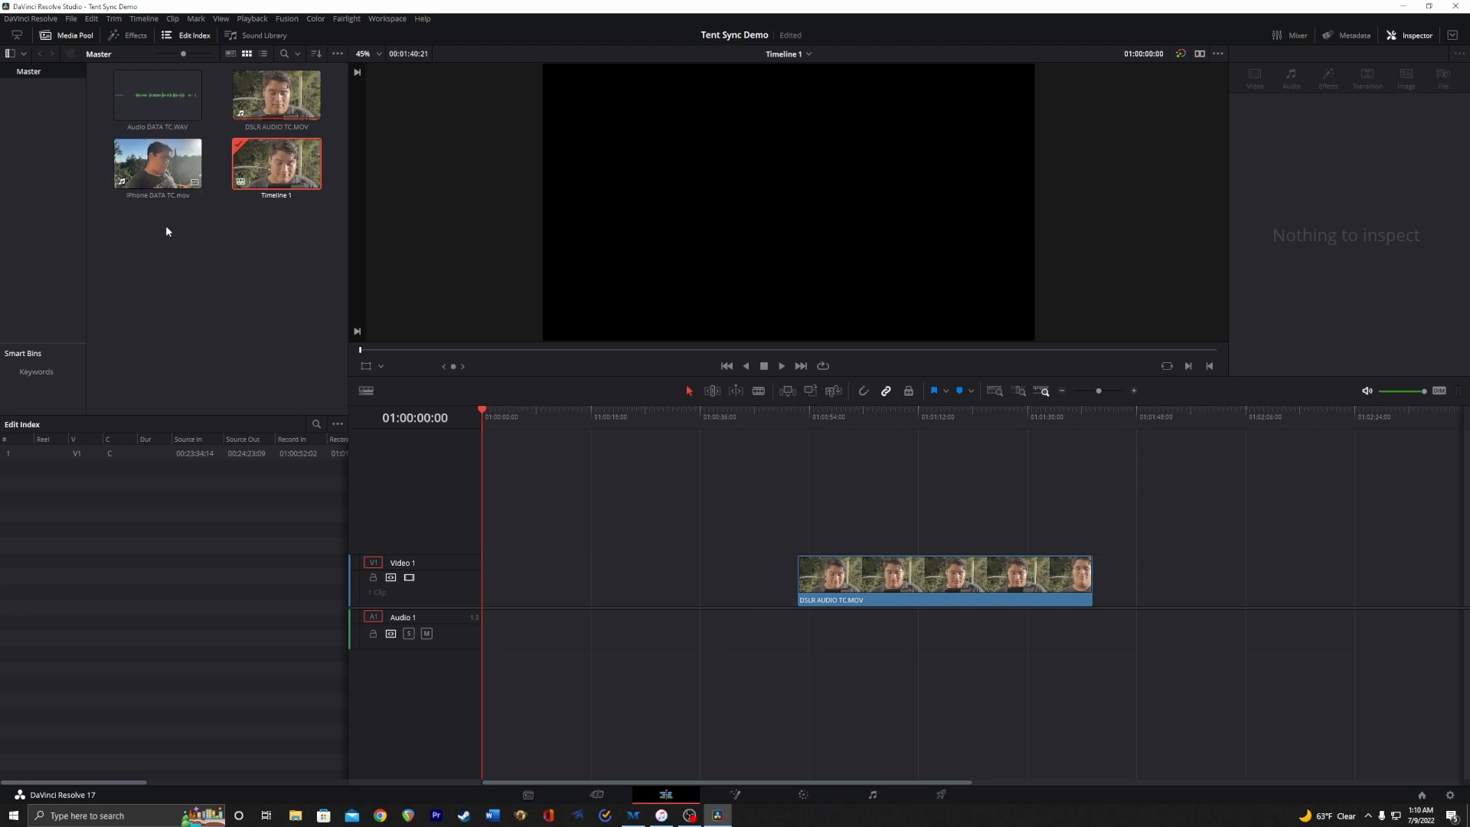
# Add the iPhone and four-channel audio clips by timecode, mute Audio 3 and 4, and select all clips
pyautogui.click(158, 163)
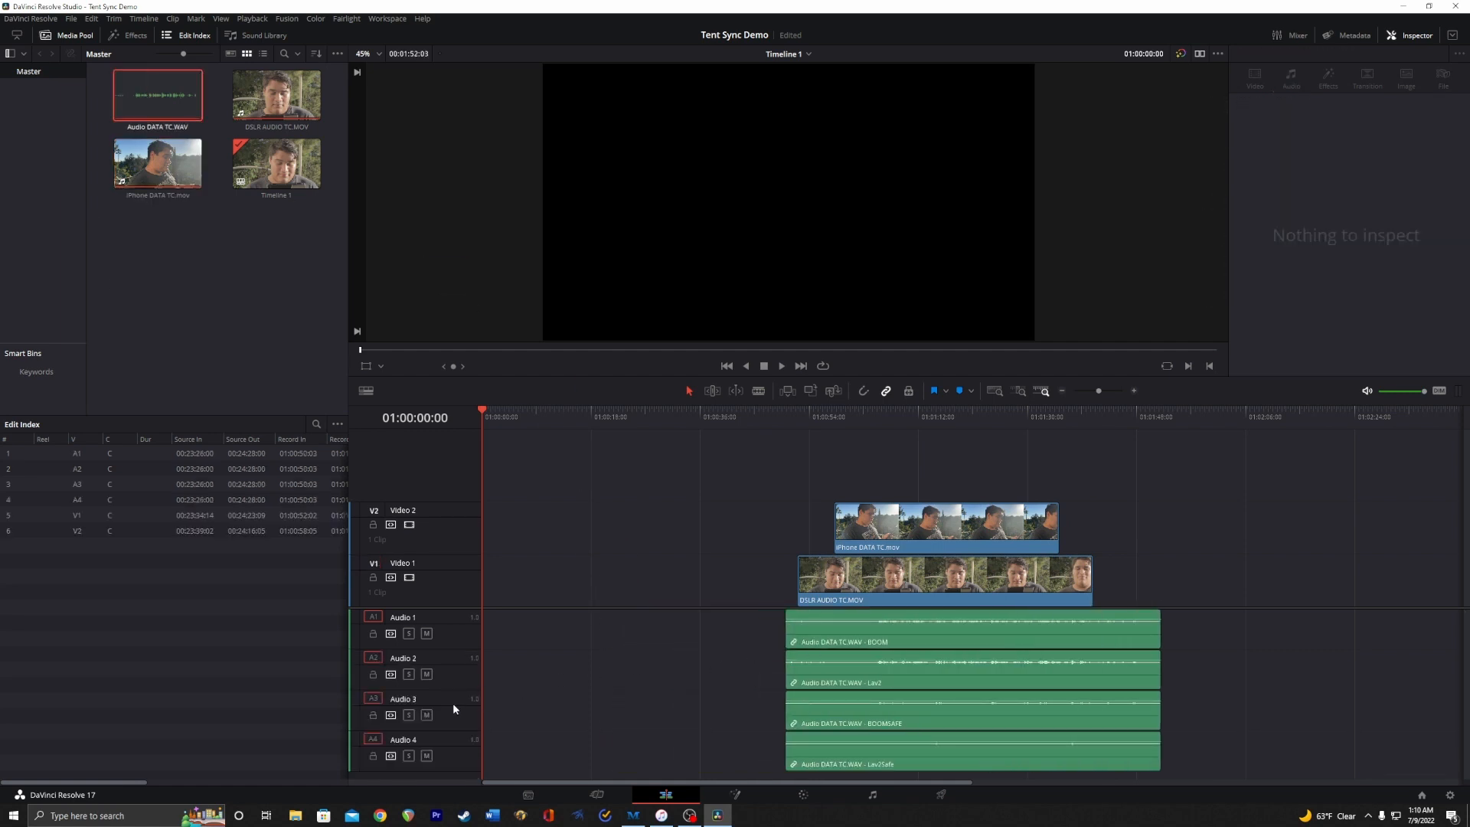
pyautogui.click(426, 714)
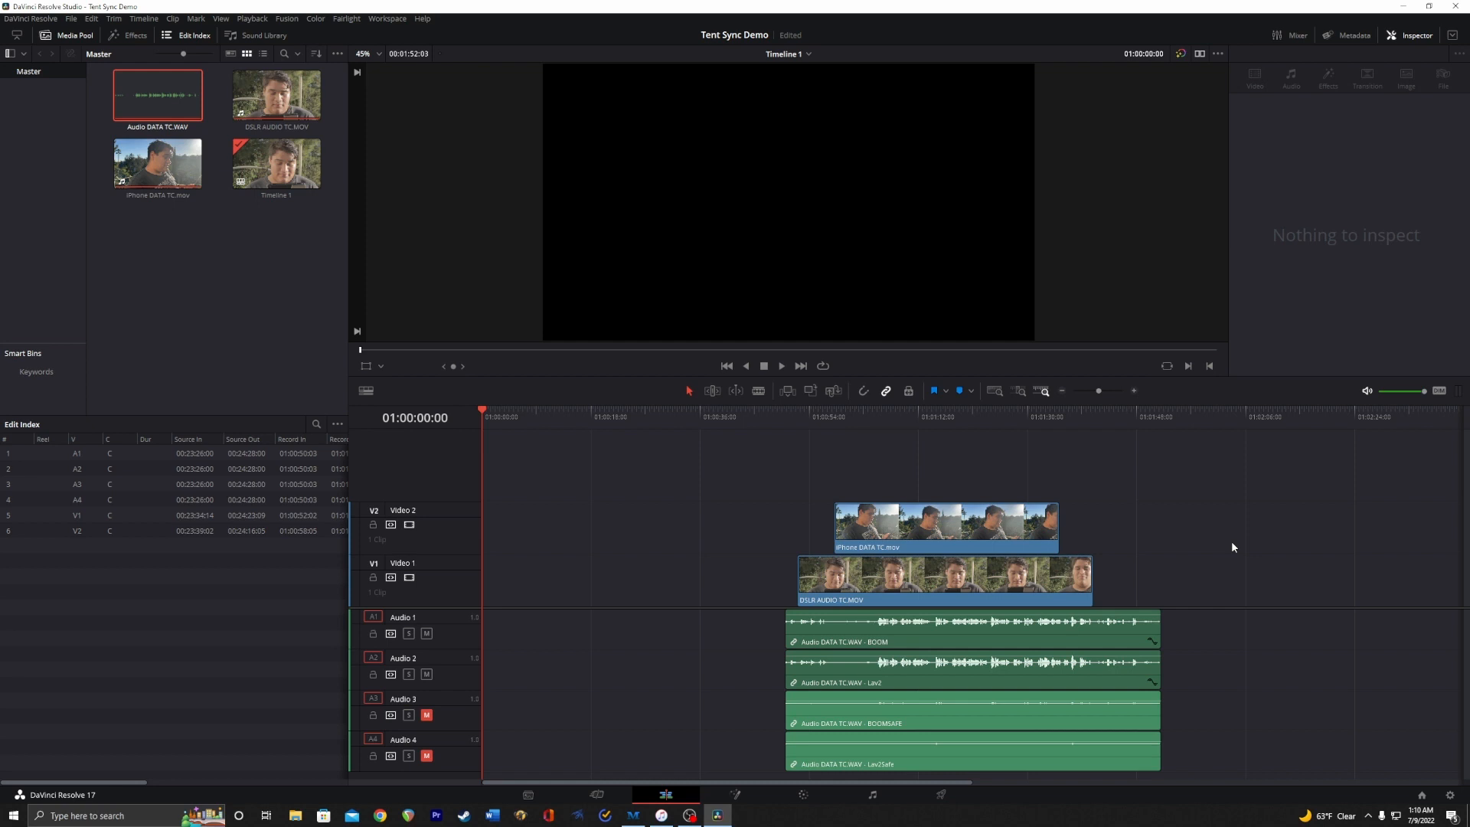
pyautogui.click(941, 577)
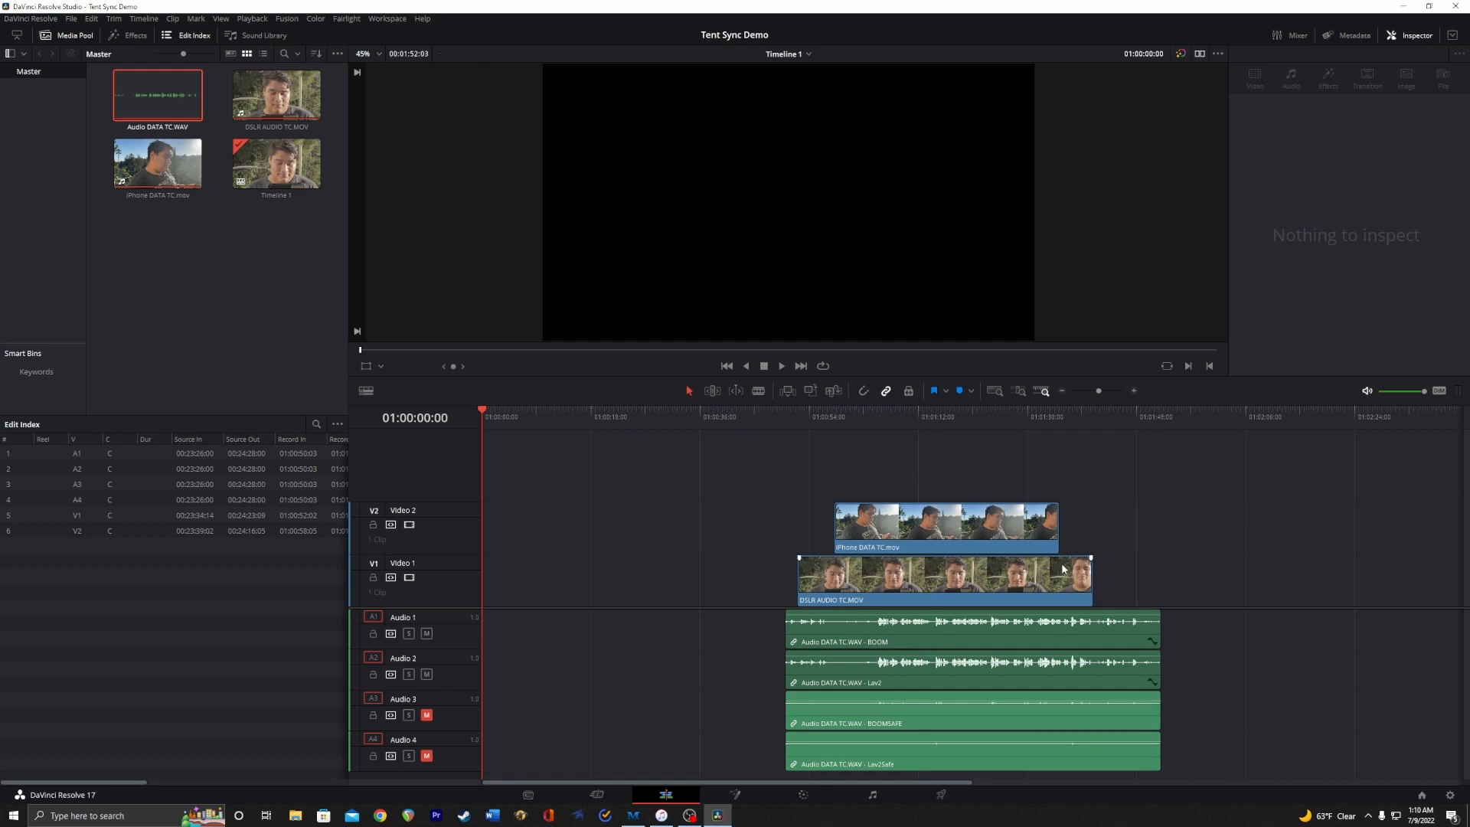
pyautogui.press('ctrl+a')
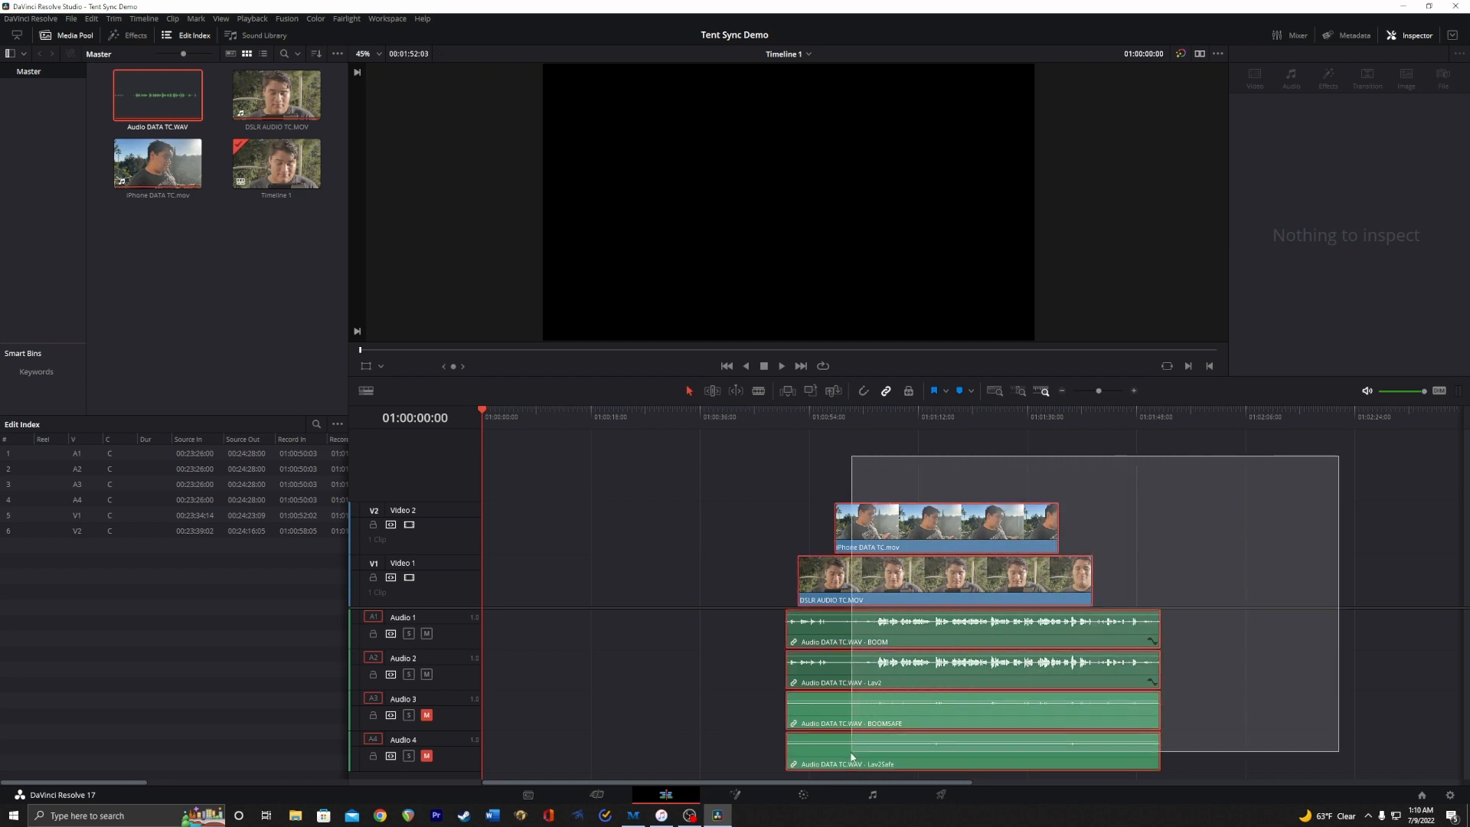
# Auto Align the selected clips Based on Waveform to the DSLR sound, then deselect them
pyautogui.rightClick(852, 757)
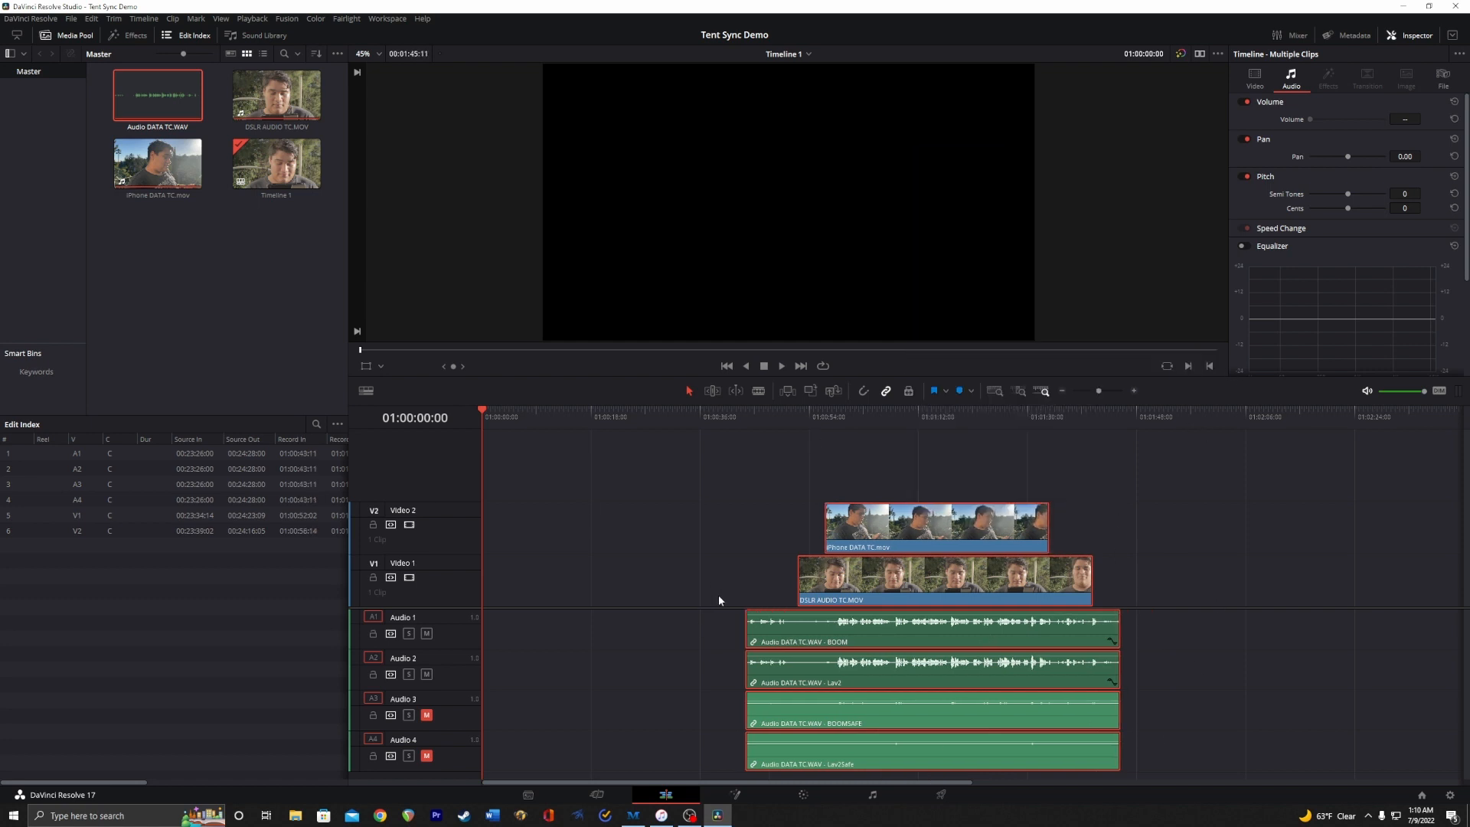
pyautogui.click(860, 416)
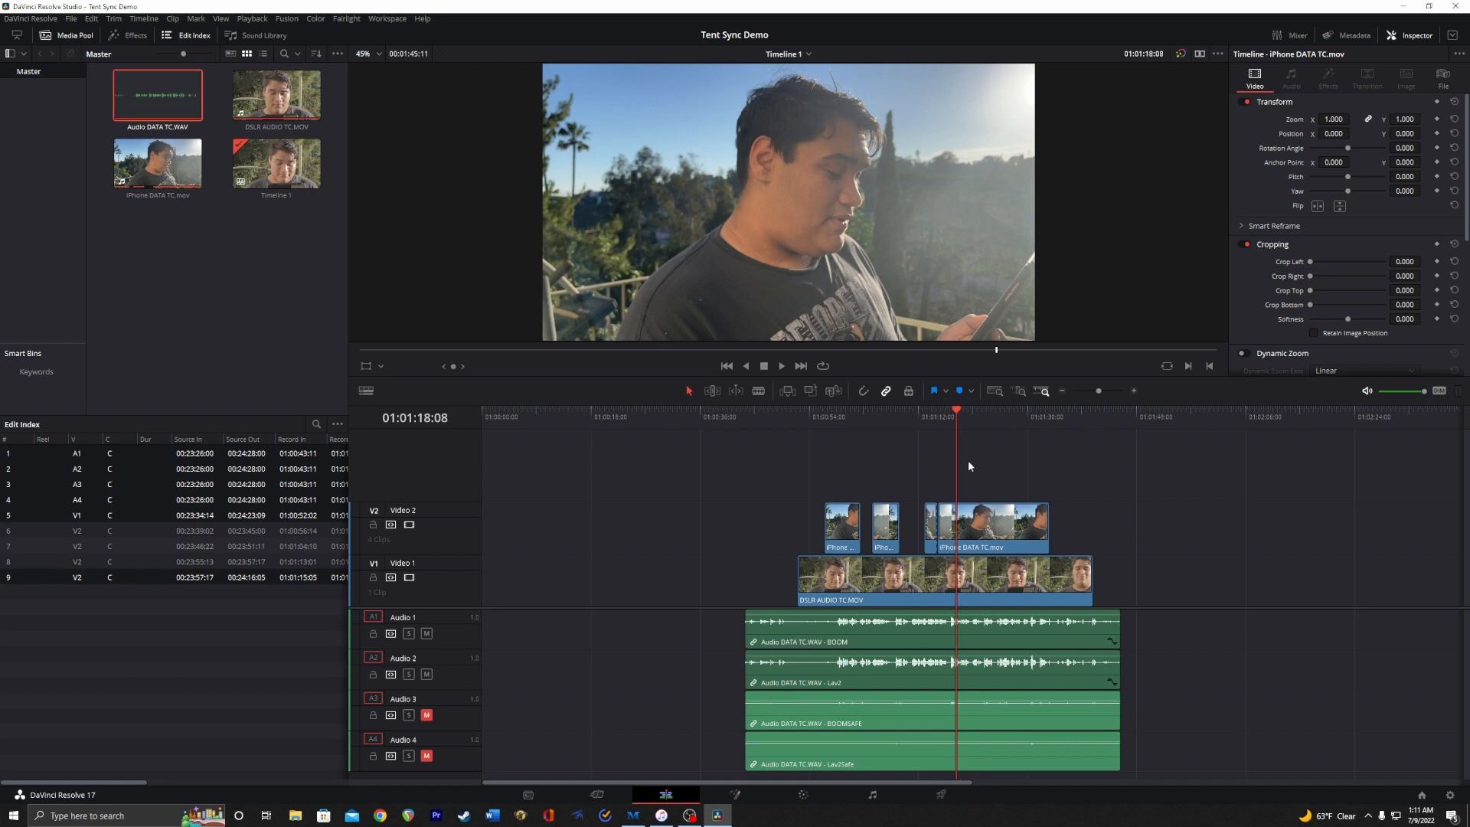
# Play back the bladed iPhone pieces over the DSLR shot to check they stay in sync
pyautogui.click(976, 525)
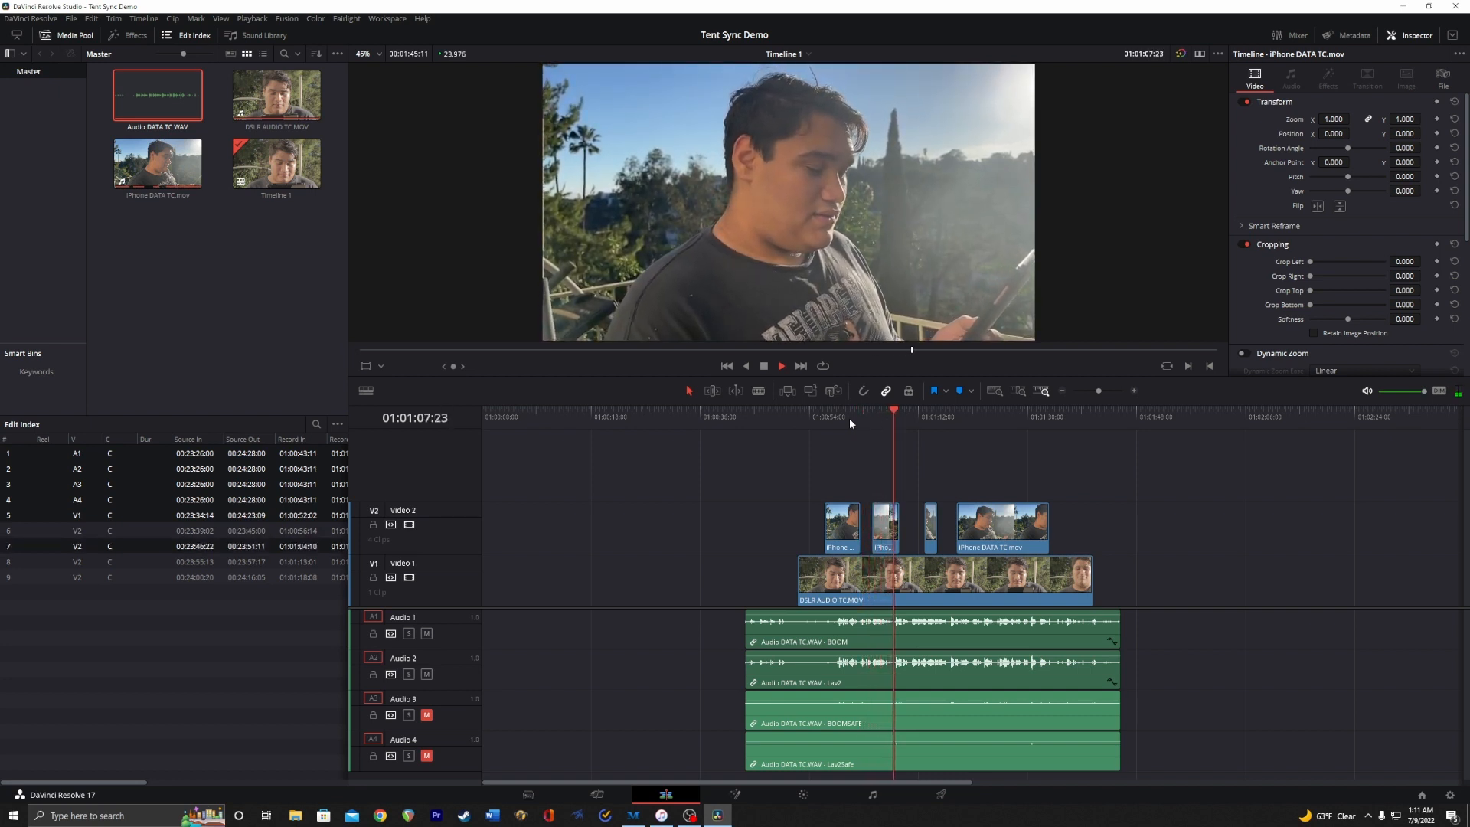
pyautogui.click(781, 366)
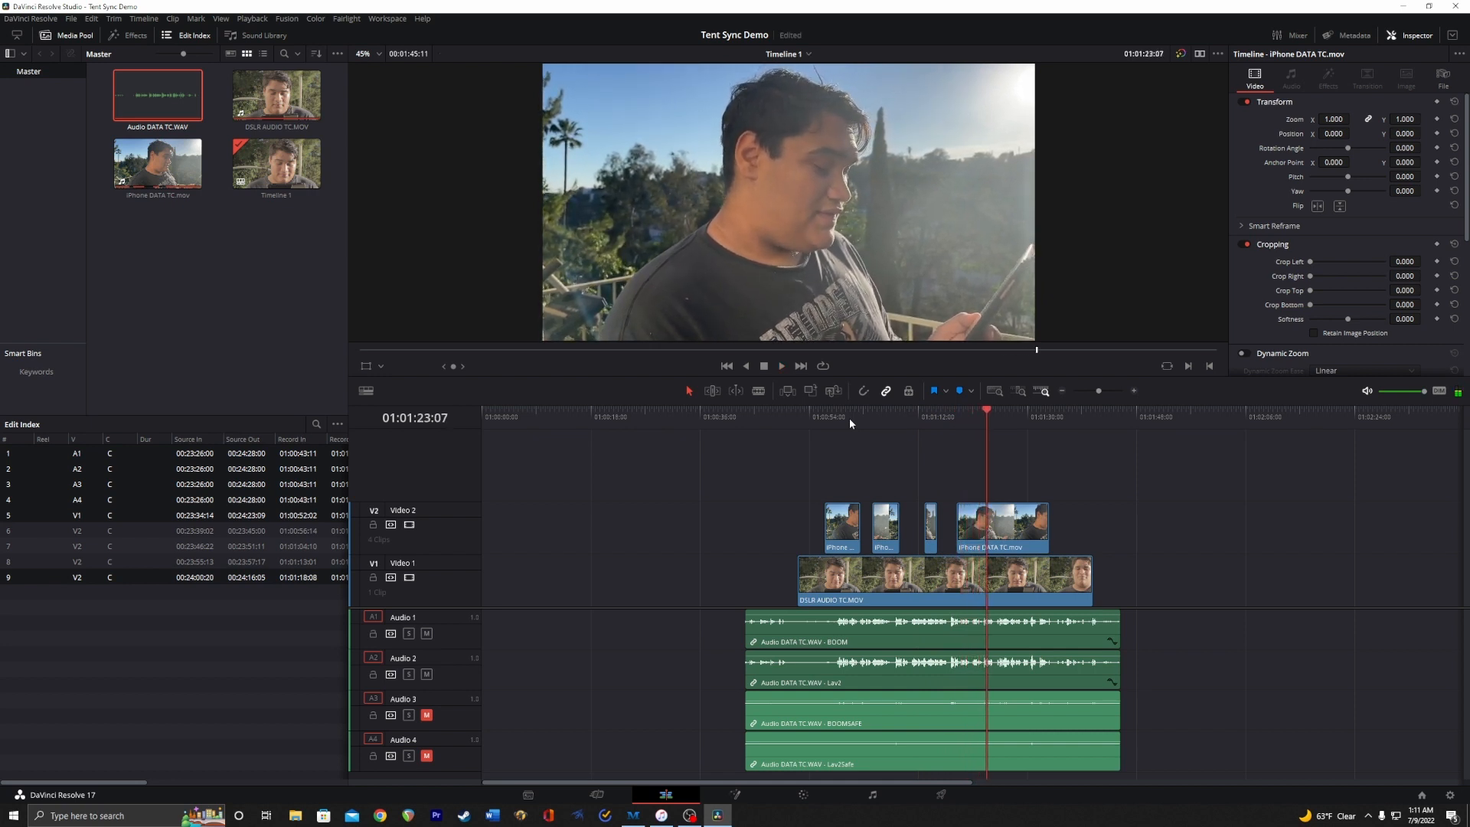
pyautogui.moveTo(1254, 649)
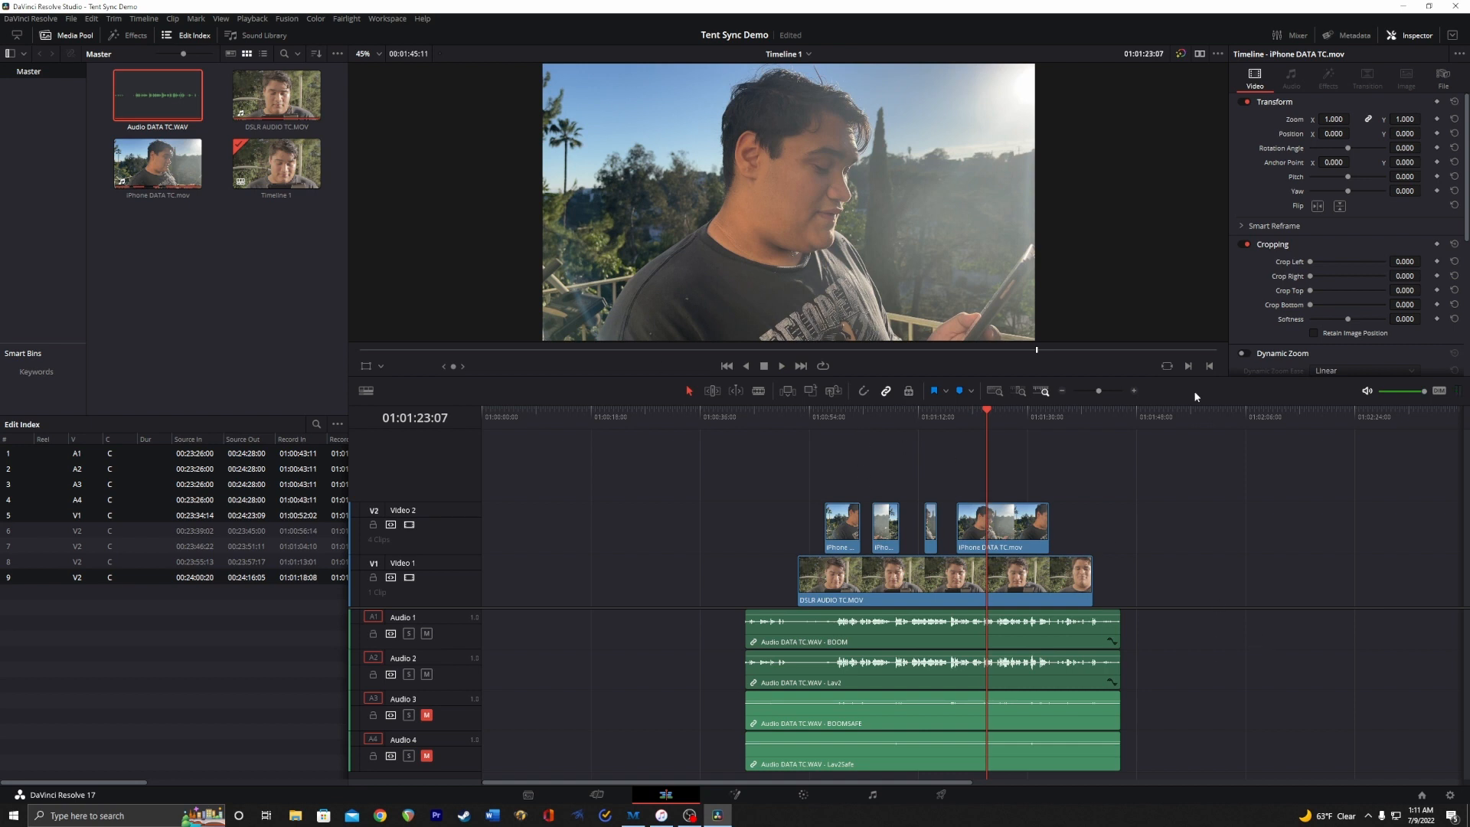
pyautogui.moveTo(1102, 600)
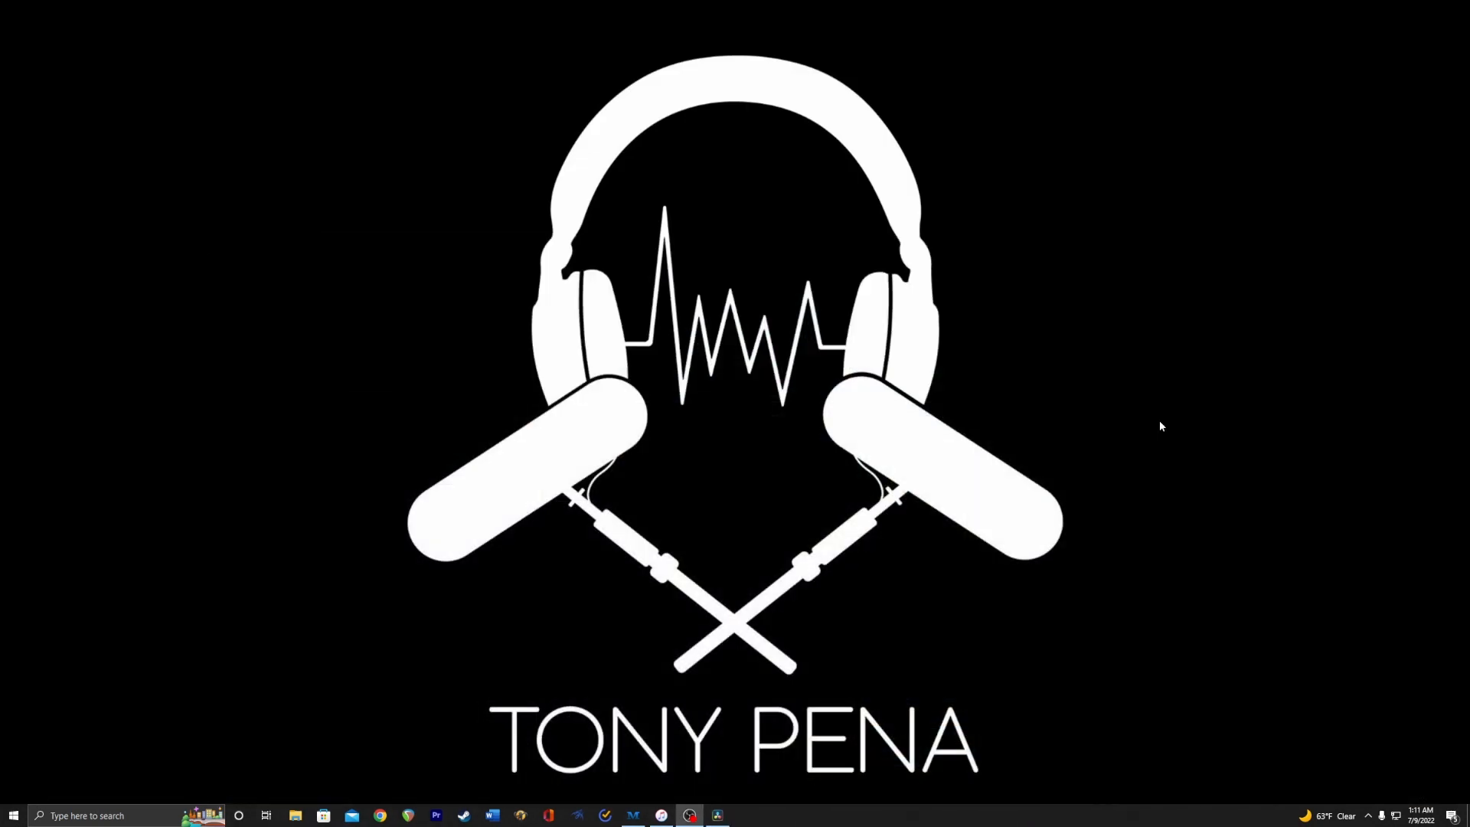
pyautogui.moveTo(896, 757)
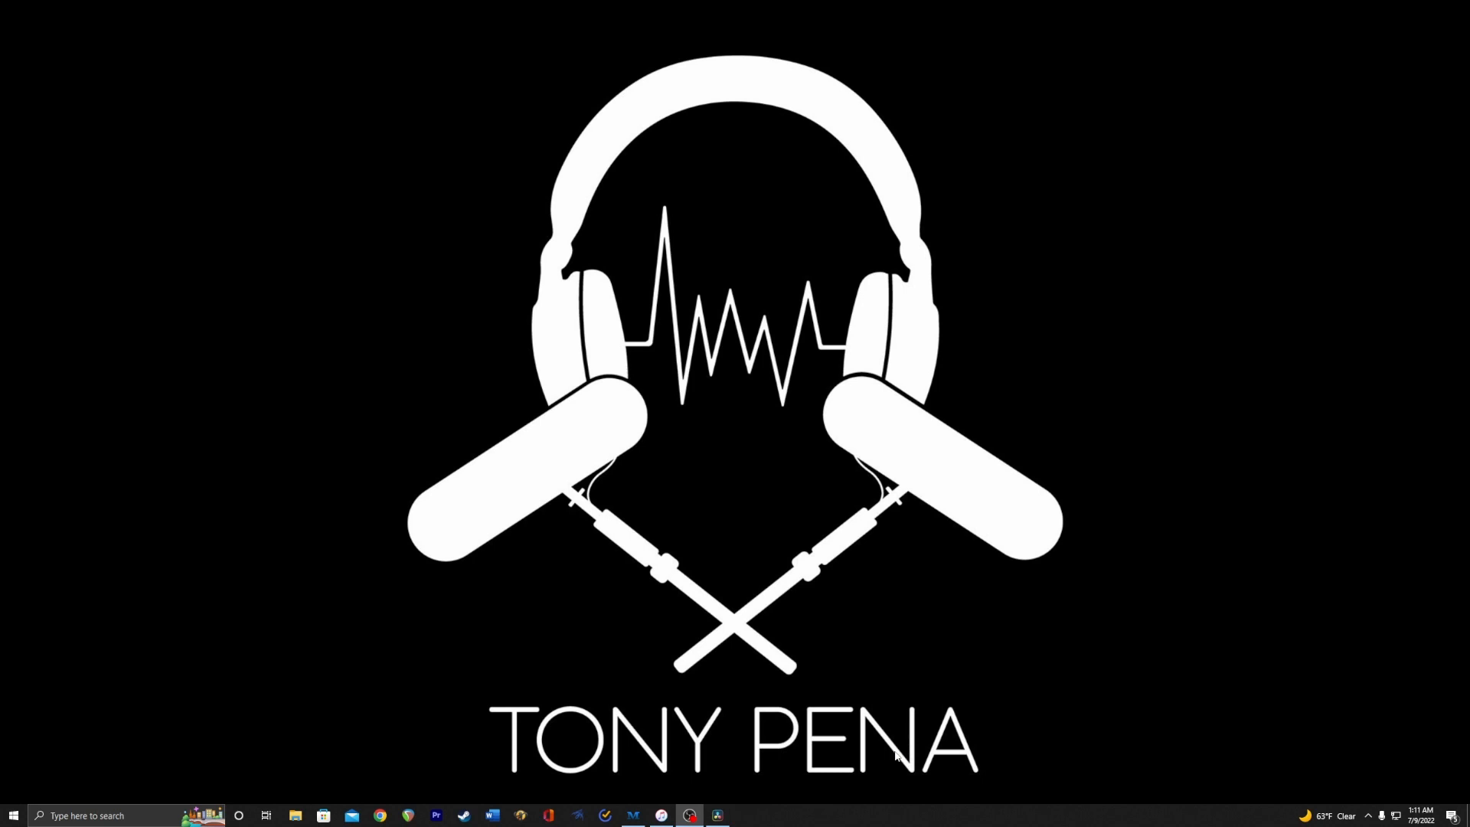
pyautogui.moveTo(929, 745)
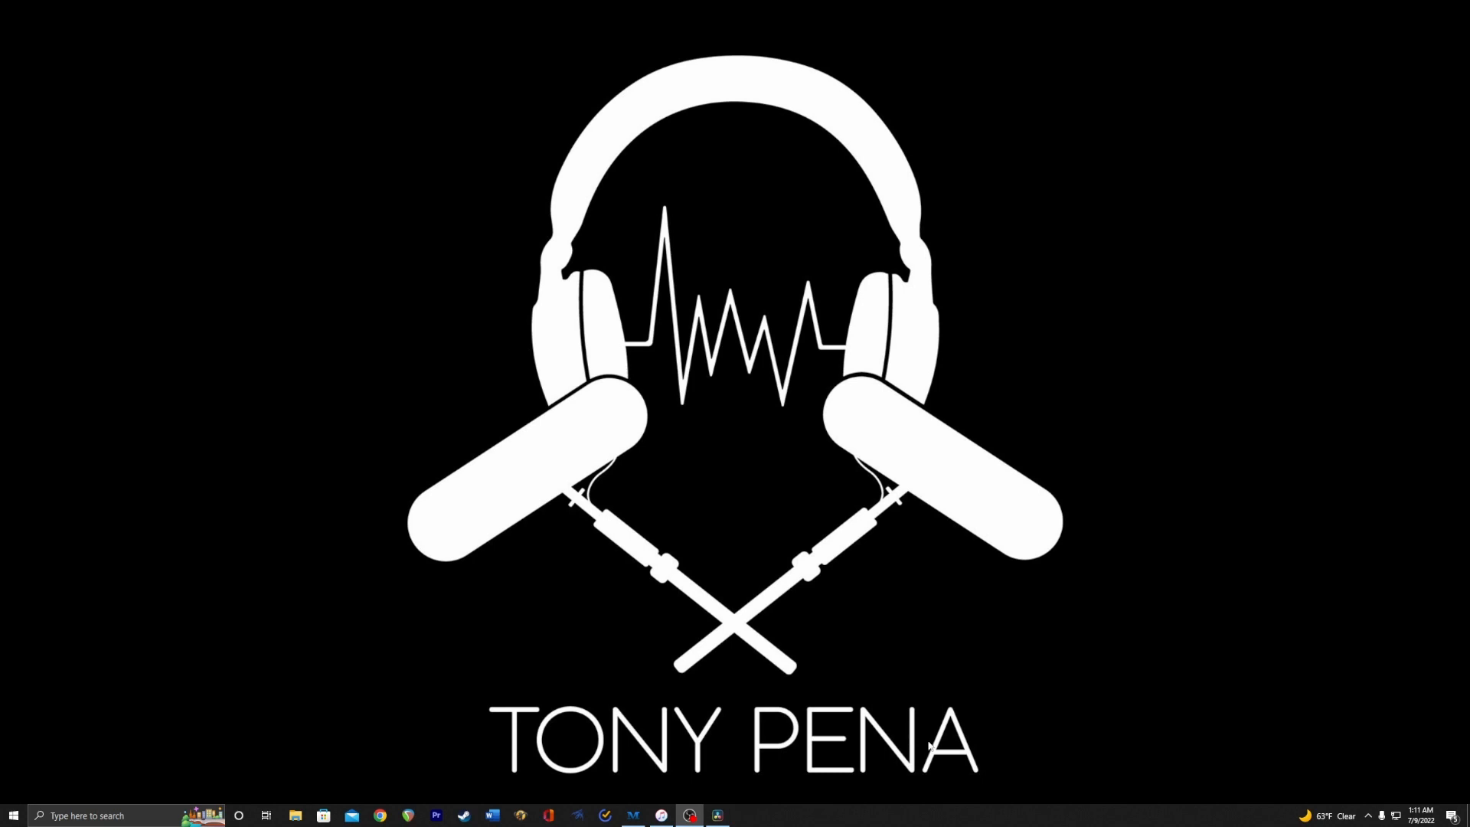